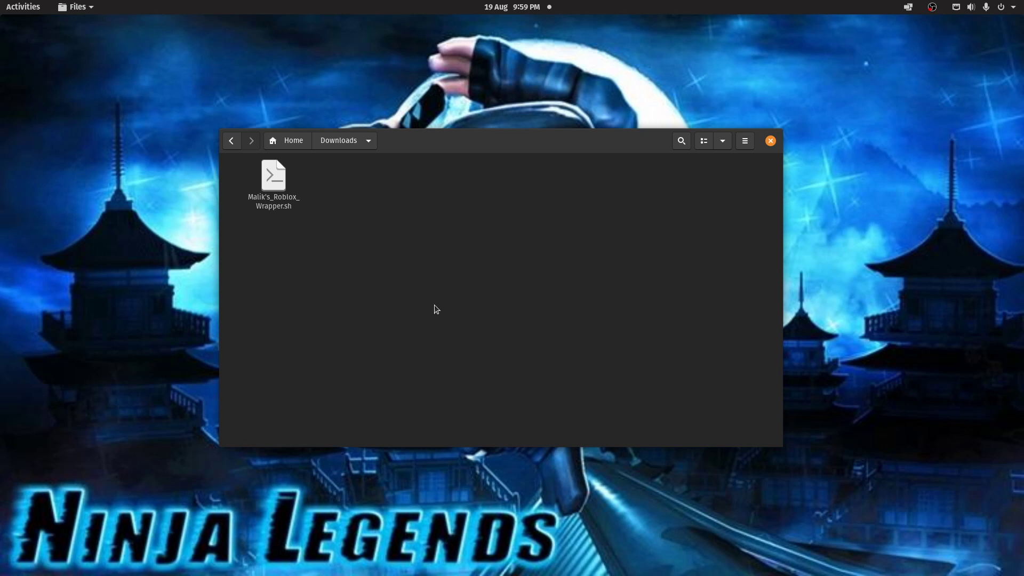
mouse_move(554, 147)
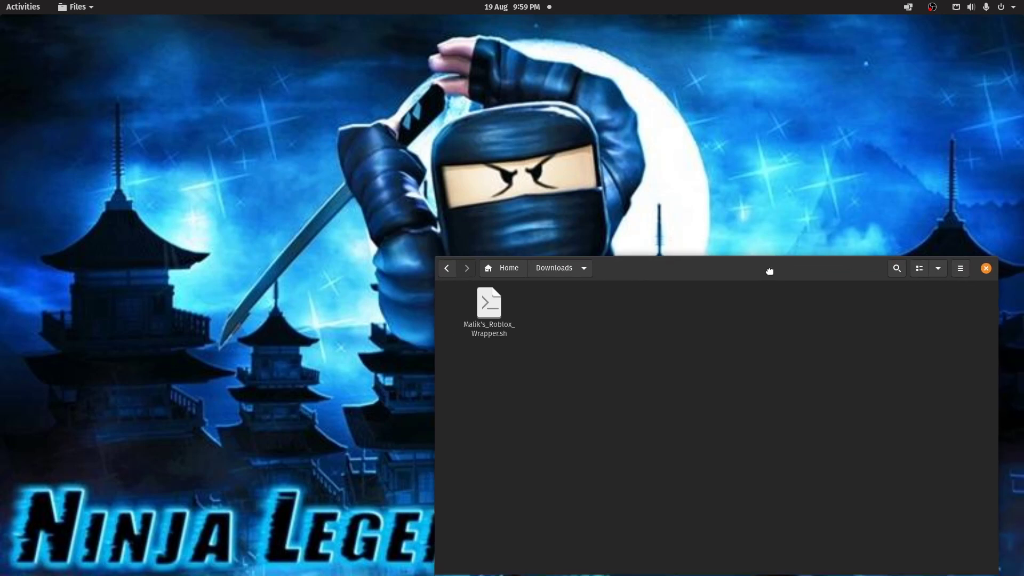
Select the Roblox wrapper script, then type 'sudo apt upgrade' in the new terminal
click(488, 309)
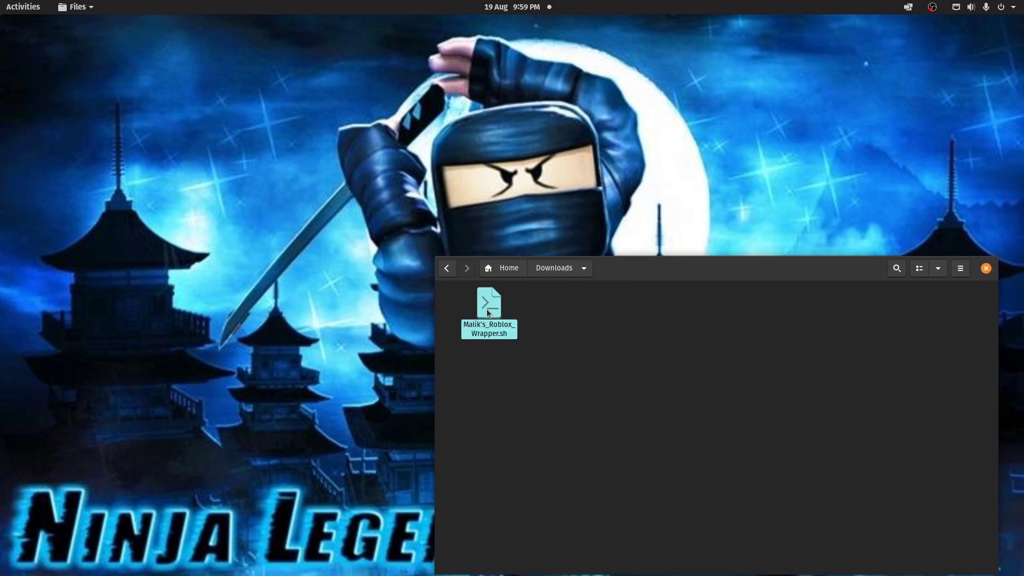
click(488, 303)
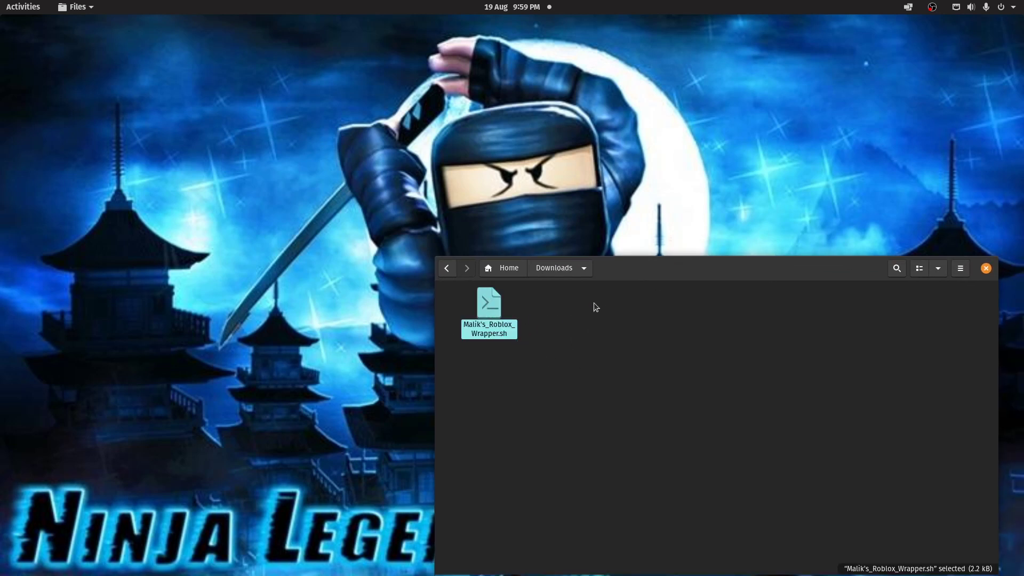
mouse_move(602, 292)
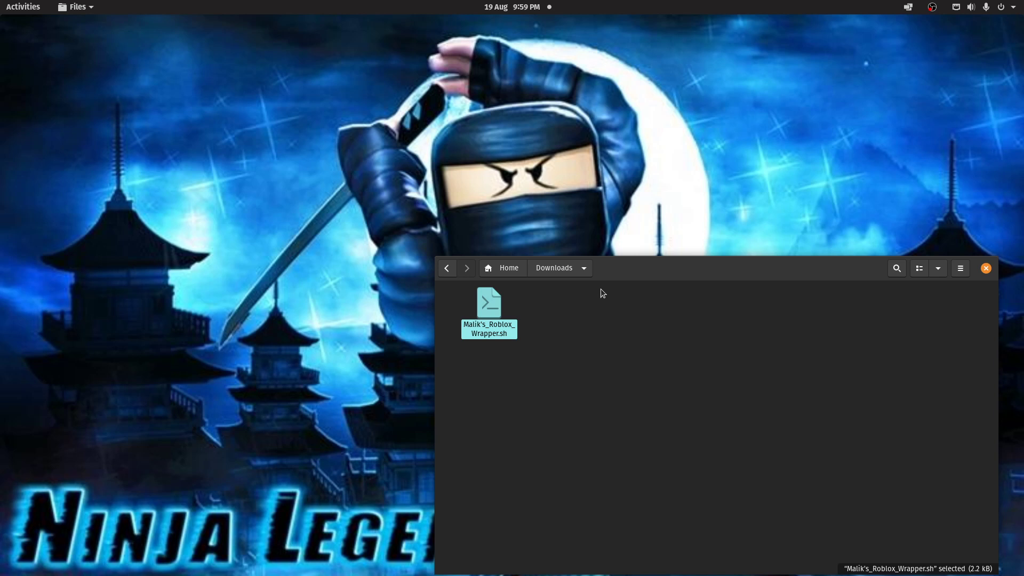
mouse_move(571, 384)
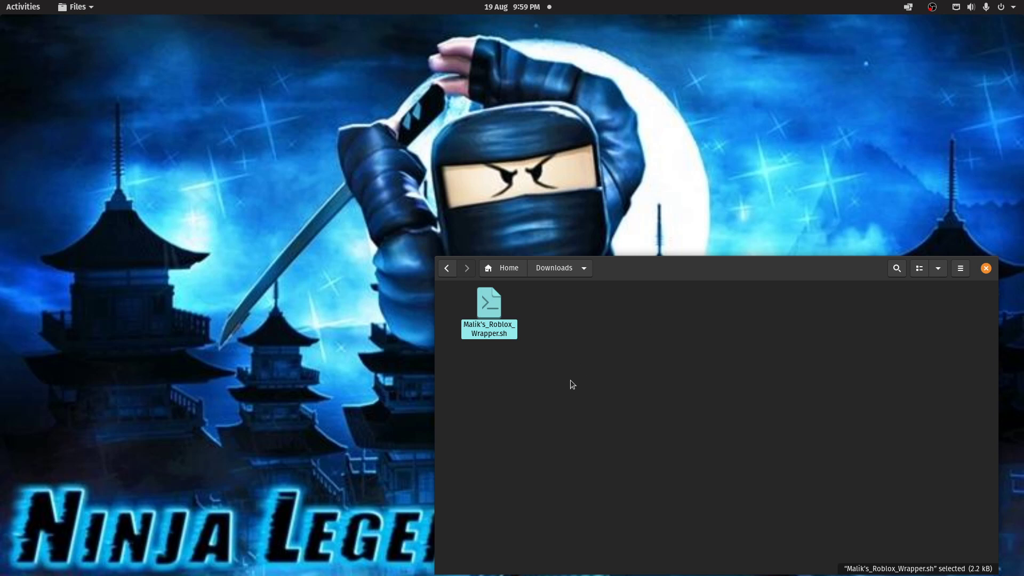
mouse_move(573, 380)
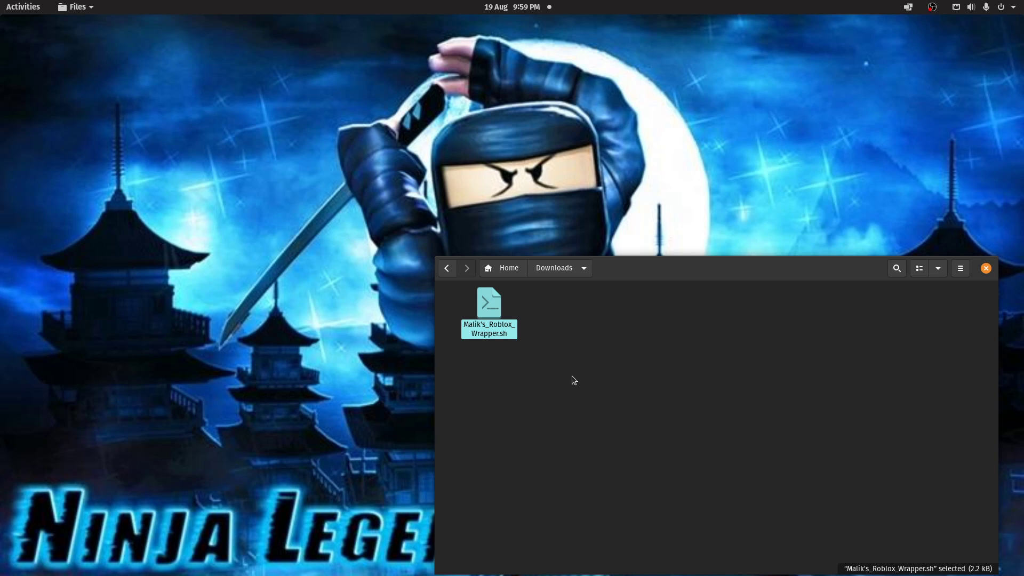
mouse_move(649, 288)
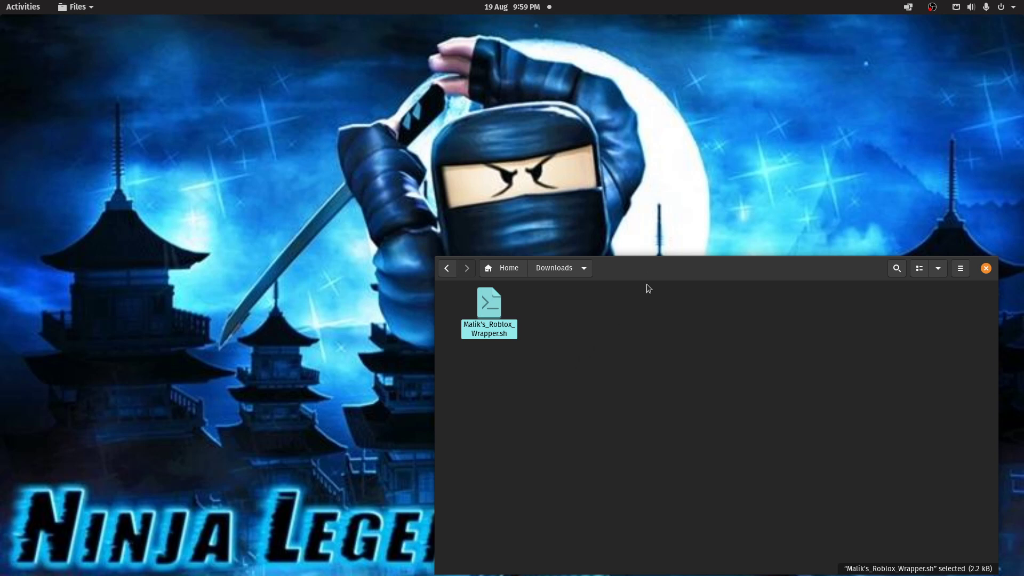
mouse_move(648, 276)
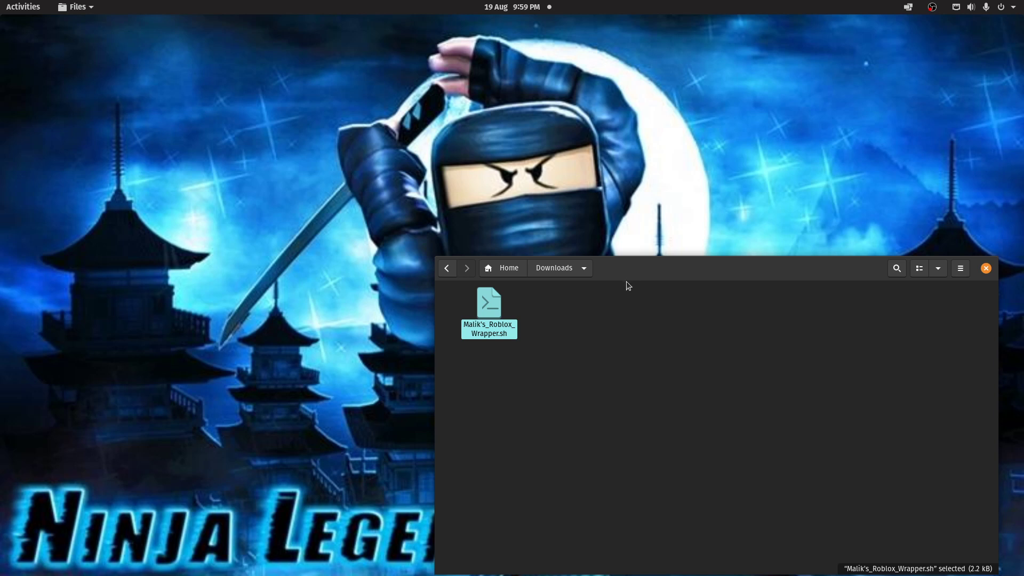
mouse_move(625, 288)
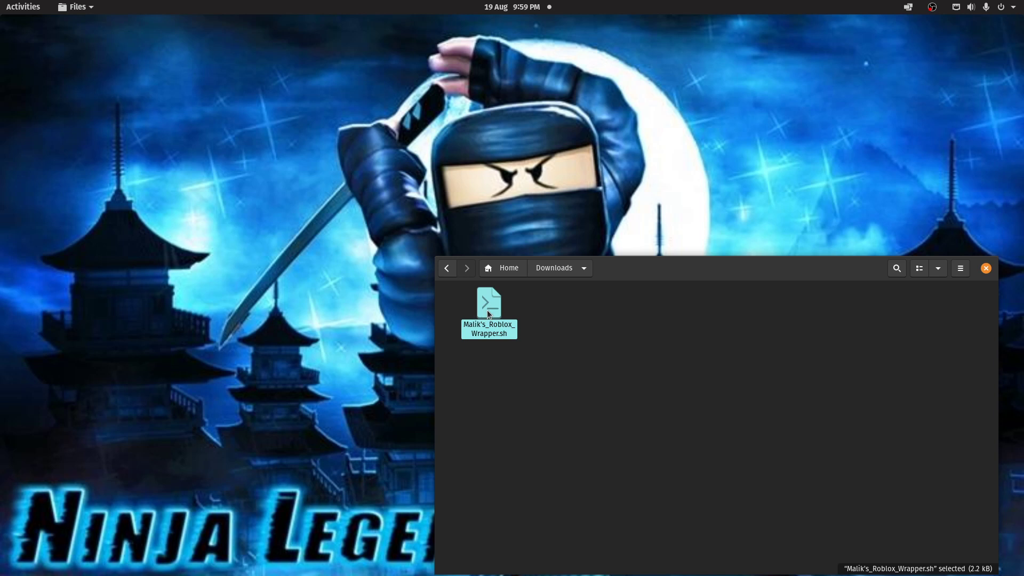
mouse_move(516, 314)
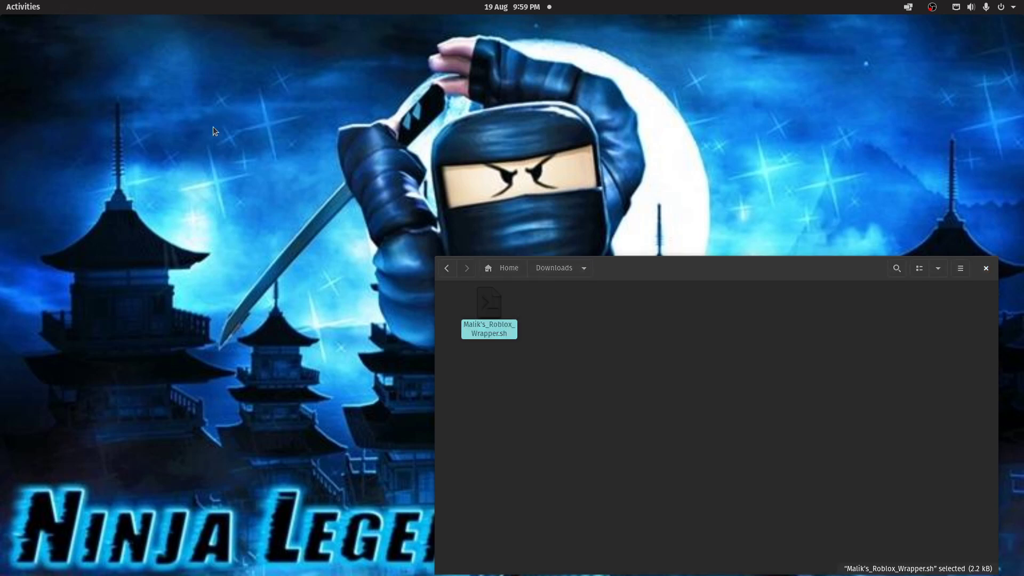
mouse_move(285, 149)
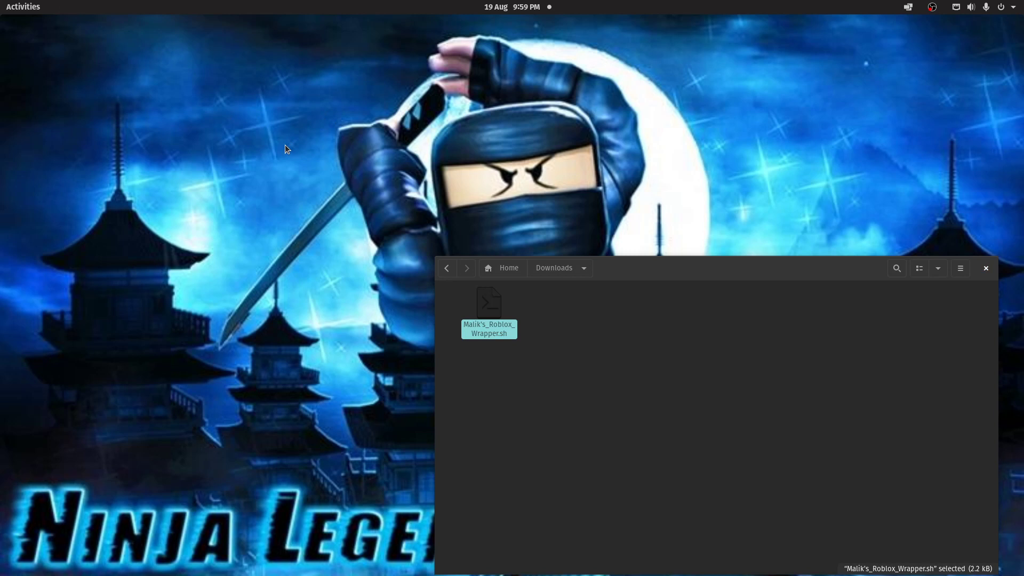
mouse_move(308, 179)
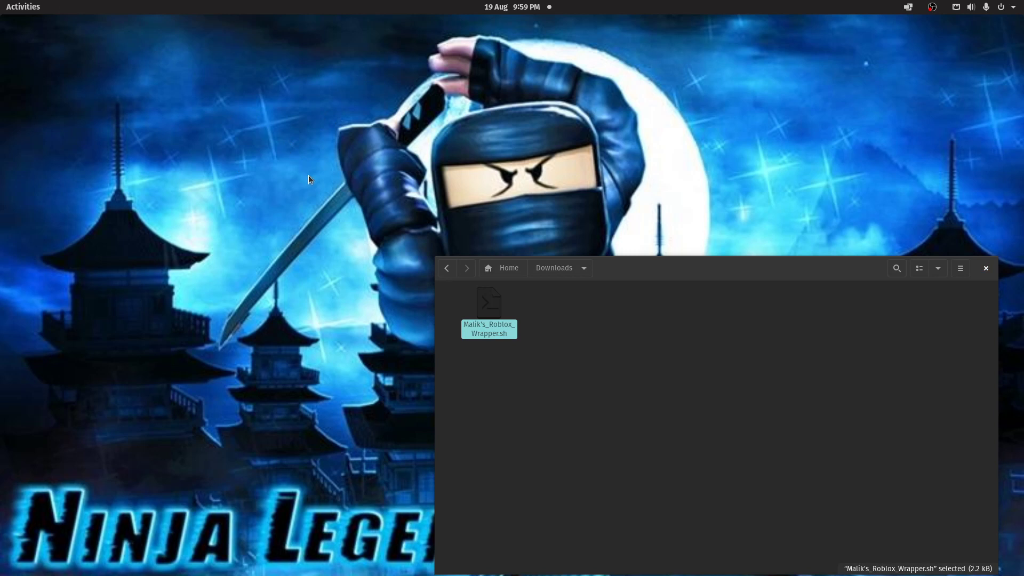
mouse_move(279, 183)
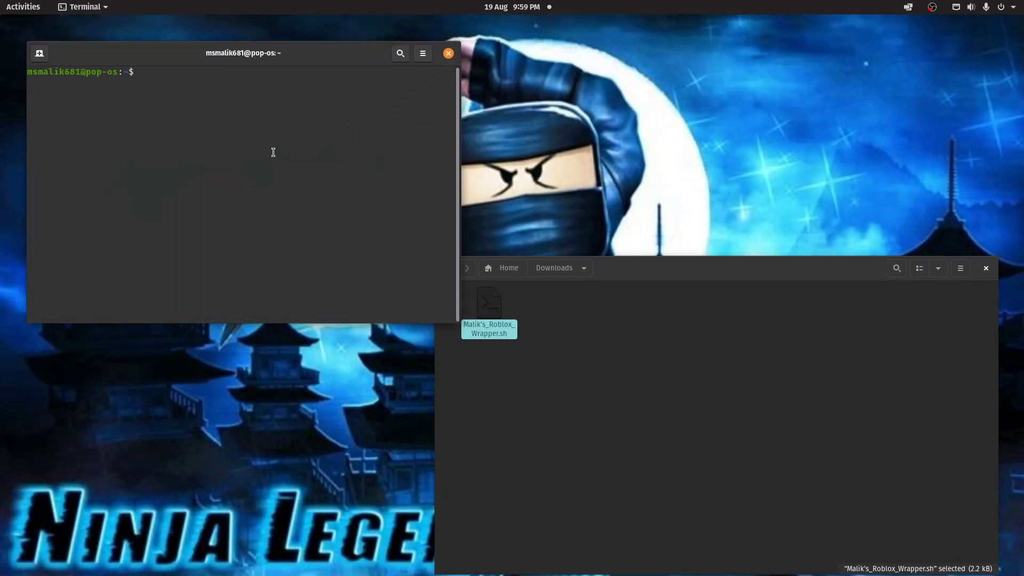
text(s)
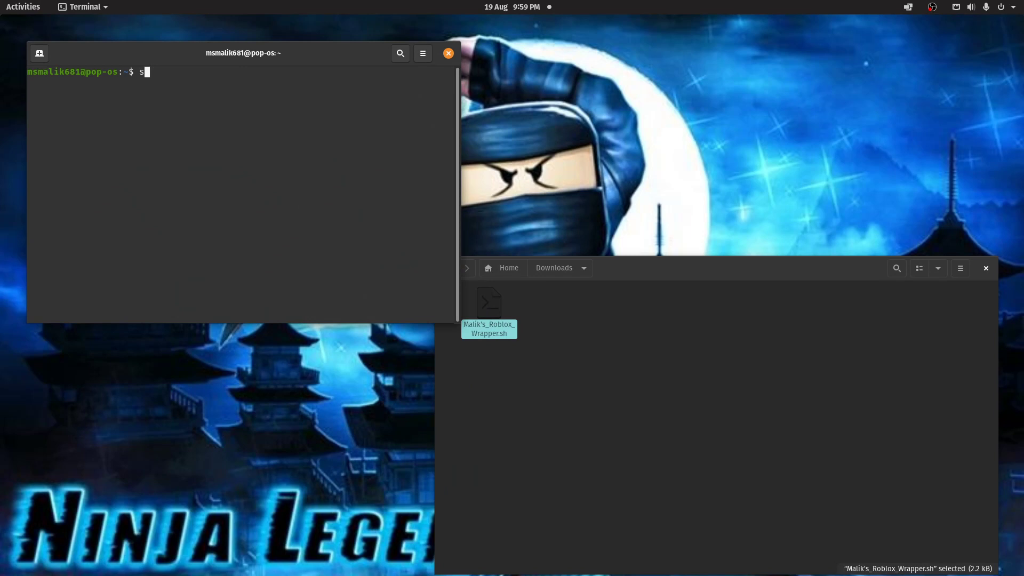
text(udo apt u)
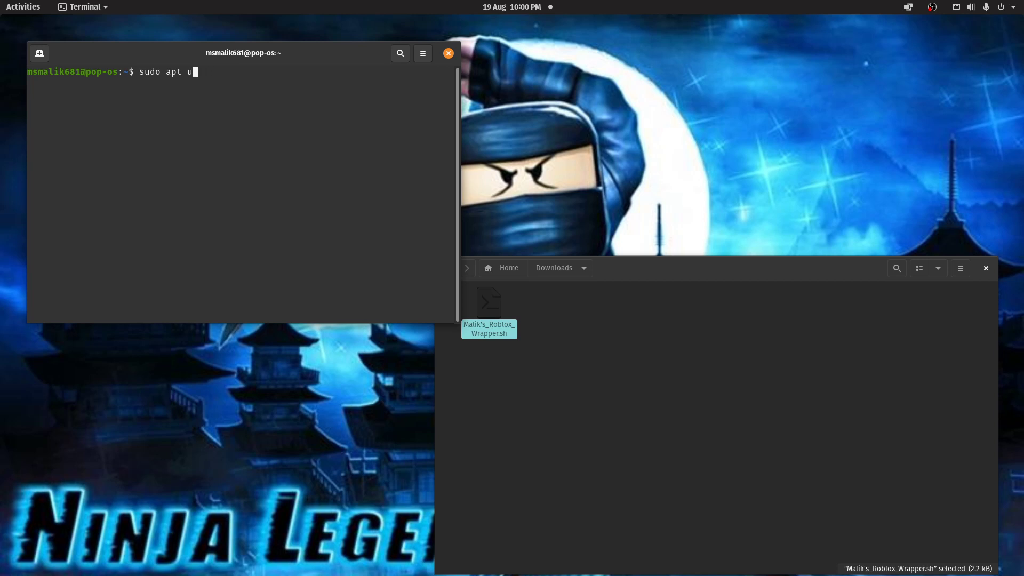
text(pgrade)
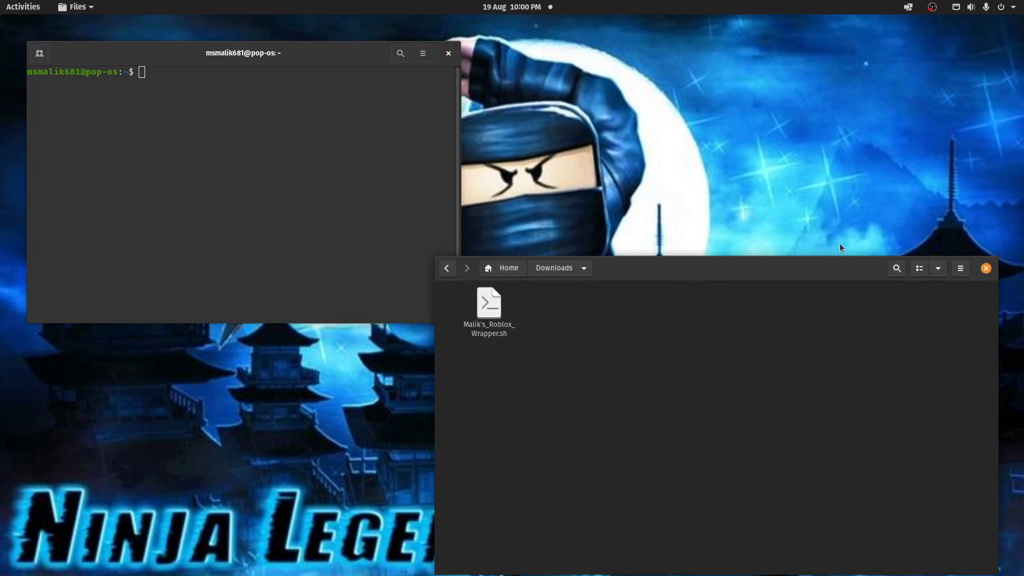
Show the Files sidebar and select the Roblox wrapper .sh script in Downloads
click(960, 268)
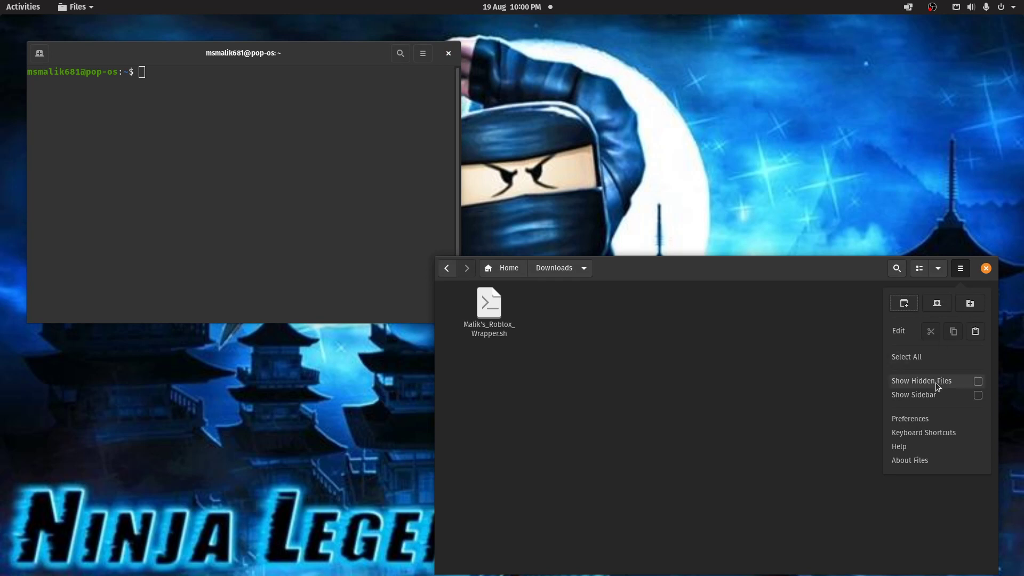
click(977, 395)
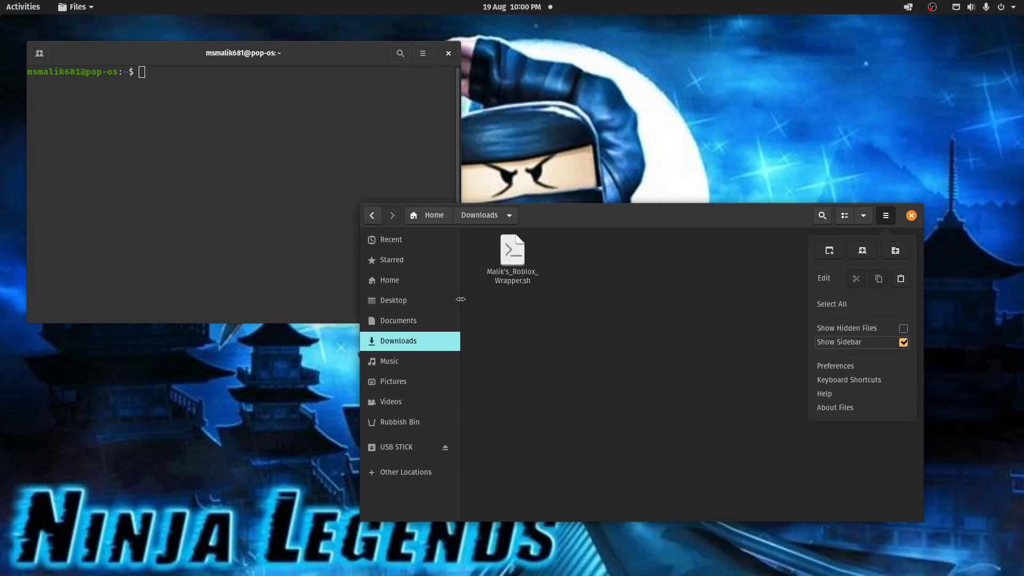
click(568, 324)
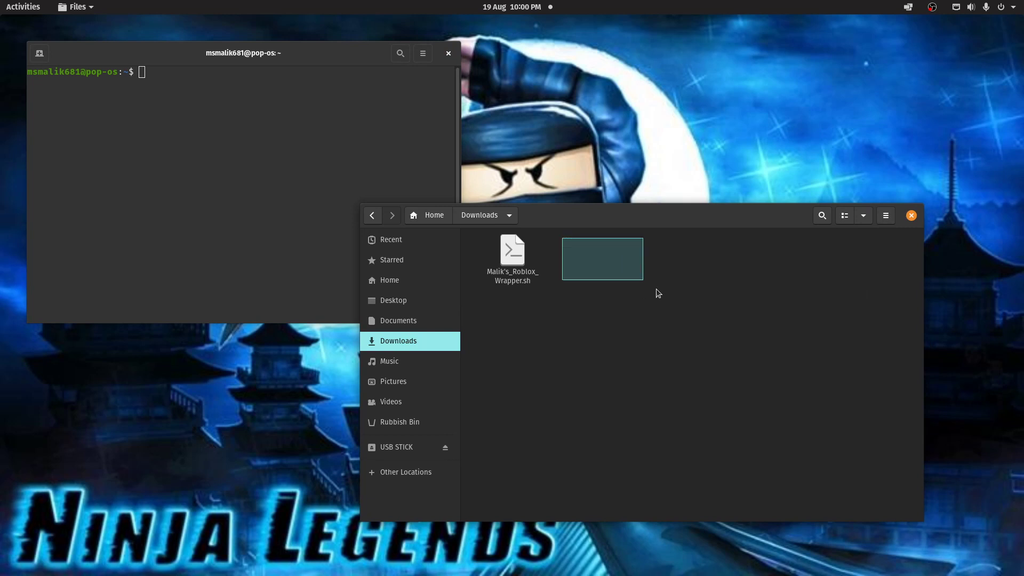
click(733, 360)
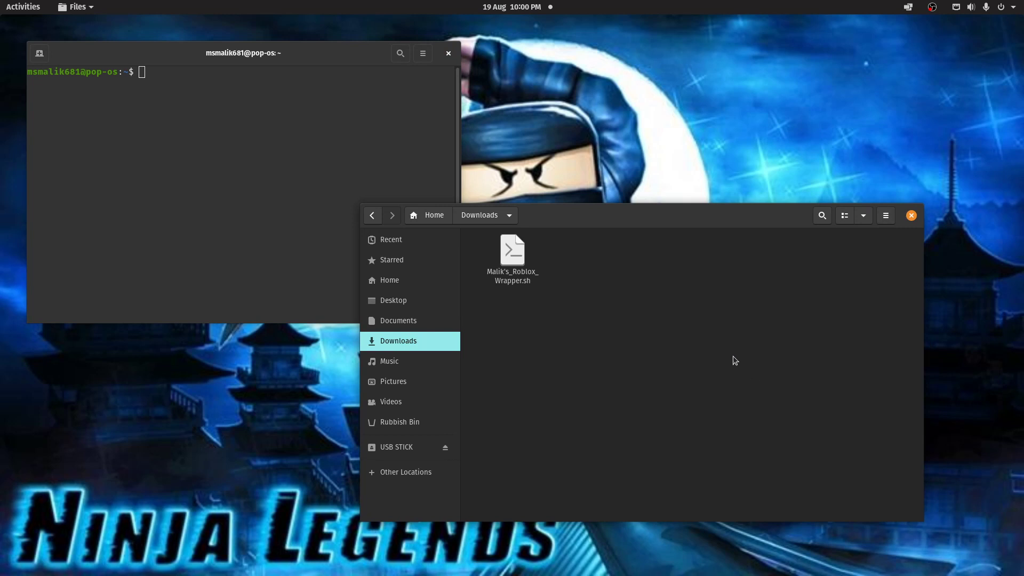
mouse_move(718, 351)
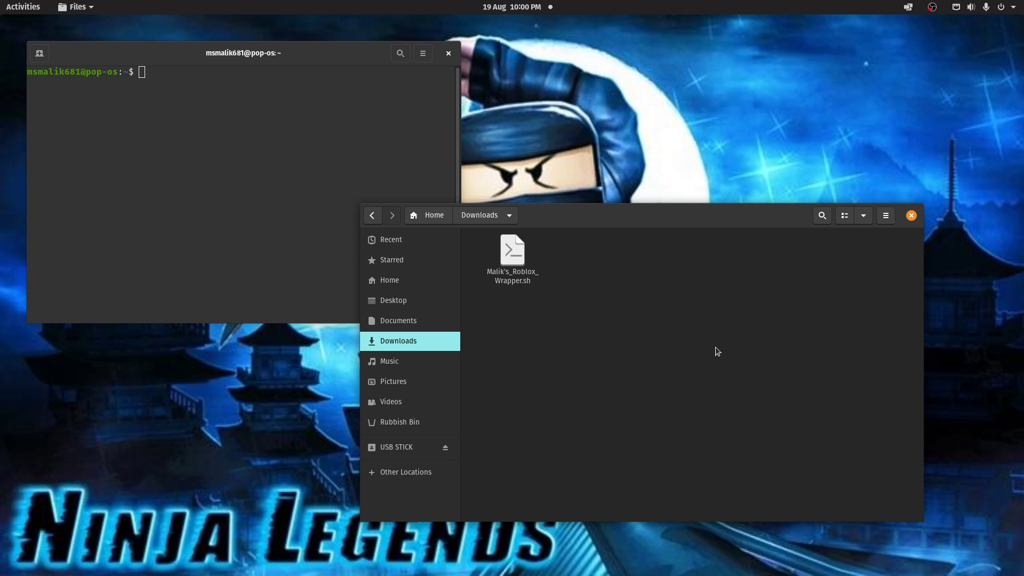
mouse_move(489, 237)
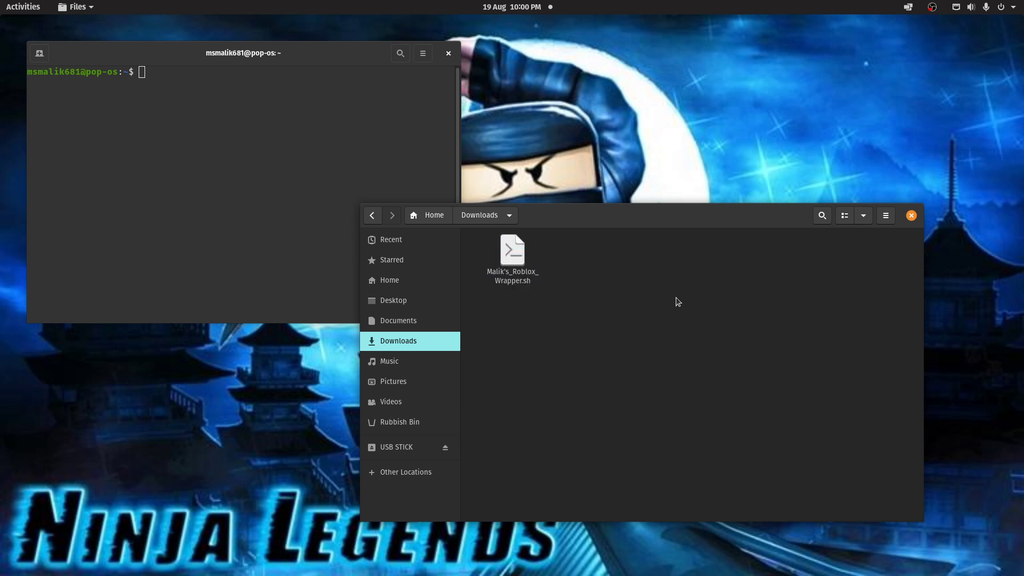
mouse_move(447, 257)
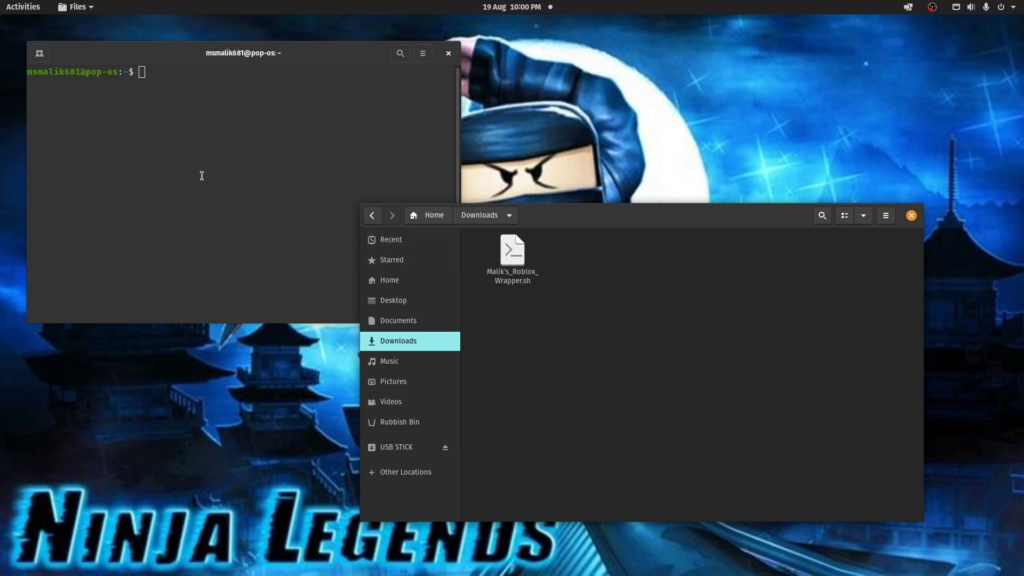
mouse_move(221, 150)
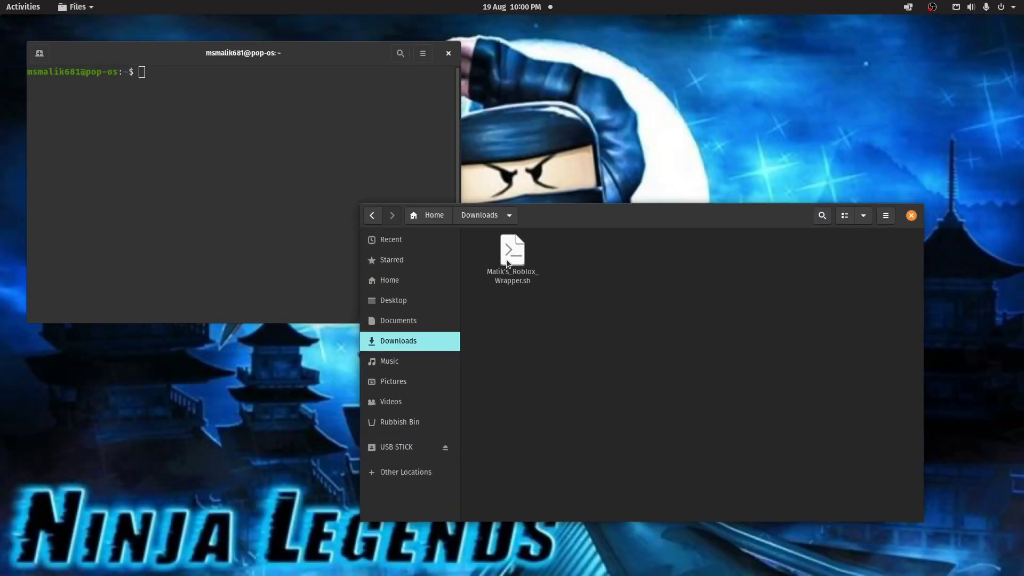
click(512, 252)
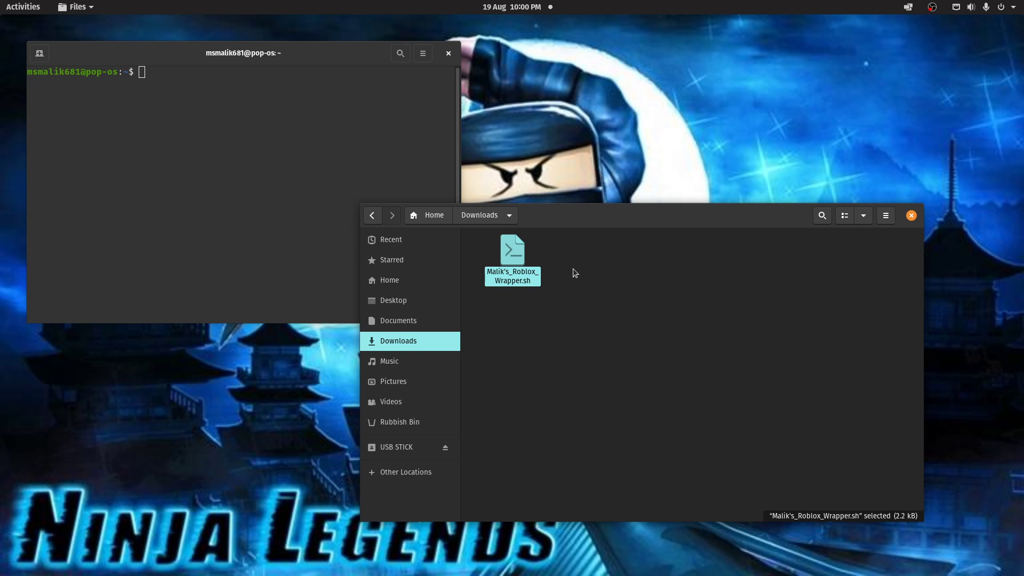
mouse_move(203, 145)
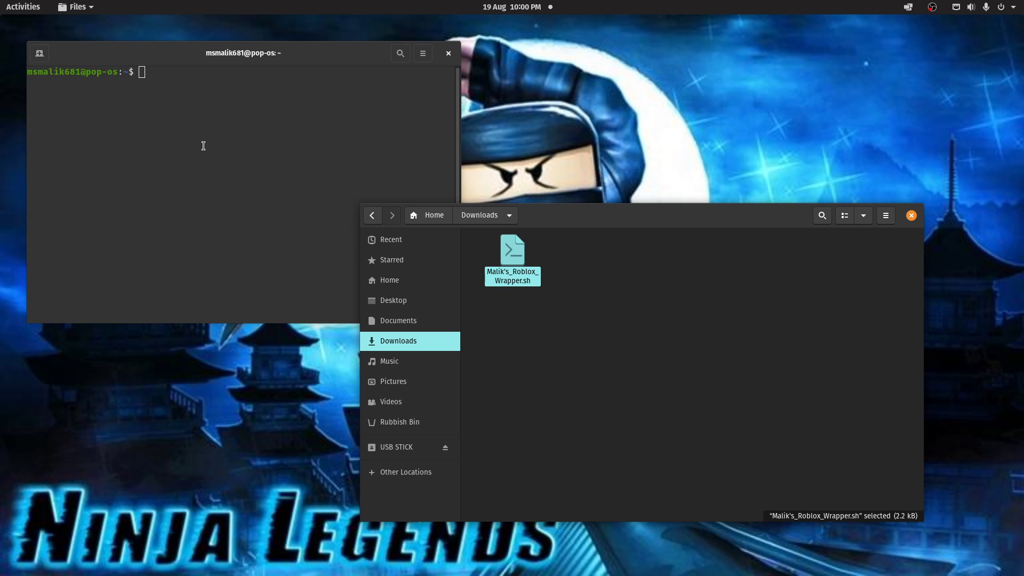
mouse_move(216, 148)
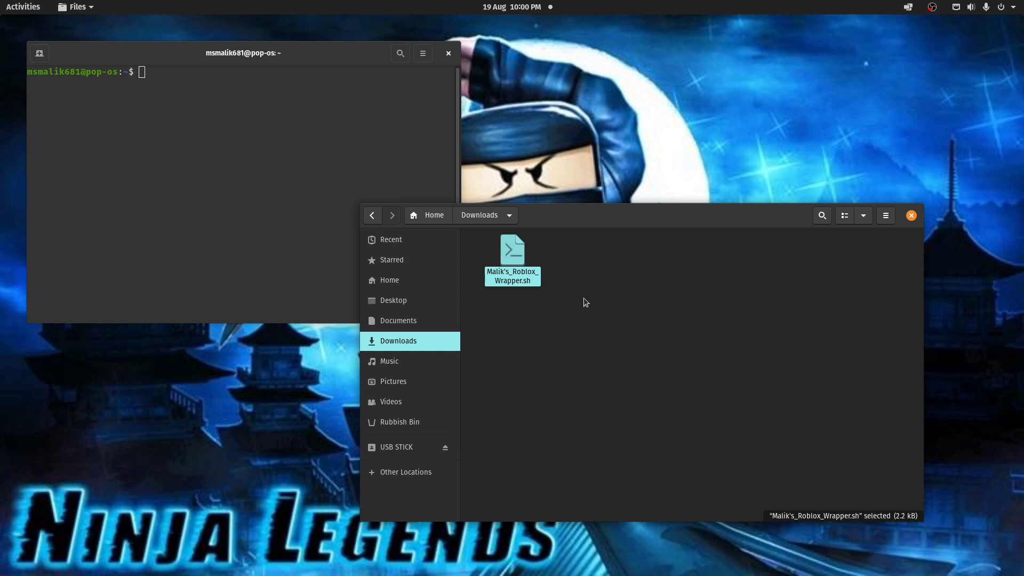
mouse_move(566, 250)
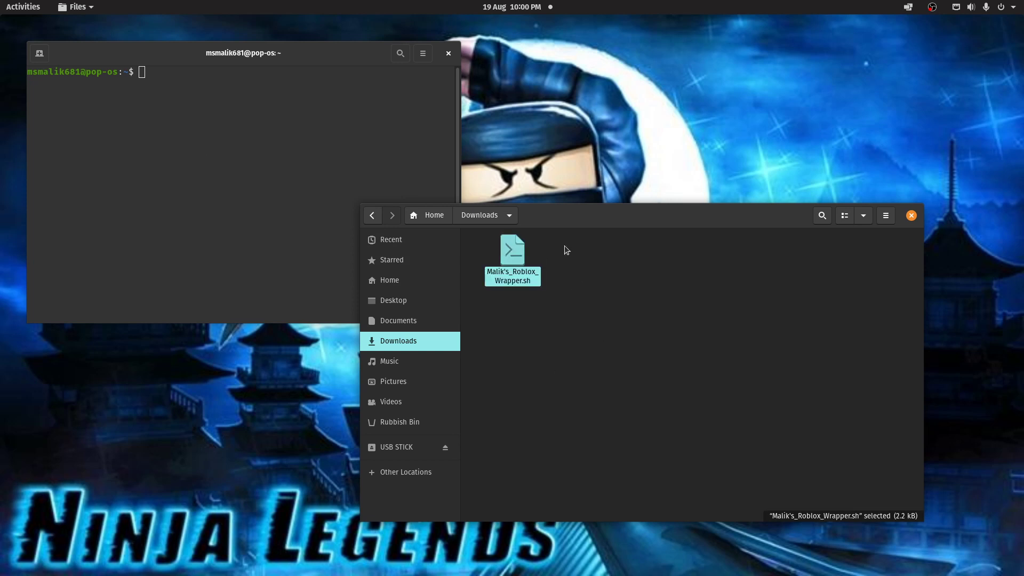
mouse_move(577, 325)
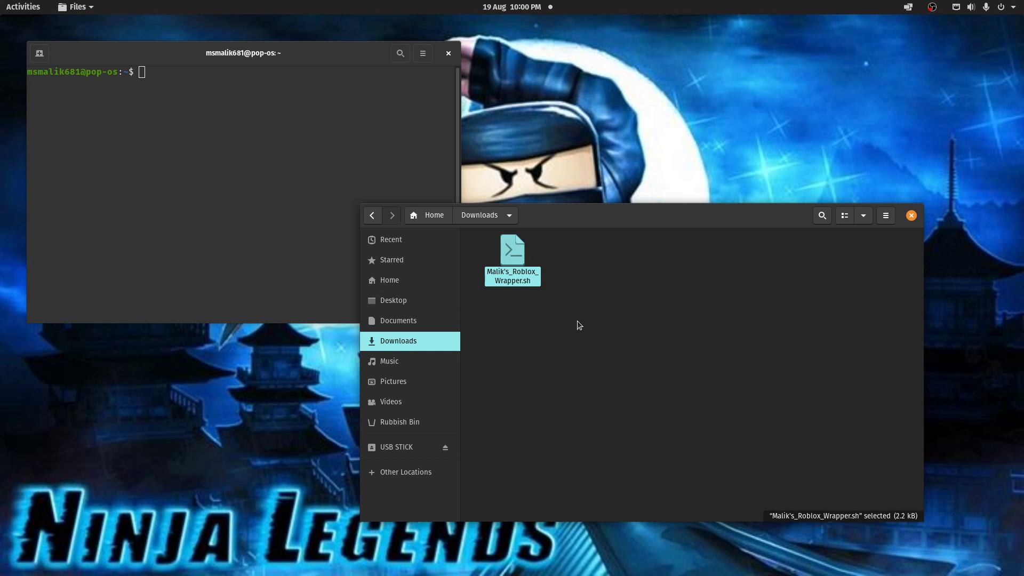
mouse_move(582, 311)
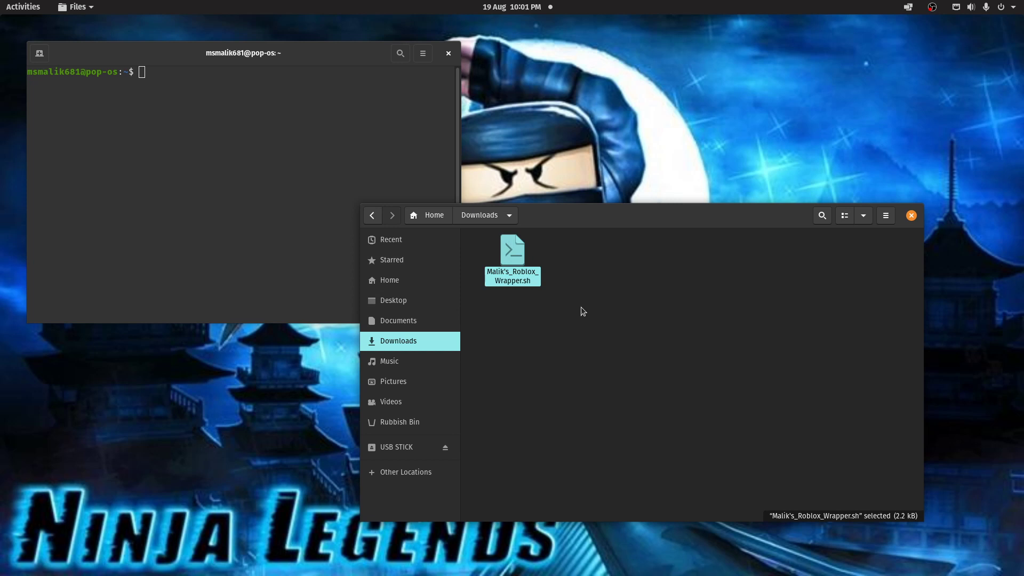
mouse_move(644, 324)
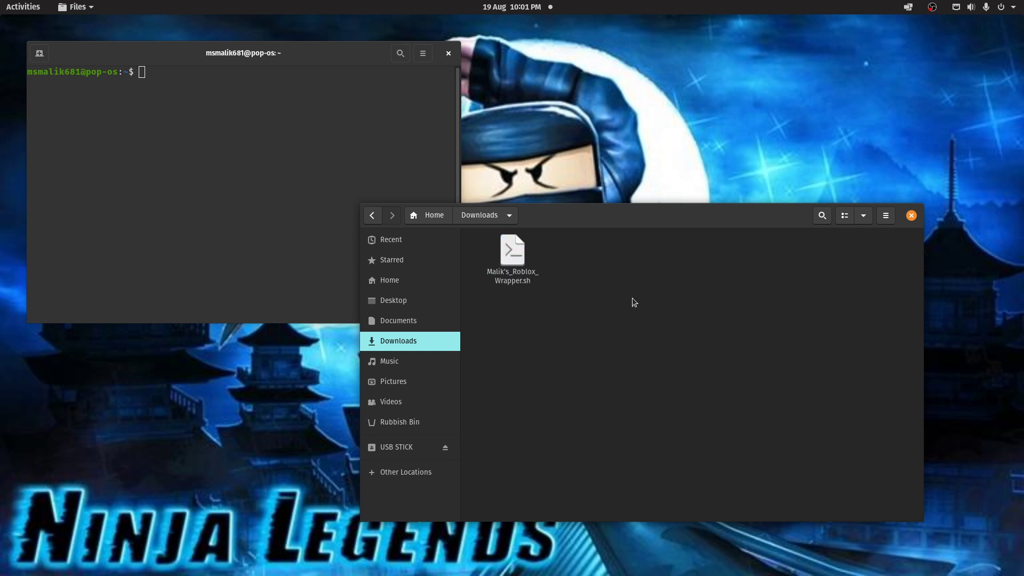
mouse_move(637, 311)
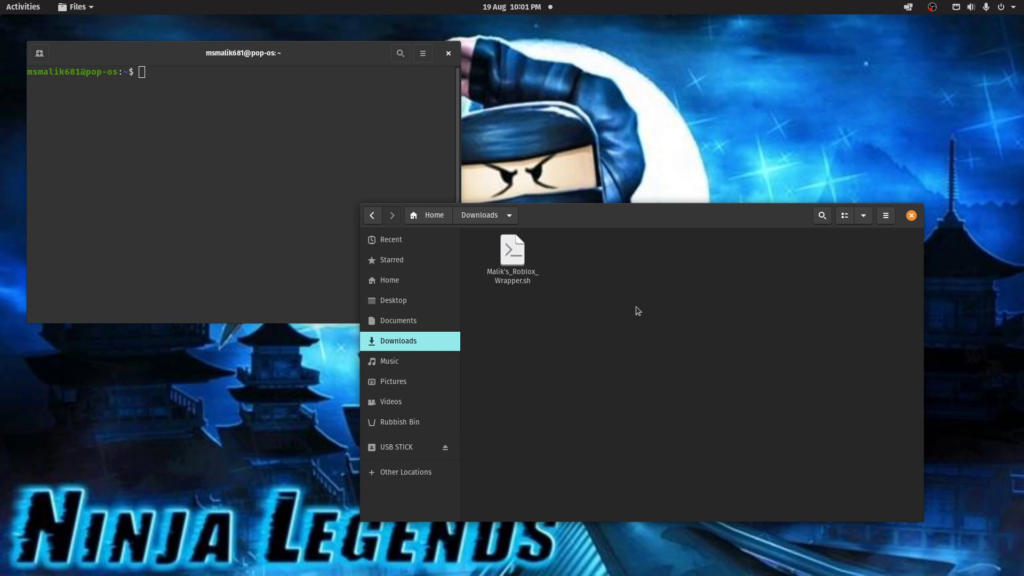
click(512, 251)
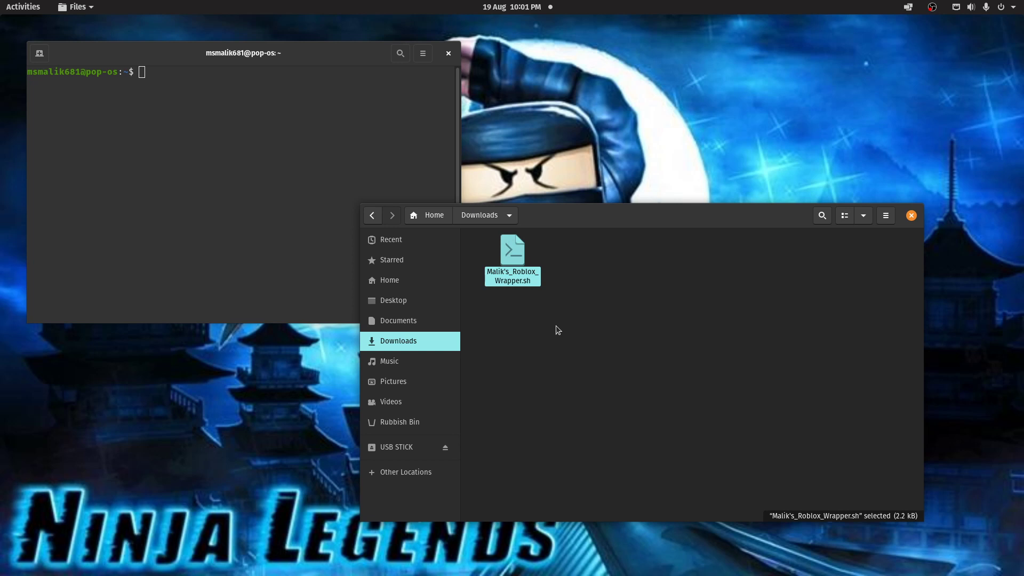
mouse_move(626, 307)
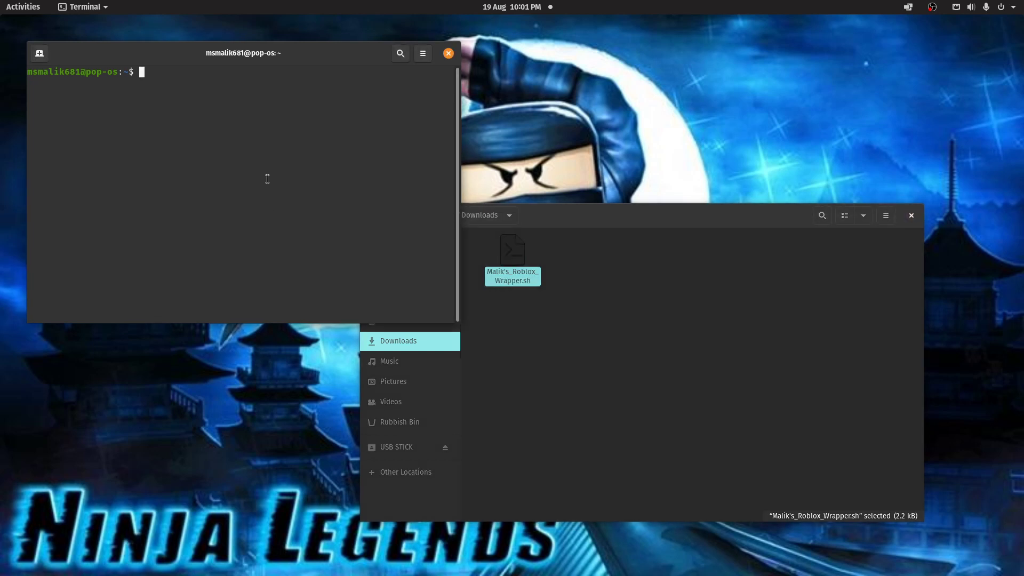
Type 'bash', then toggle the script's 'Allow executing file as program' permission on and off
text(bash)
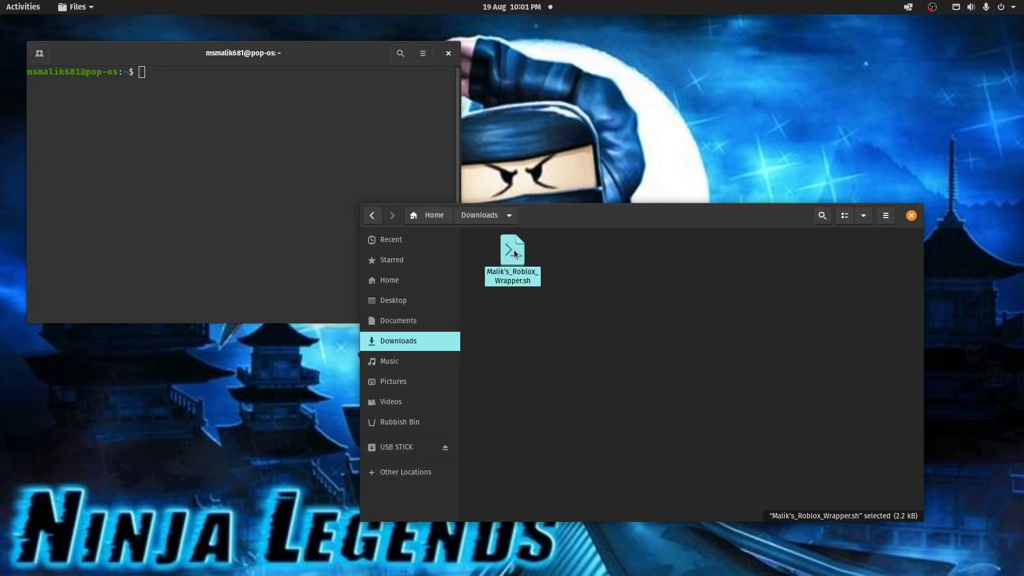
right_click(512, 255)
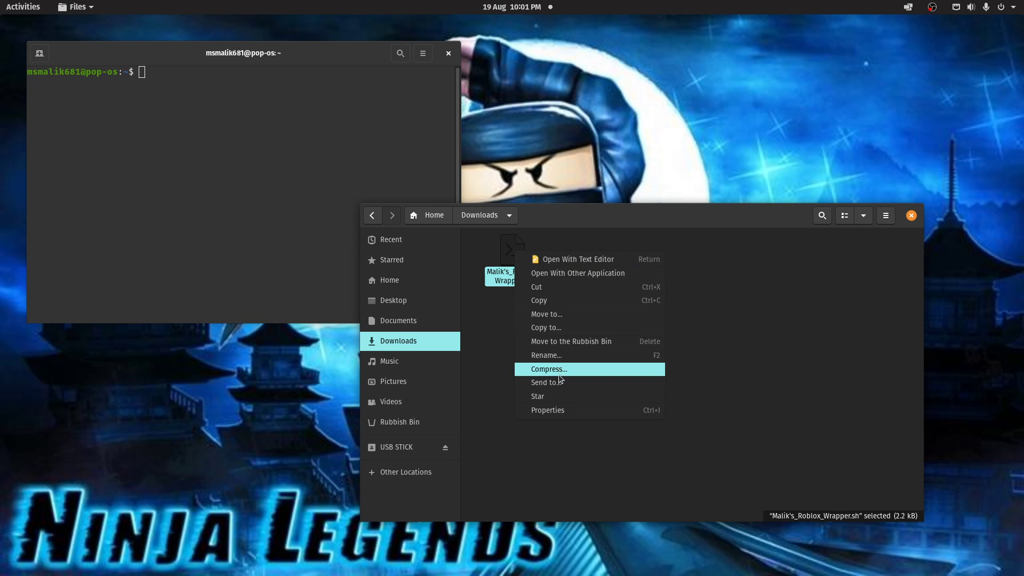
click(548, 409)
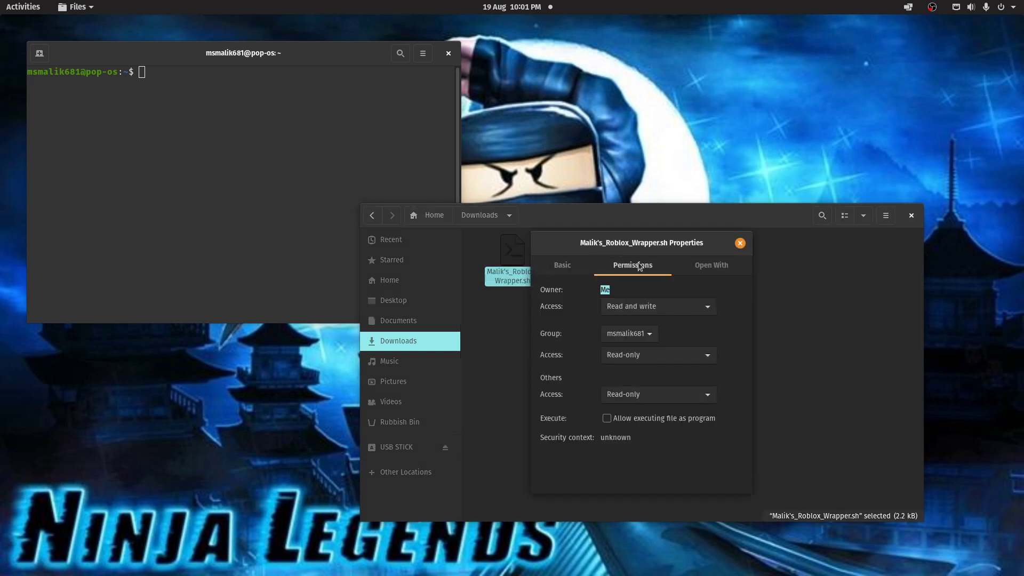
click(606, 418)
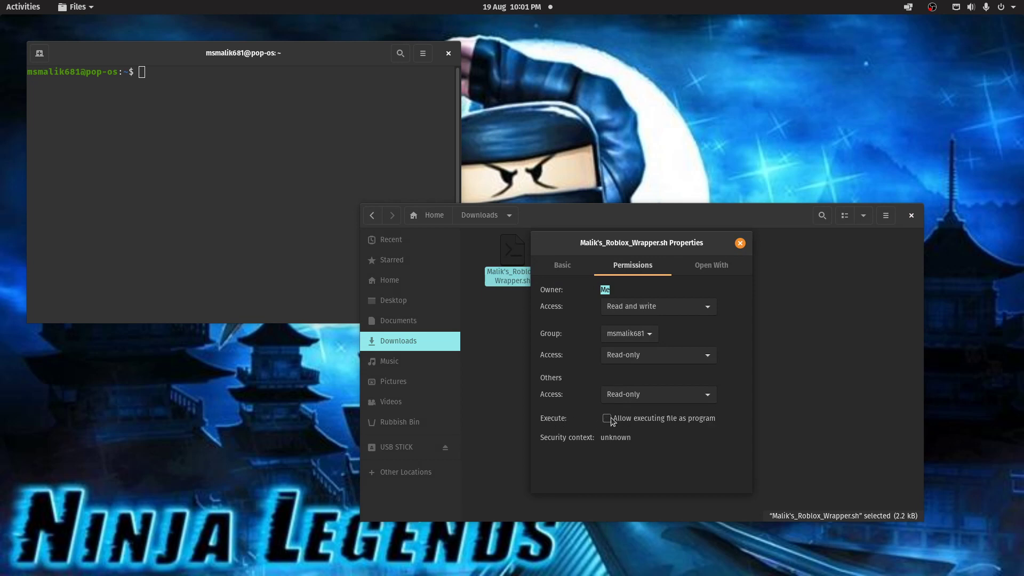
click(607, 418)
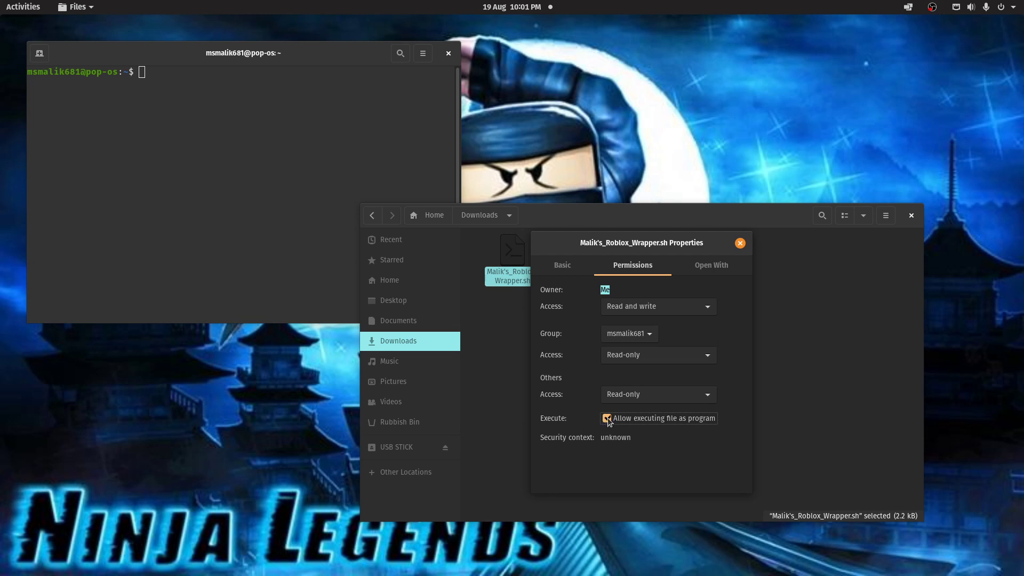
click(607, 418)
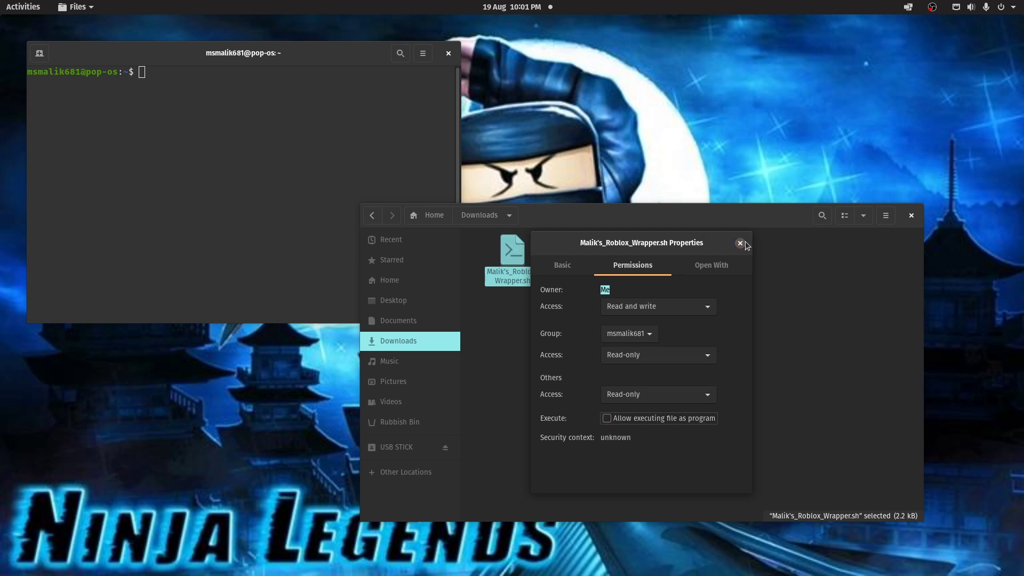
Close the properties window and run 'chmod +x' on the wrapper script in Terminal
click(739, 244)
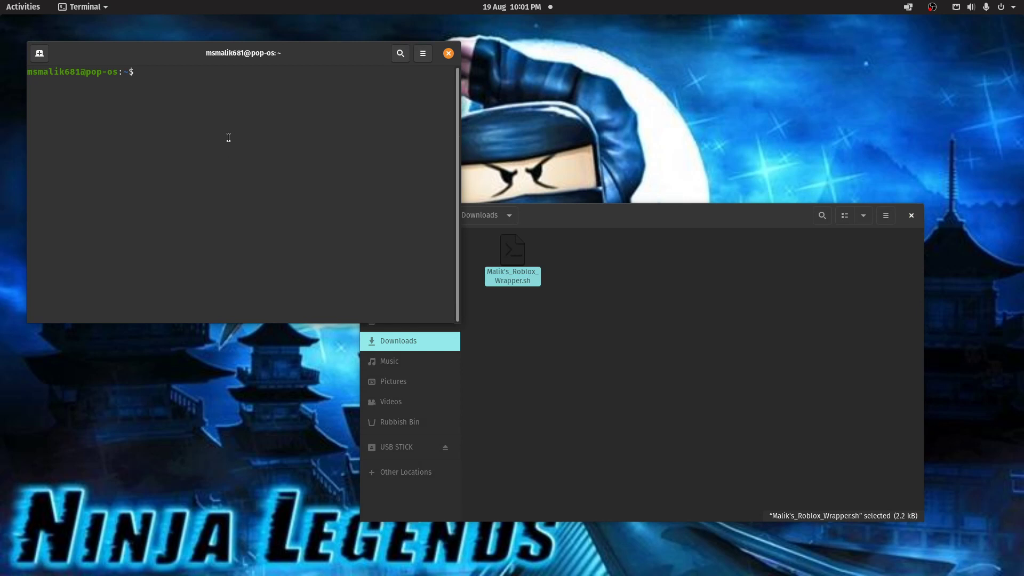
text(ch)
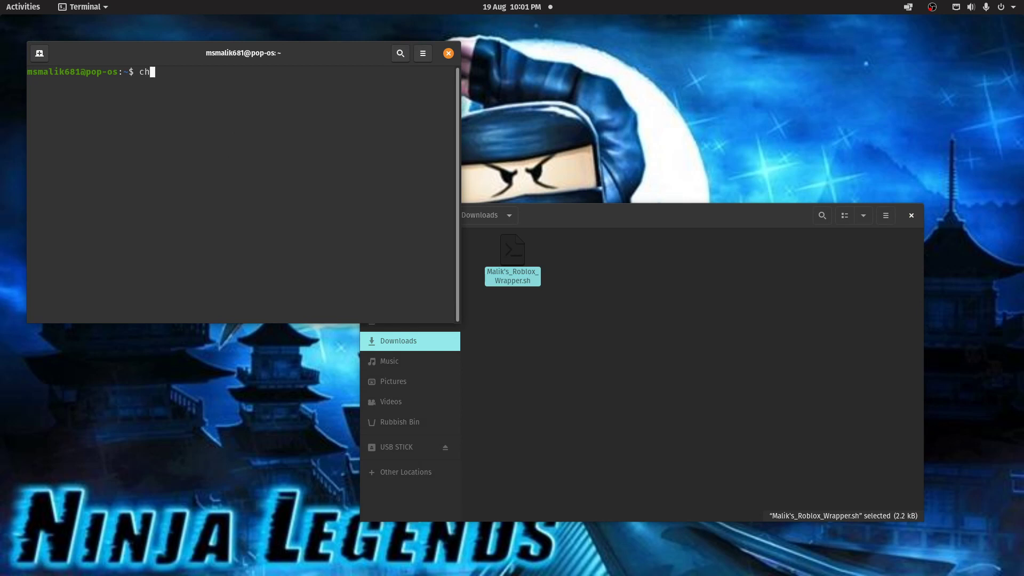
text(mod)
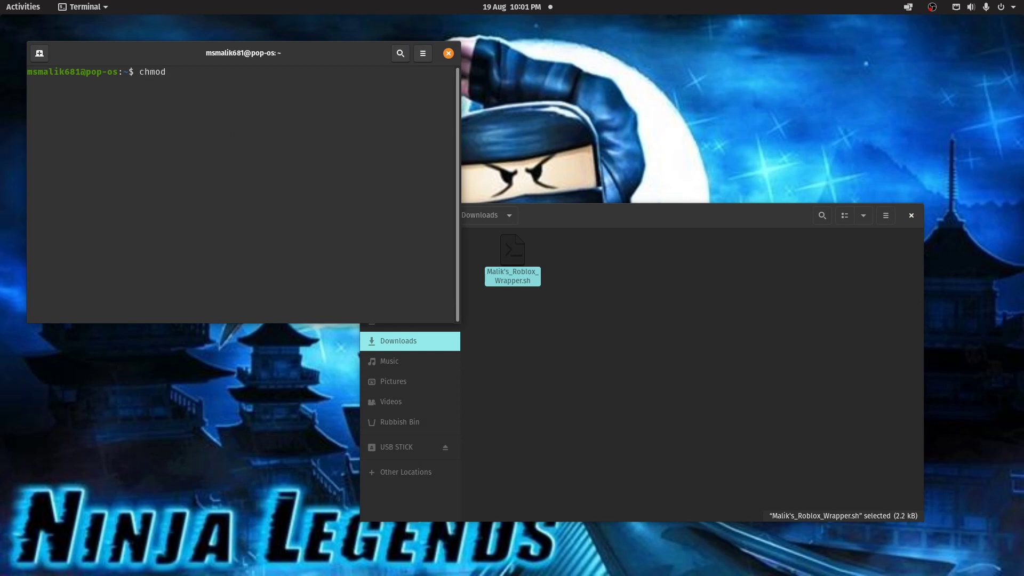
text(+x)
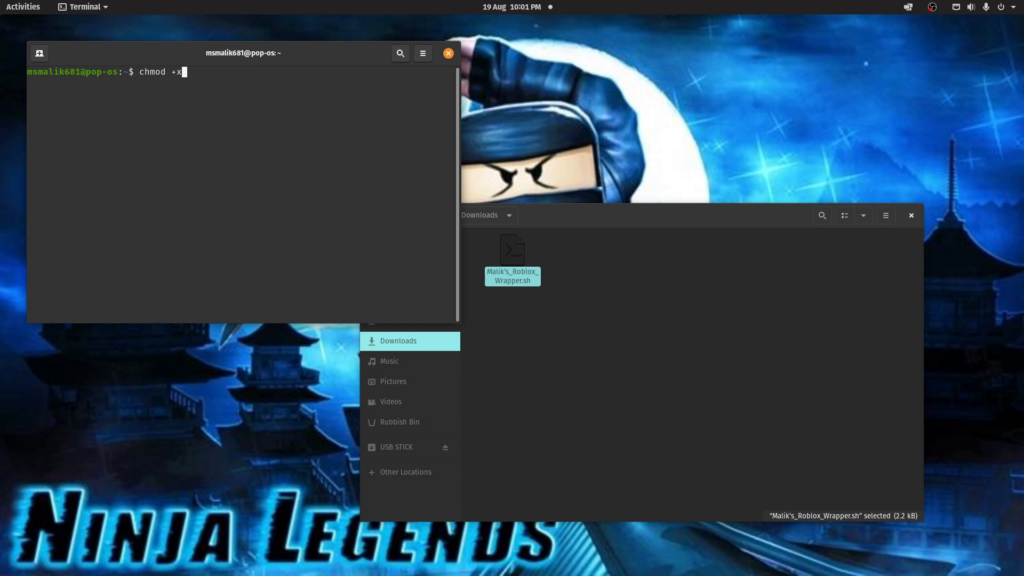
mouse_move(514, 250)
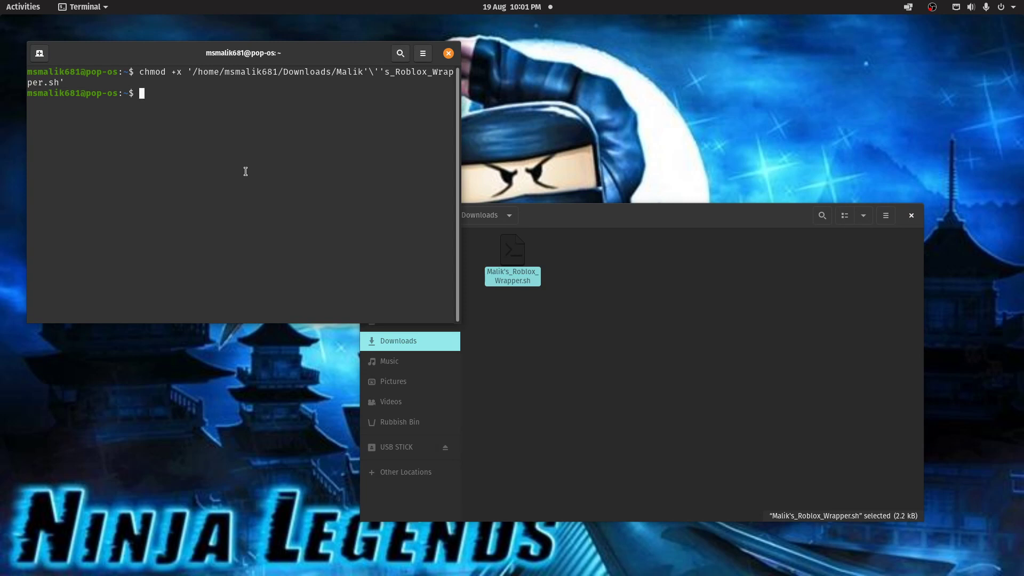
Confirm in the script's Permissions that it may now run as a program
right_click(512, 258)
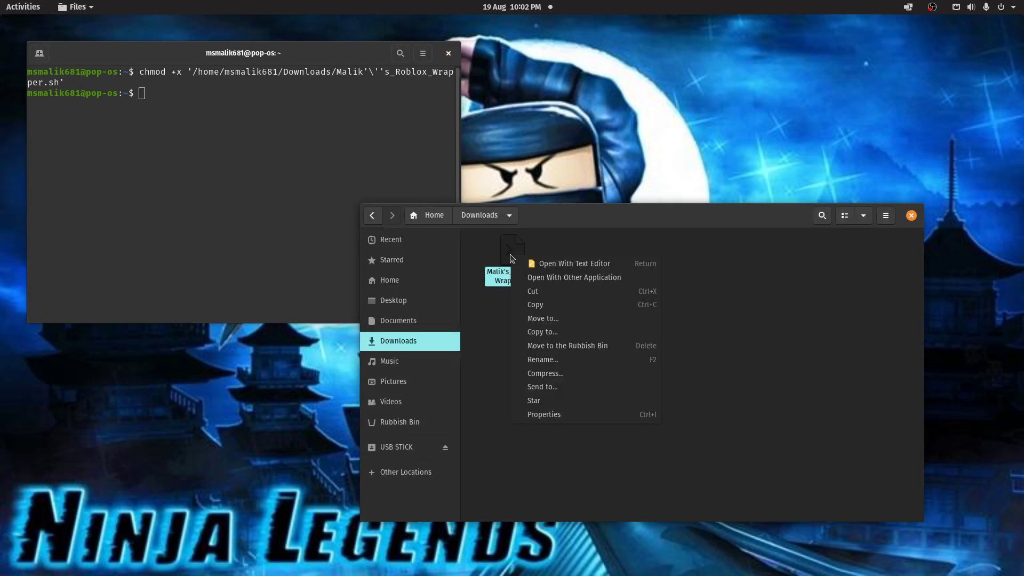
click(543, 414)
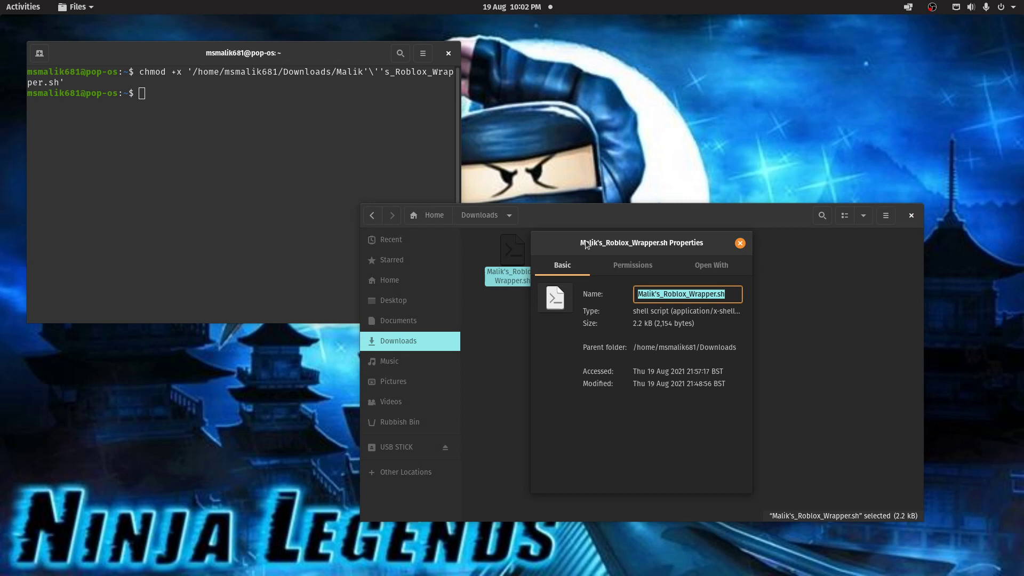
click(631, 265)
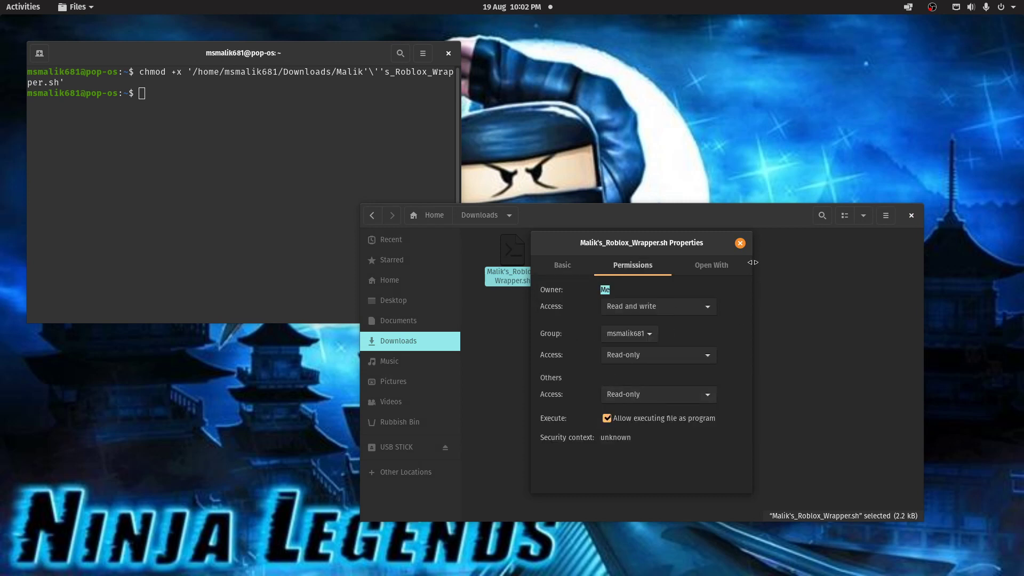
click(740, 242)
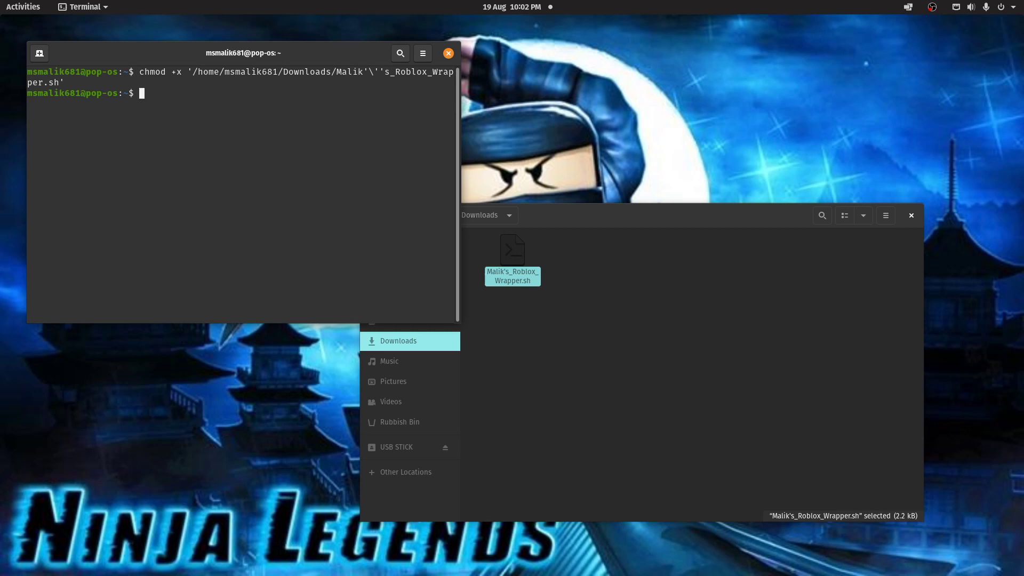
text(wine)
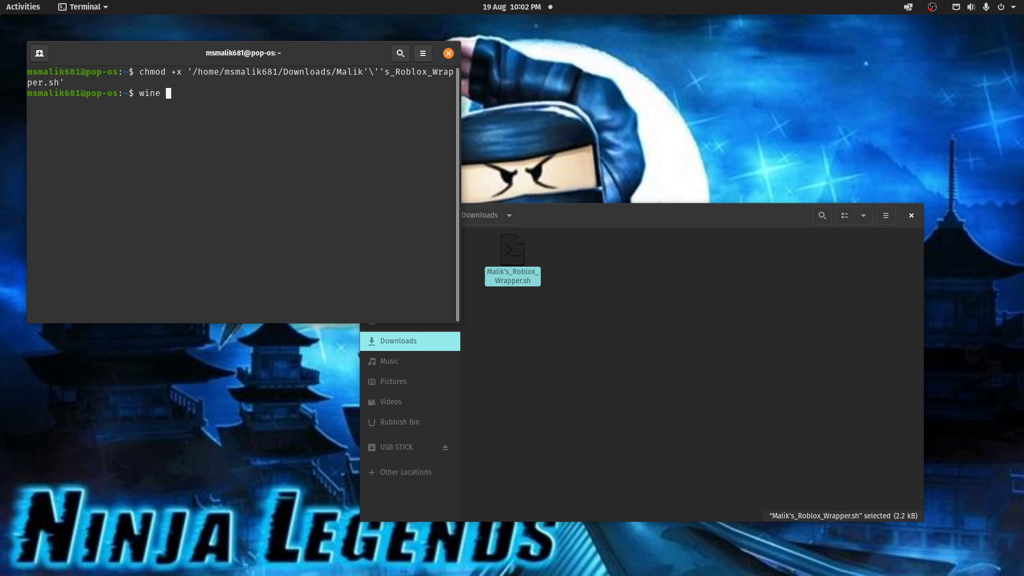
text(--ver)
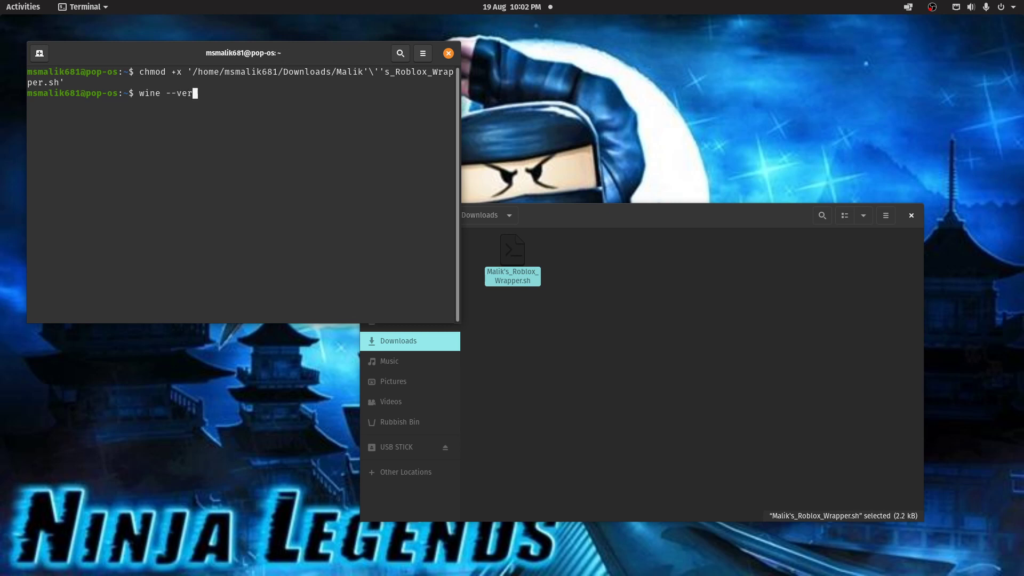
text(sion)
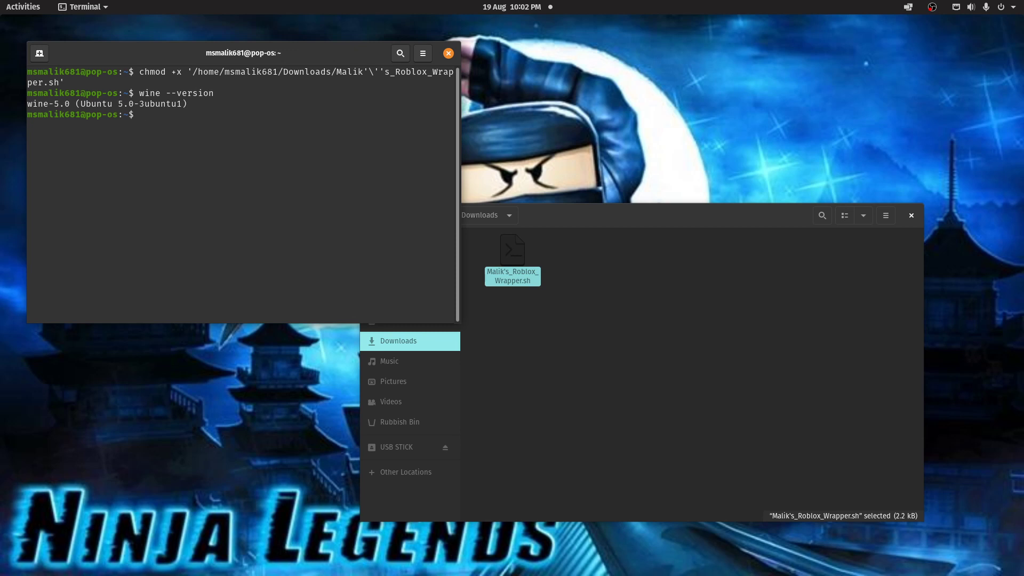
text(sudo ap)
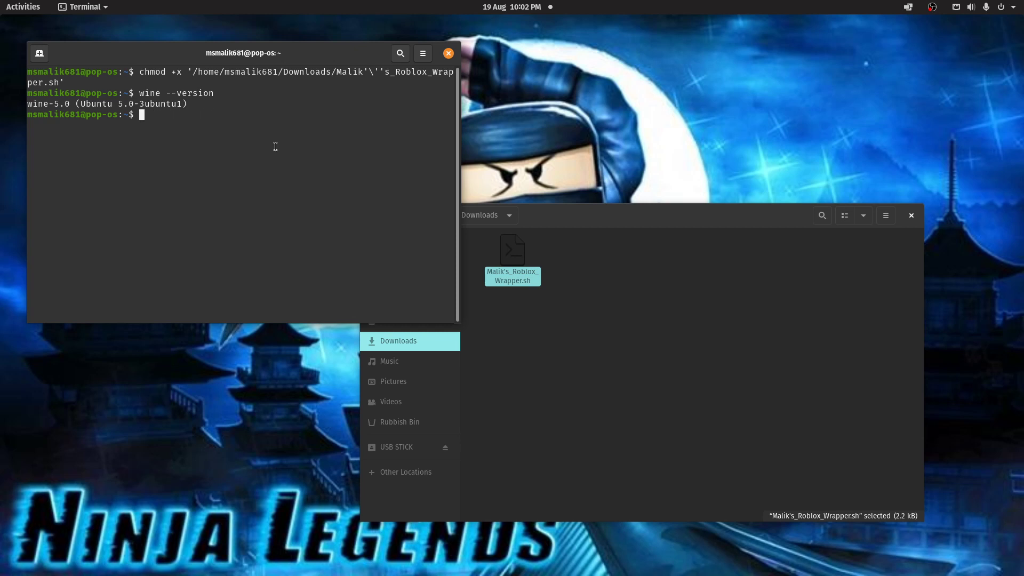
mouse_move(586, 255)
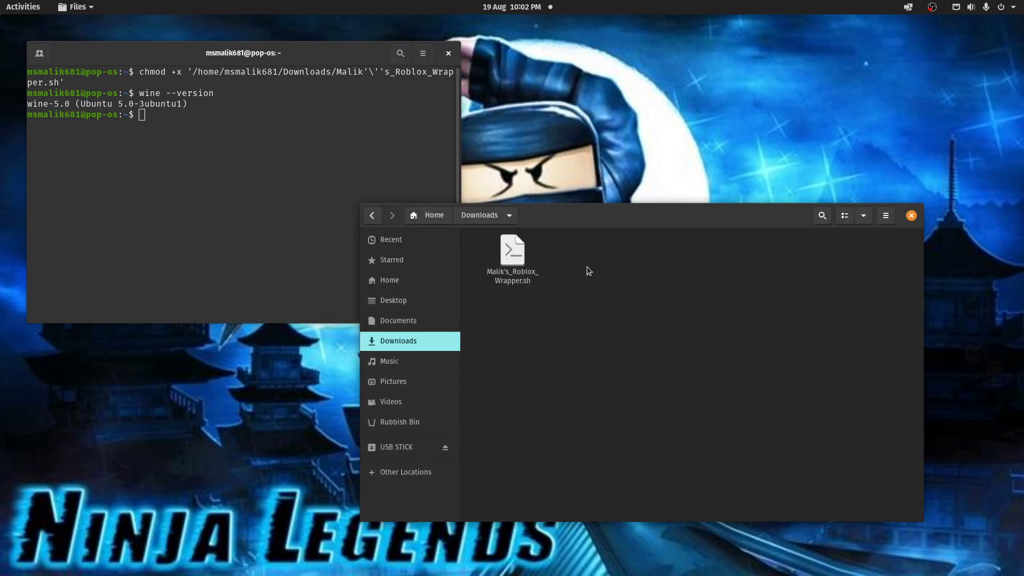
Drag the wrapper script into Terminal and run it to download RobloxPlayerLauncher.exe
click(512, 249)
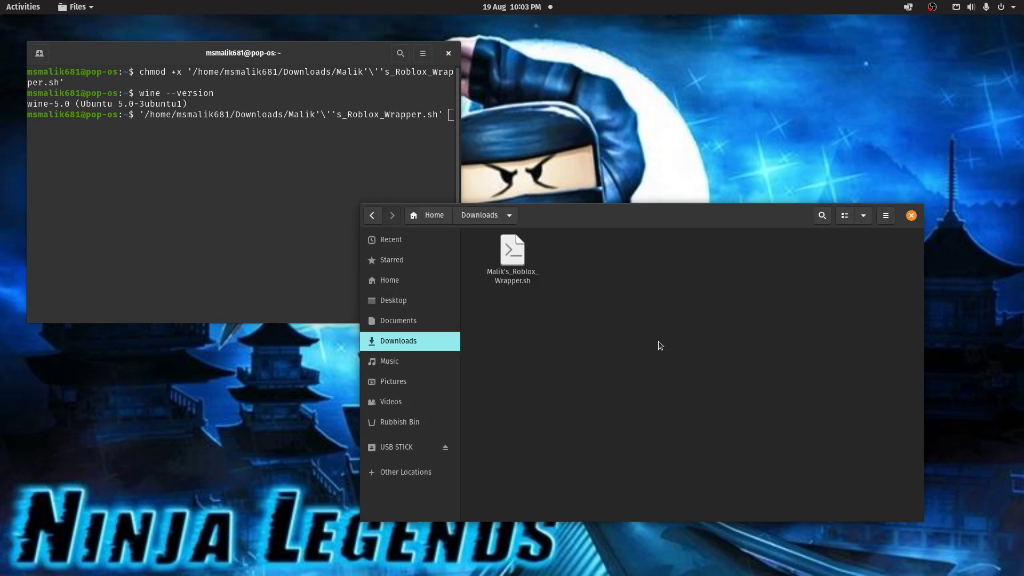
mouse_move(668, 299)
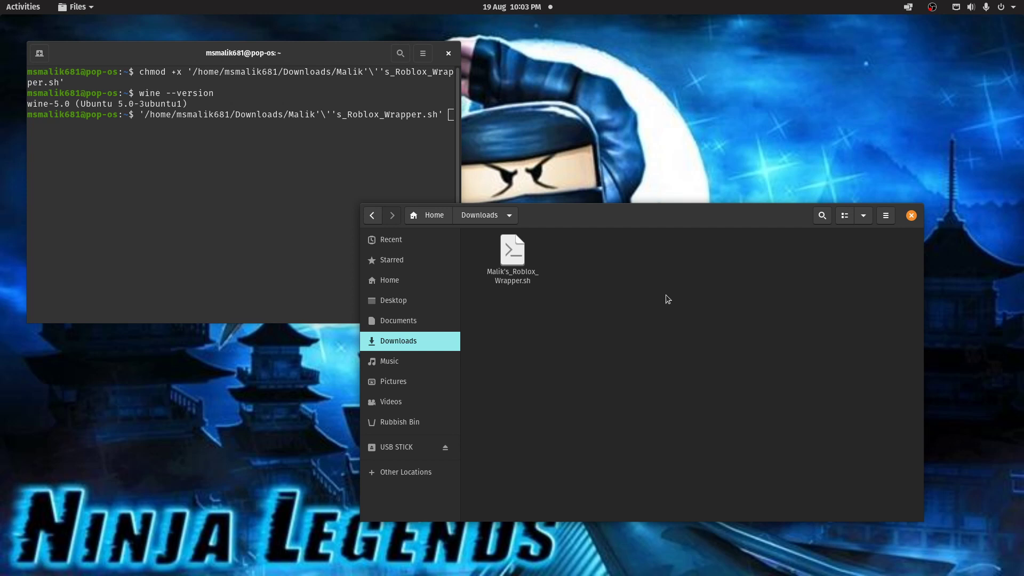
mouse_move(625, 342)
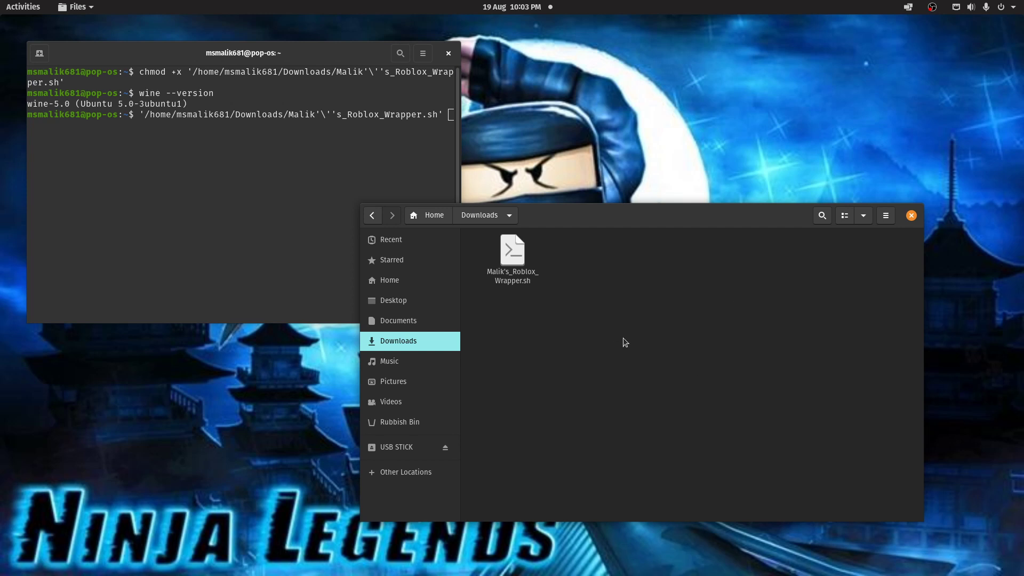
mouse_move(615, 308)
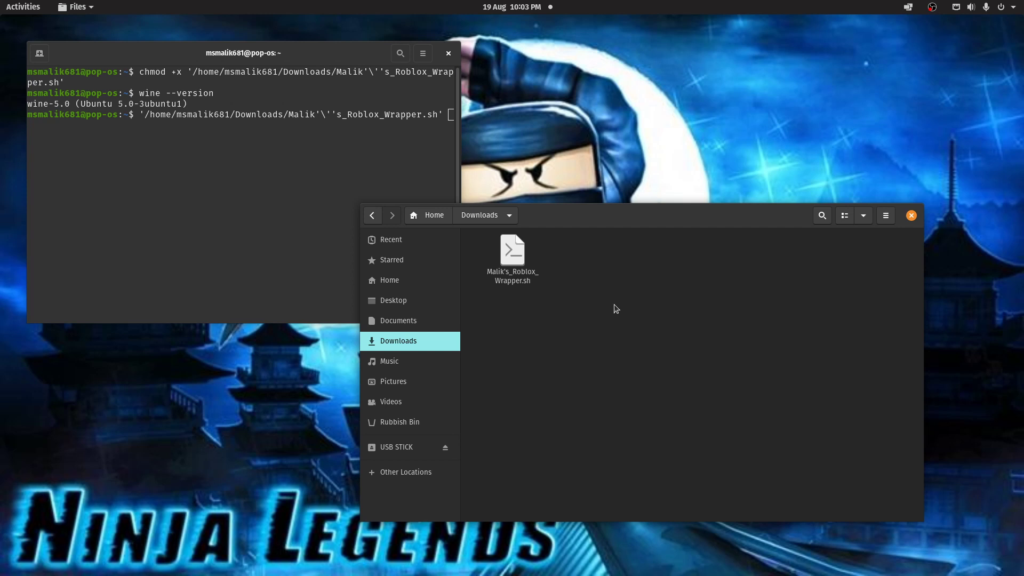
mouse_move(637, 315)
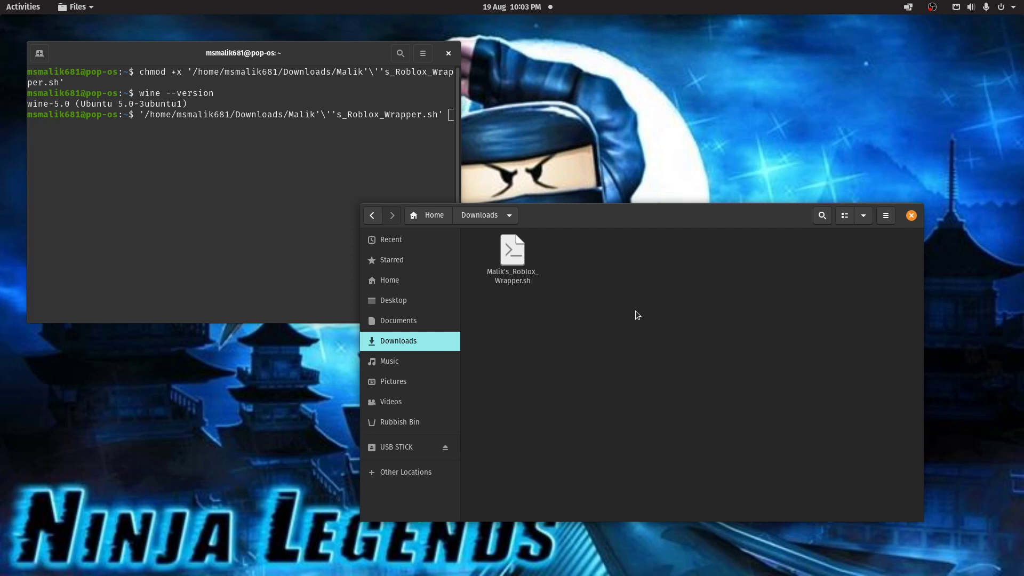
mouse_move(597, 302)
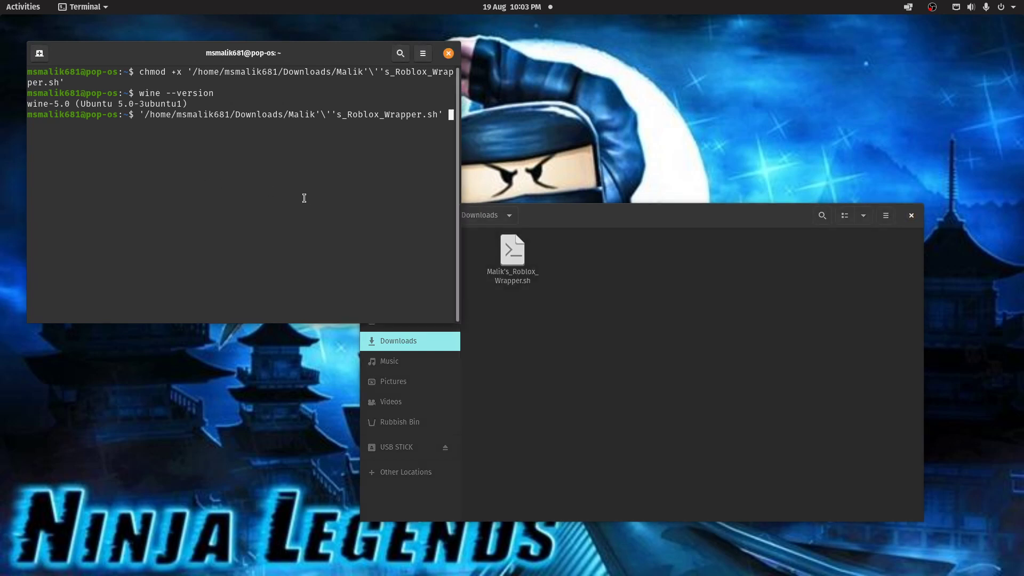
key(Return)
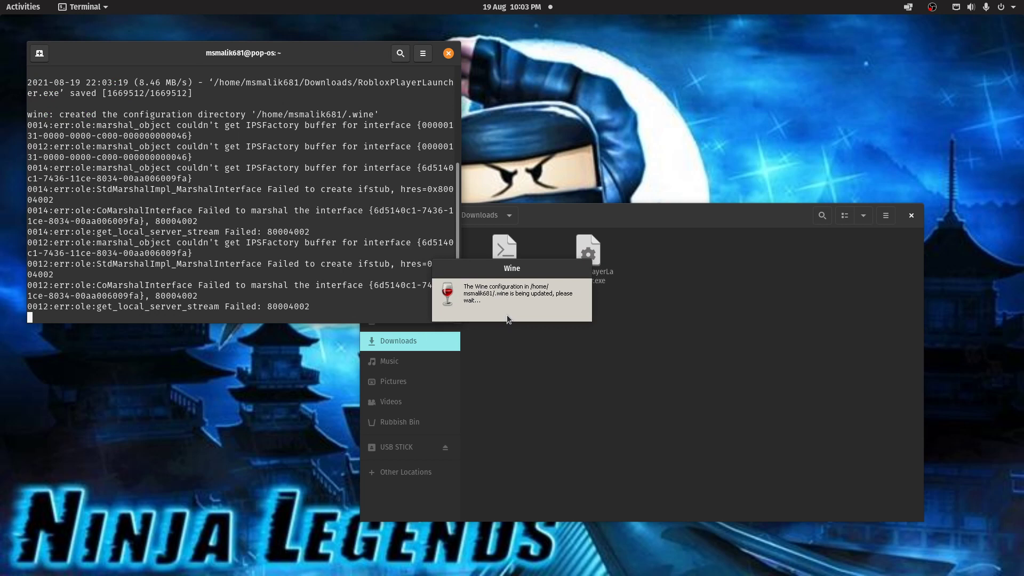
mouse_move(518, 323)
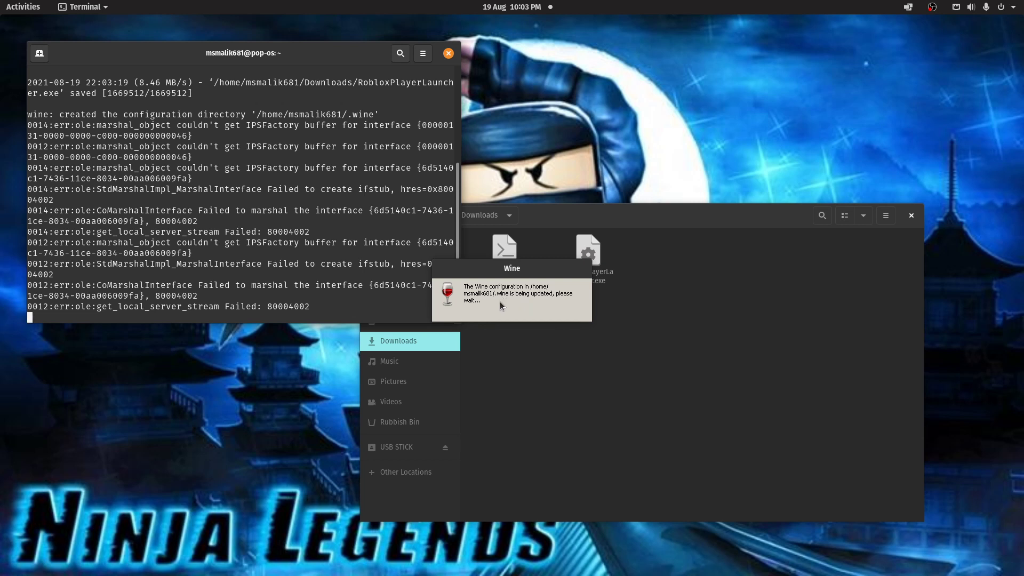
mouse_move(322, 223)
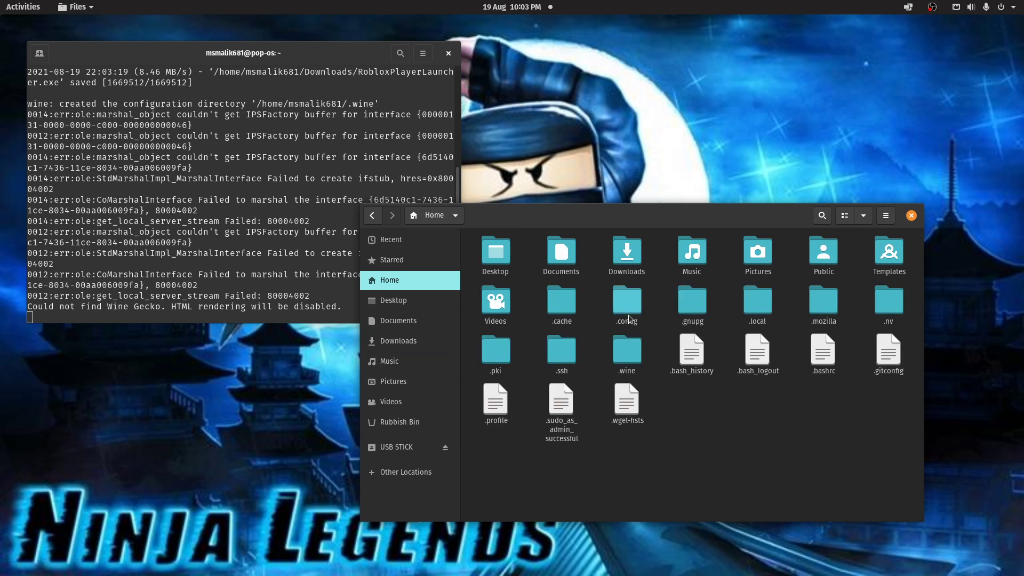
Show hidden files, select .wine, and dismiss the Roblox installation success message
click(626, 349)
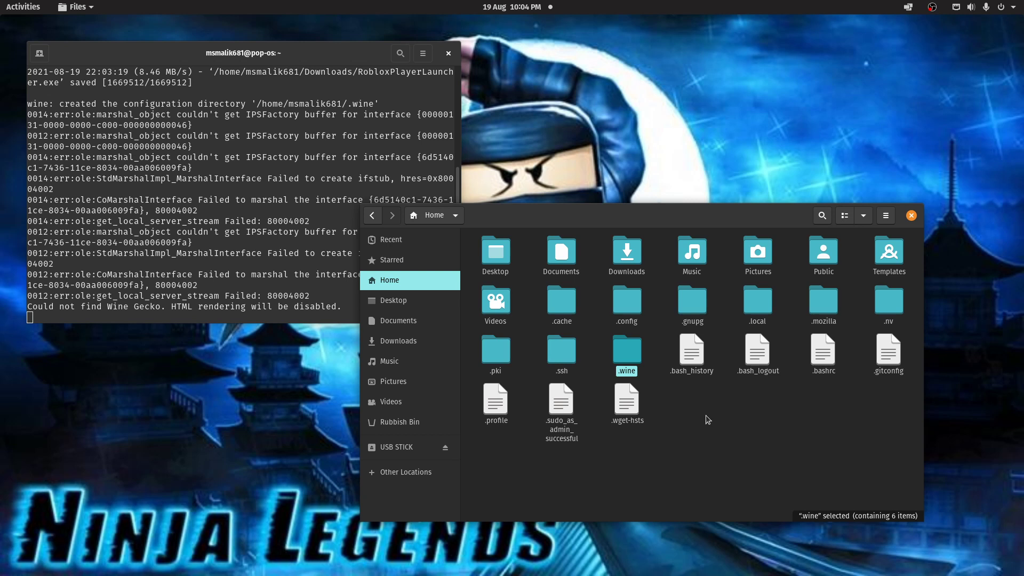
key(ctrl+h)
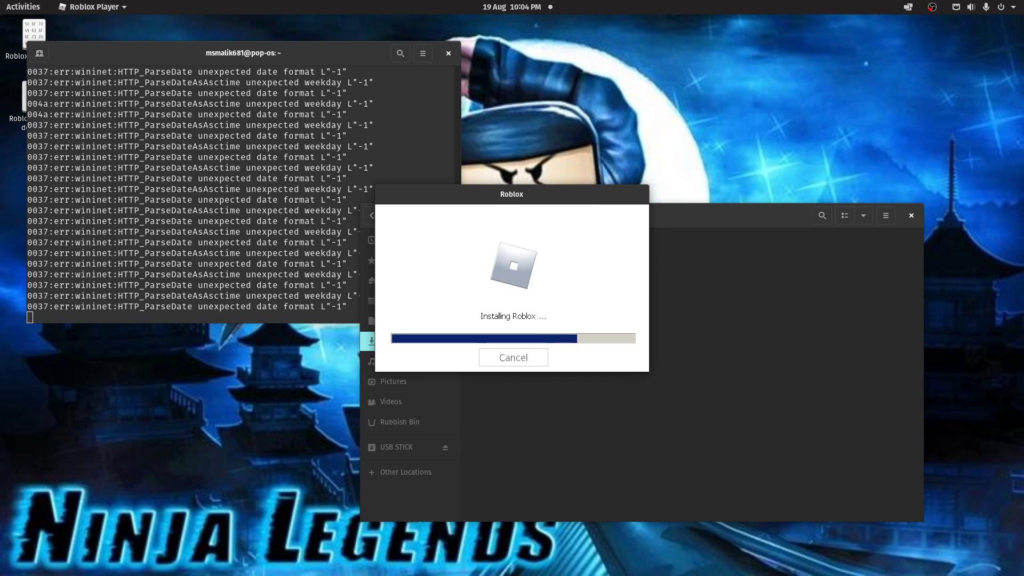
mouse_move(783, 260)
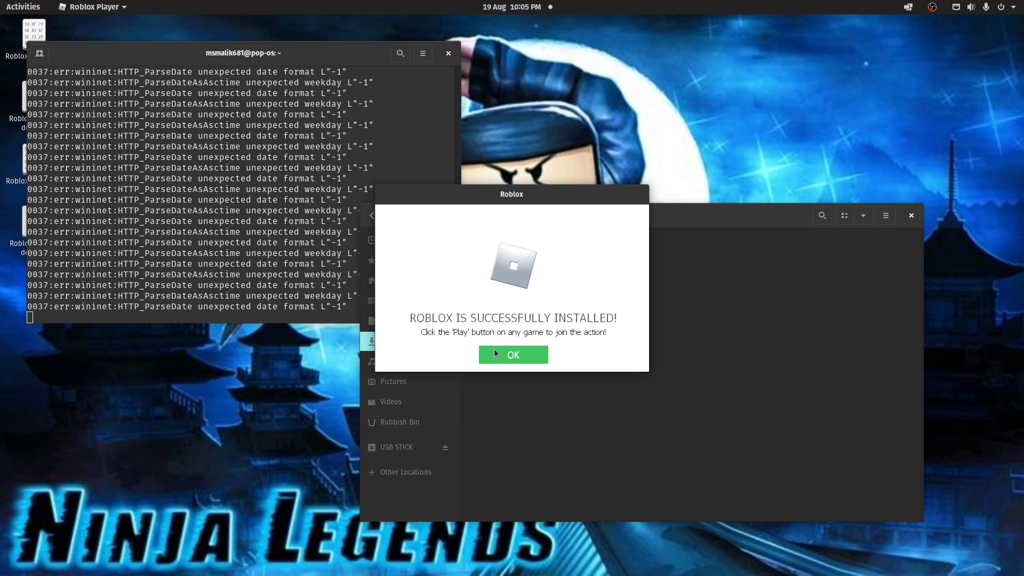
click(512, 355)
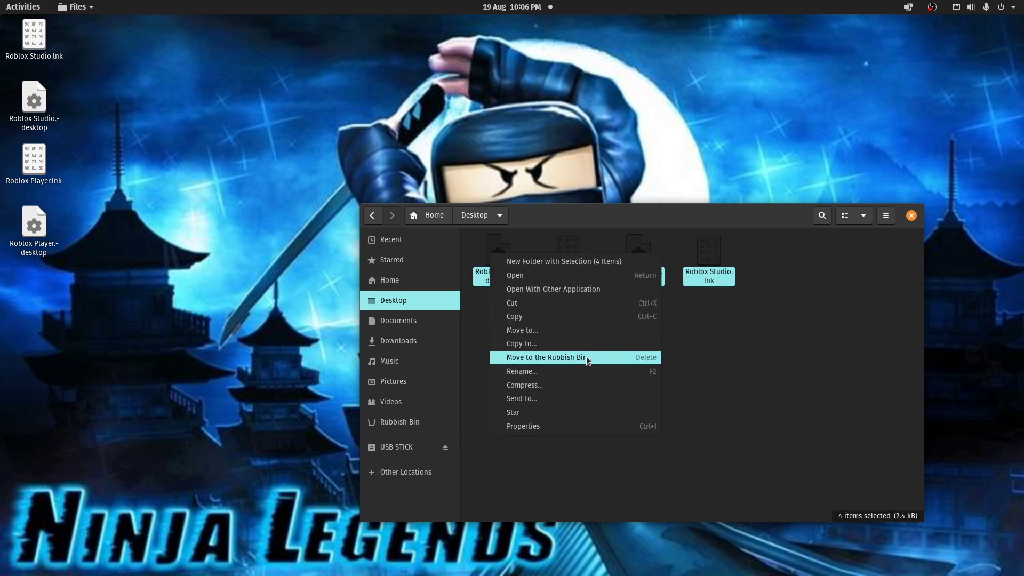
Move the four Roblox shortcut files to the Rubbish Bin and dismiss the notice
click(545, 357)
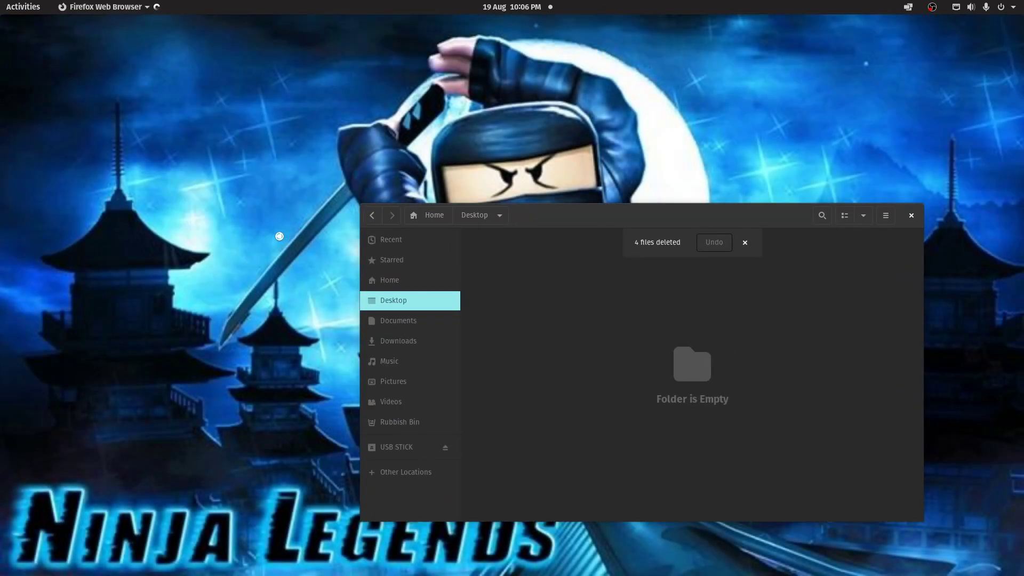
click(745, 242)
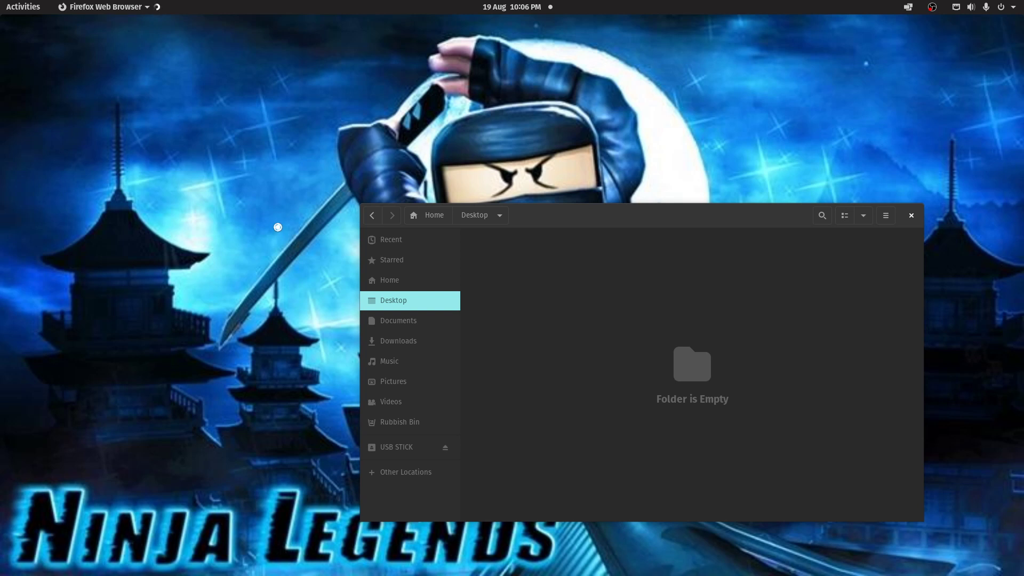
mouse_move(238, 239)
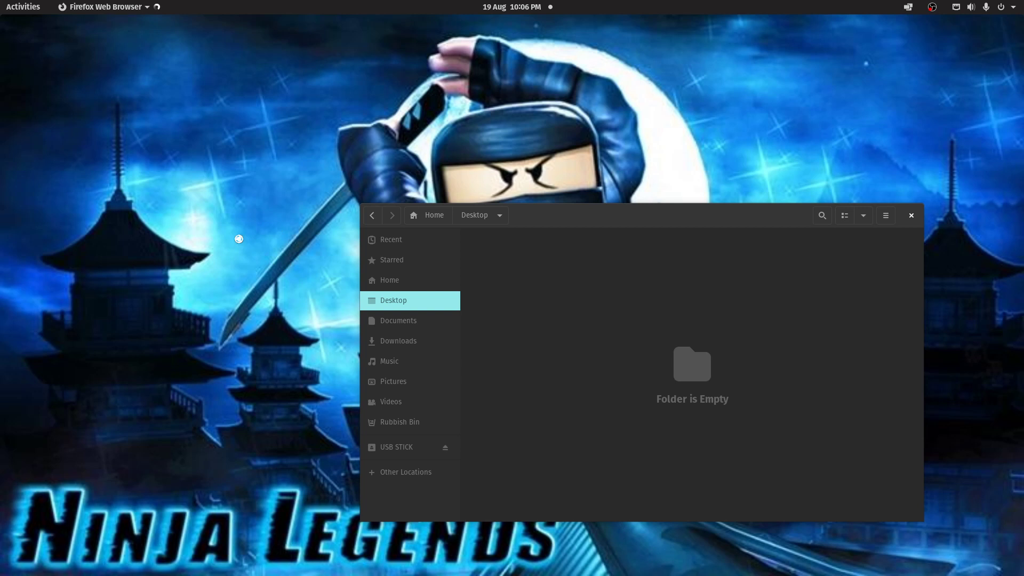
mouse_move(262, 257)
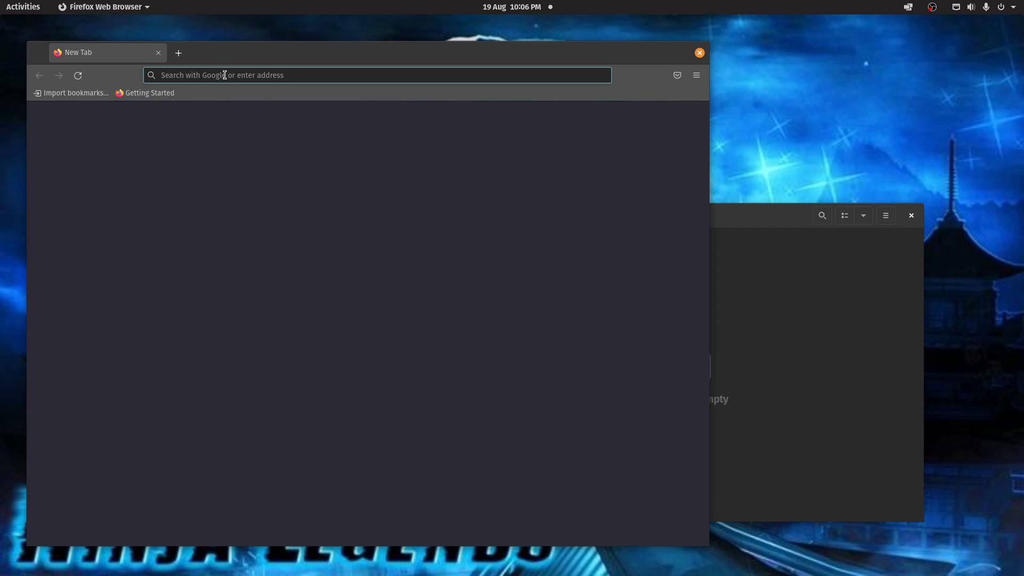
Search 'roblox', open roblox.com, and start playing Mega Easy Obby
text(roblox)
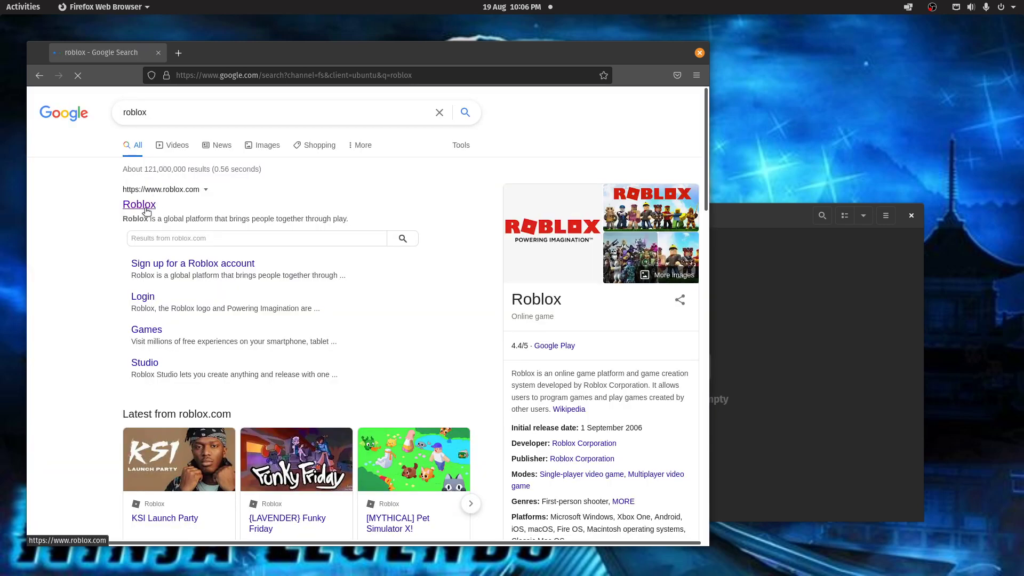
click(139, 205)
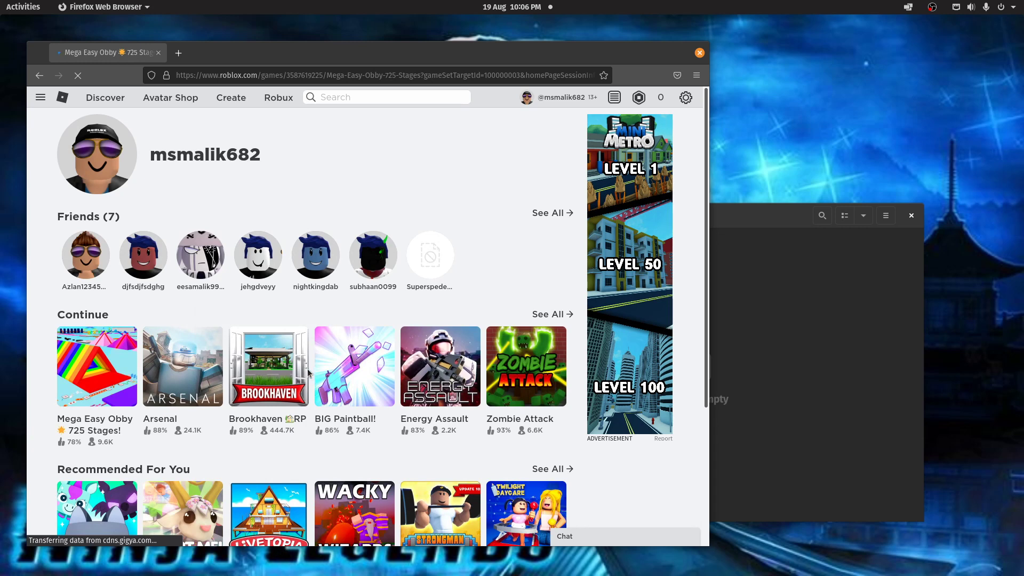
click(96, 366)
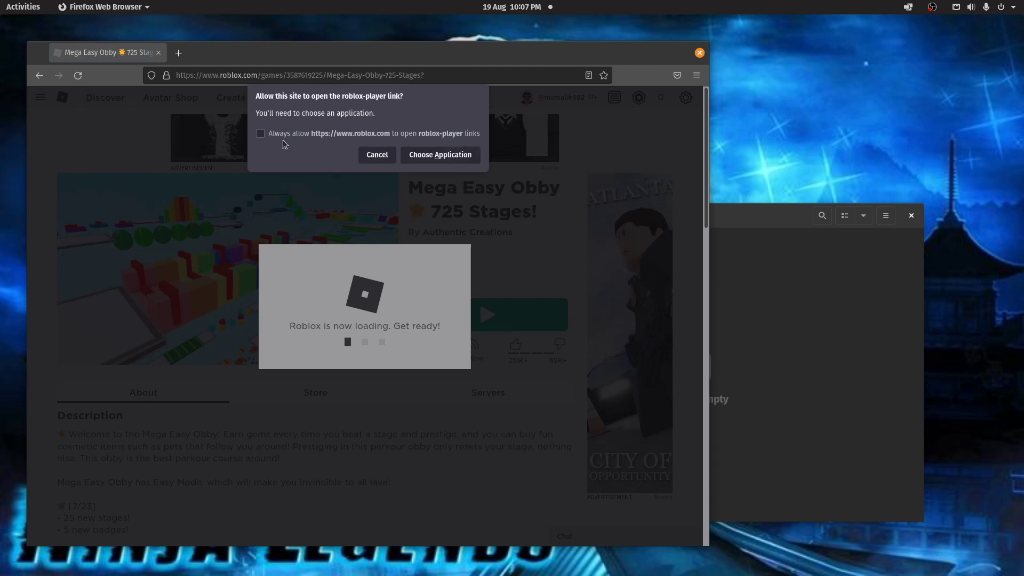
mouse_move(348, 137)
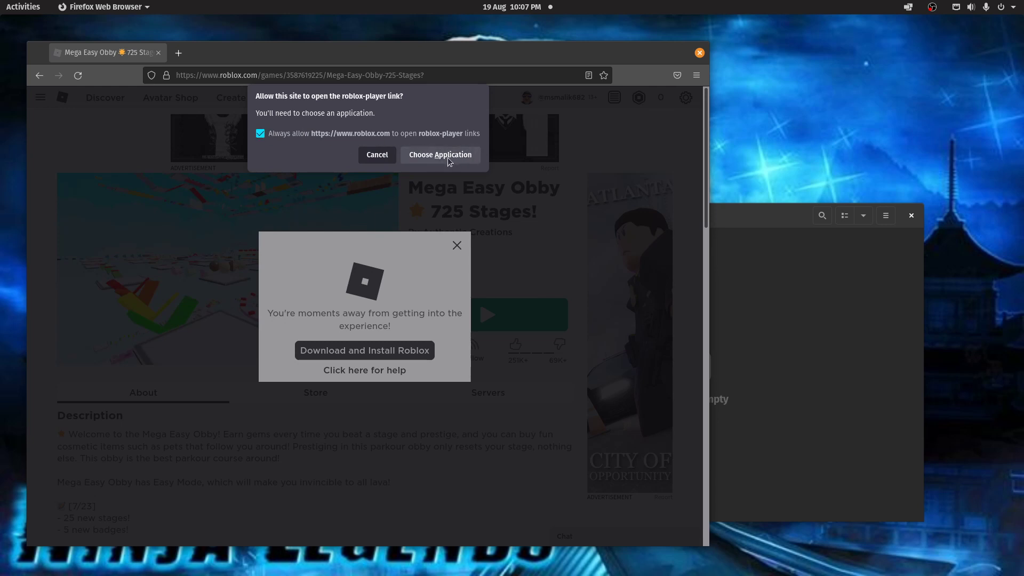
Always open roblox-player links with roblox-malik, then press Play on Mega Easy Obby
click(440, 155)
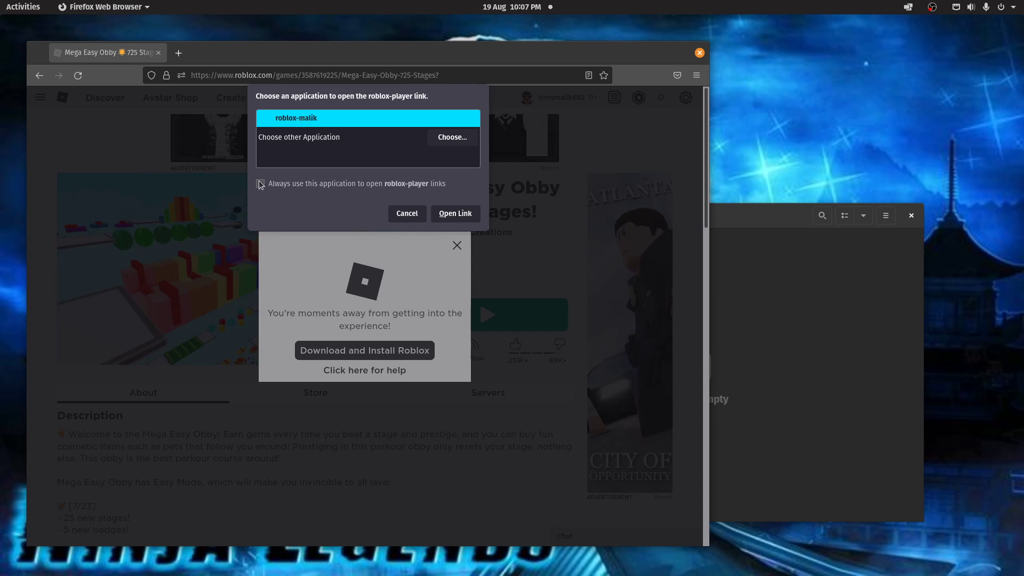
click(261, 183)
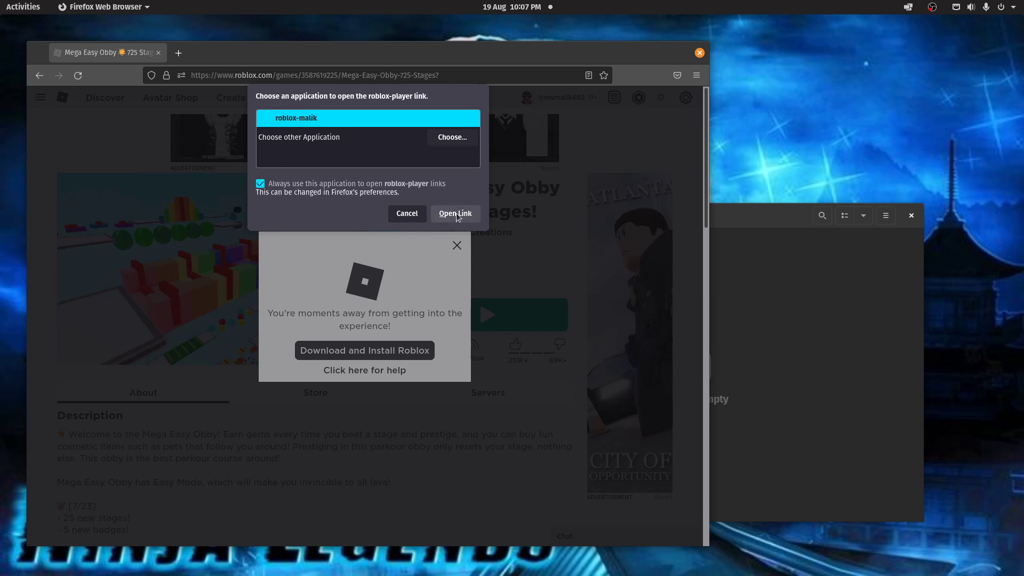
click(455, 213)
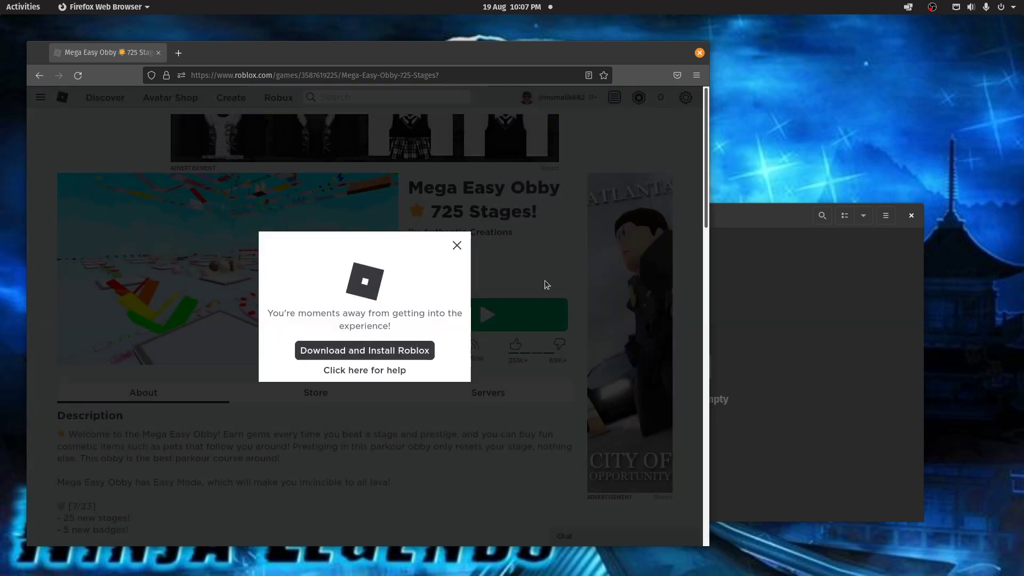
mouse_move(573, 317)
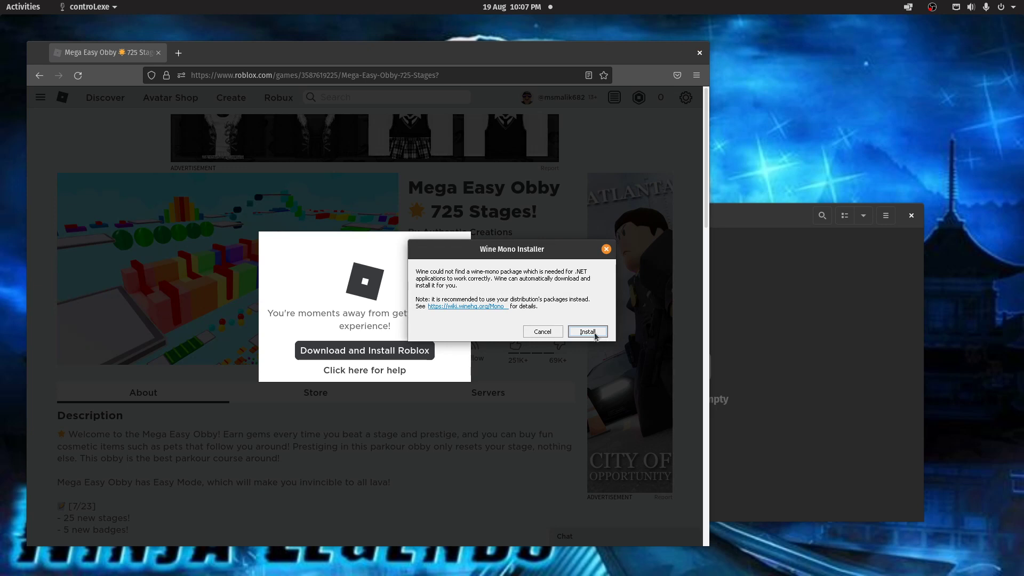
Install the Wine Mono package, then close Roblox's install prompt over the game page
click(587, 331)
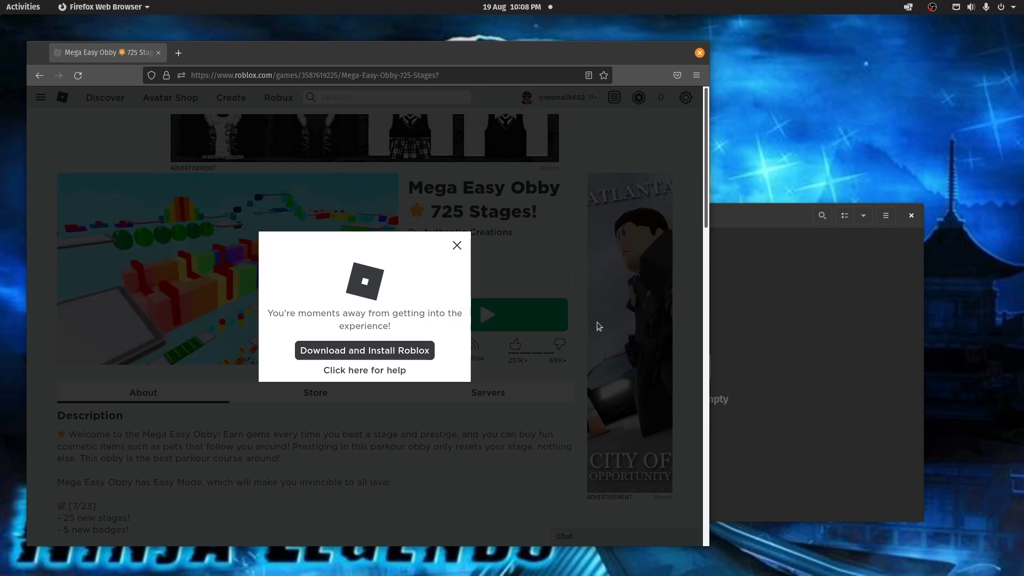
click(364, 350)
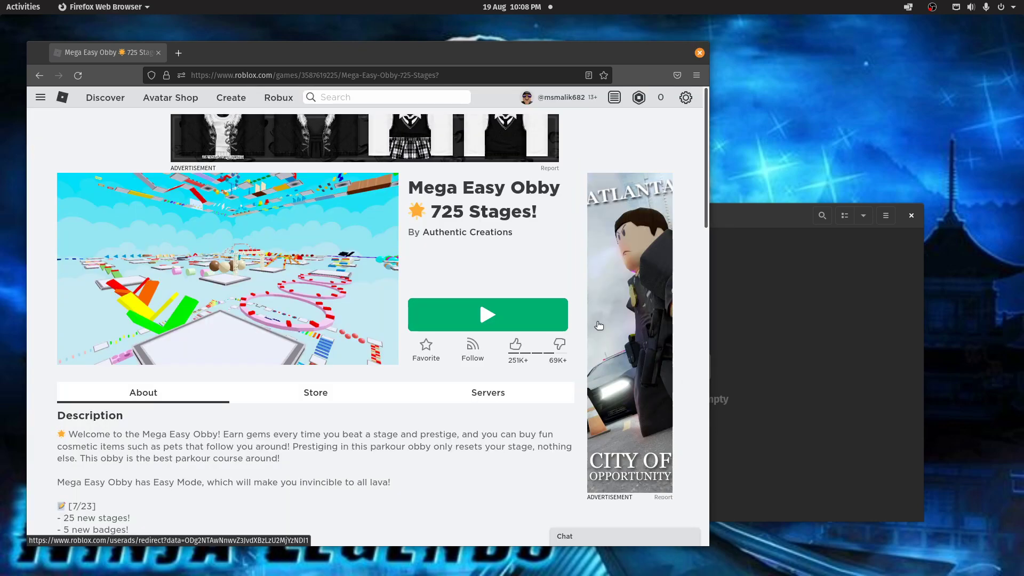
Leave the Mega Easy Obby experience via Esc and the Leave confirmation
click(487, 314)
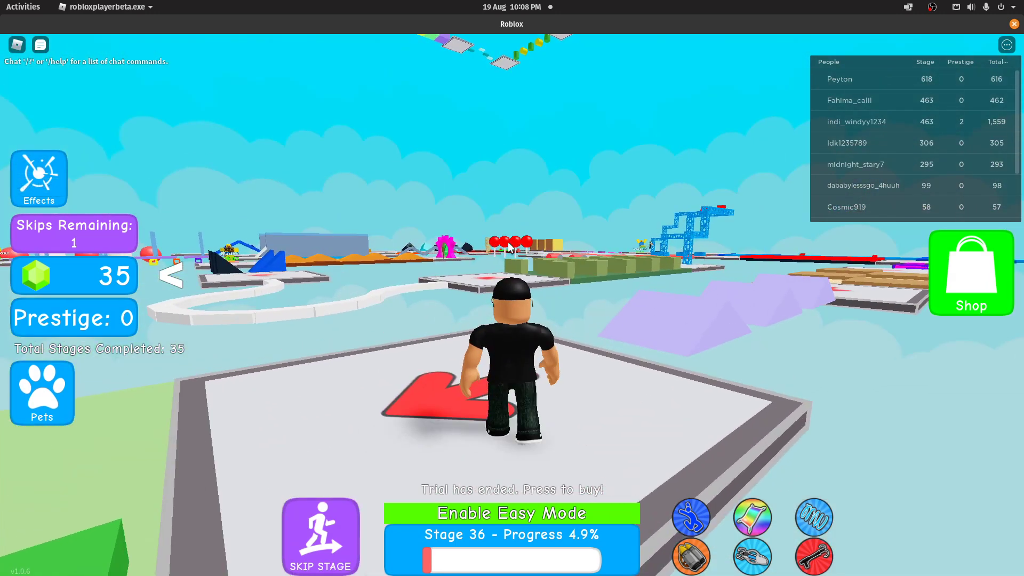
key(Escape)
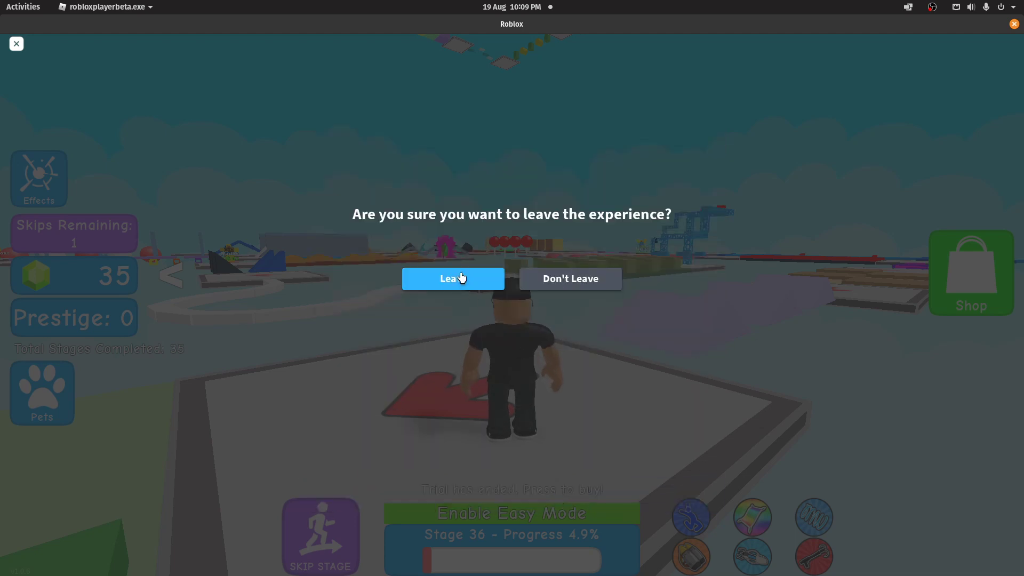
click(453, 279)
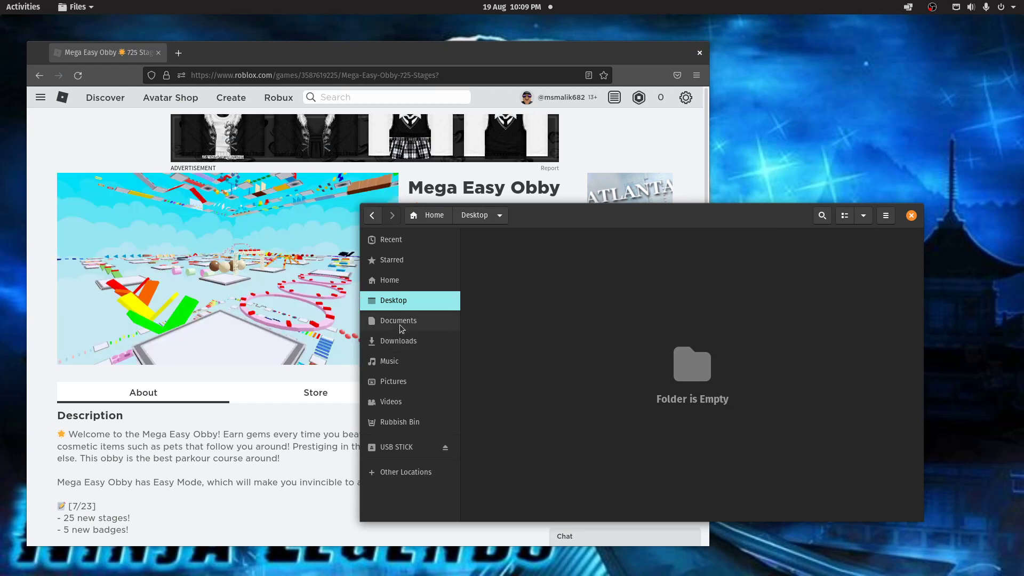
Show Downloads, select the Roblox wrapper script, and bring Firefox to front
click(398, 341)
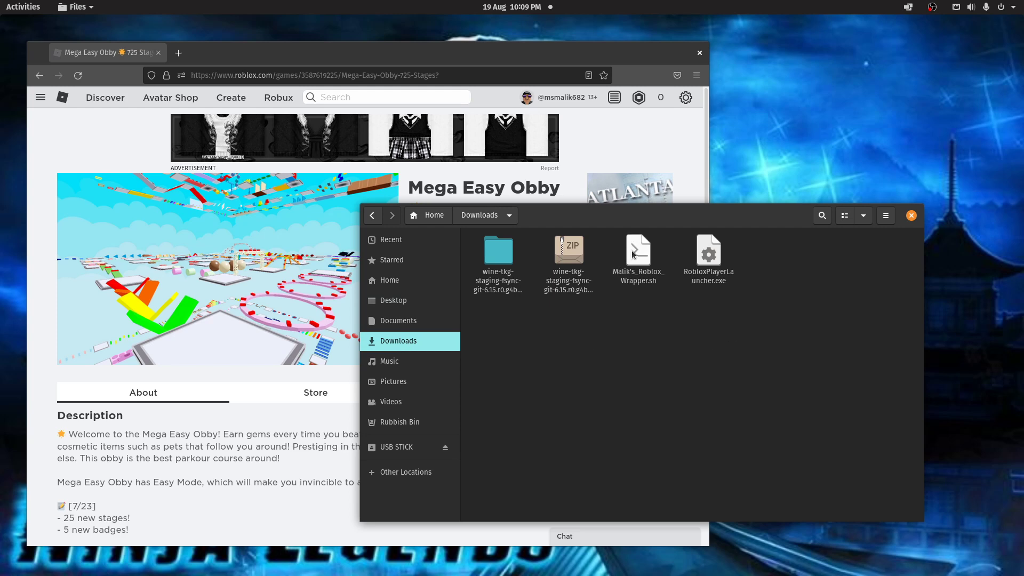
click(637, 253)
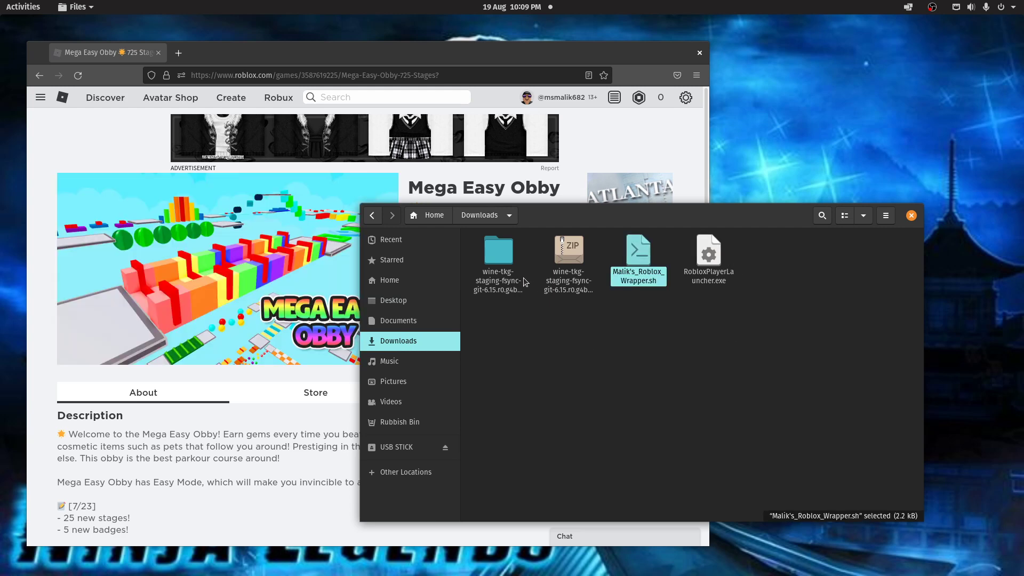
mouse_move(620, 315)
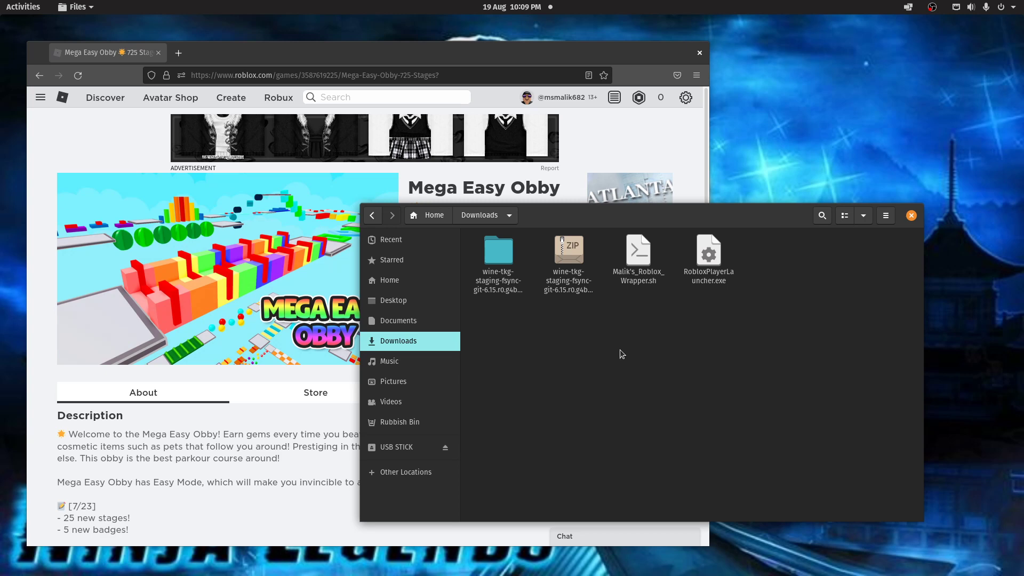
mouse_move(647, 338)
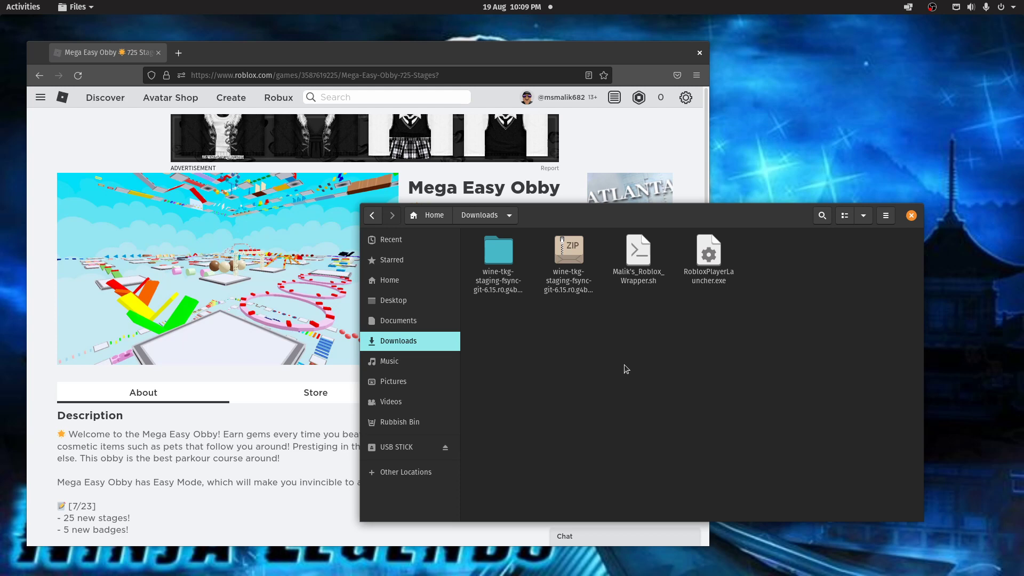
mouse_move(583, 374)
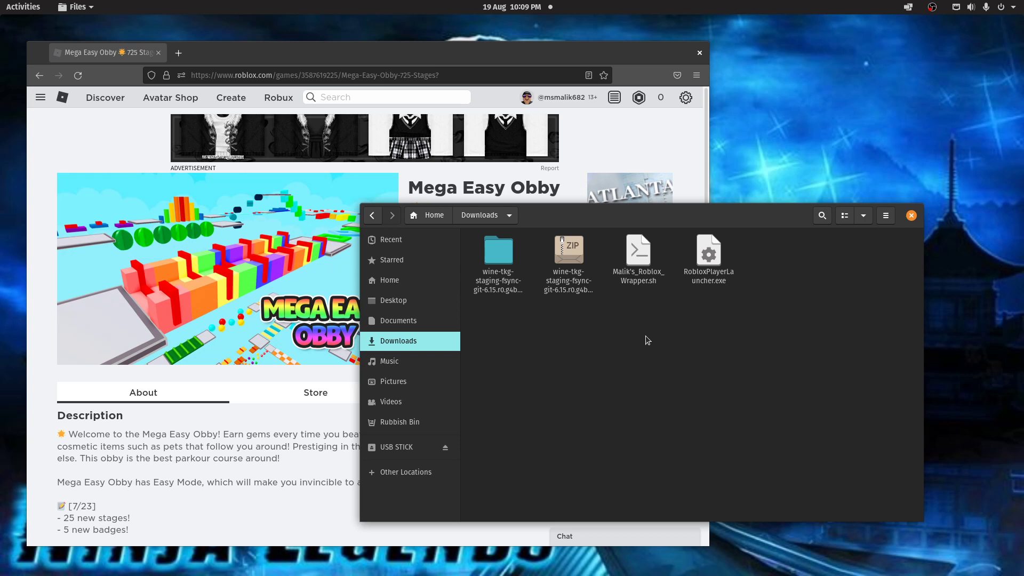
mouse_move(660, 133)
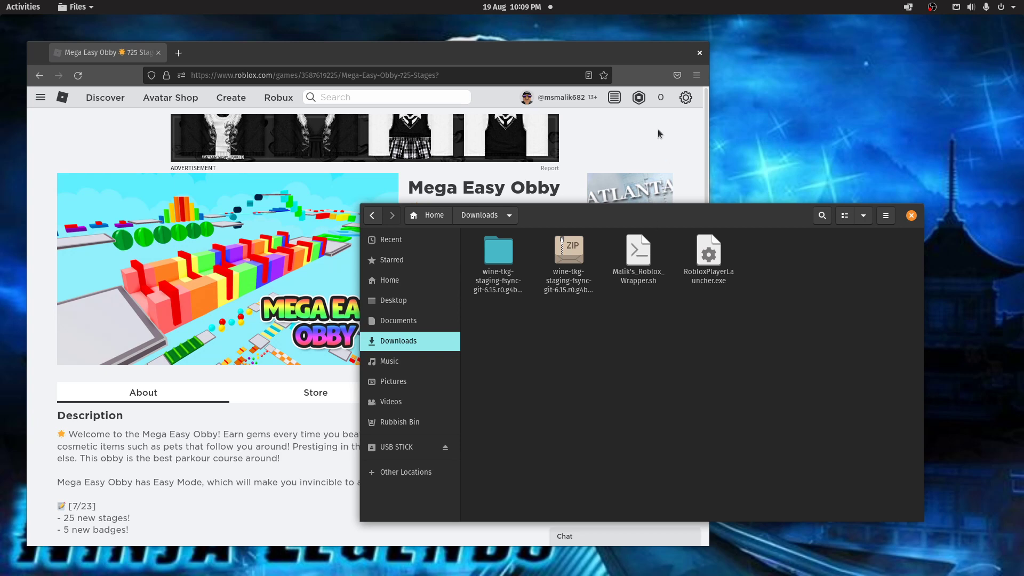
click(696, 75)
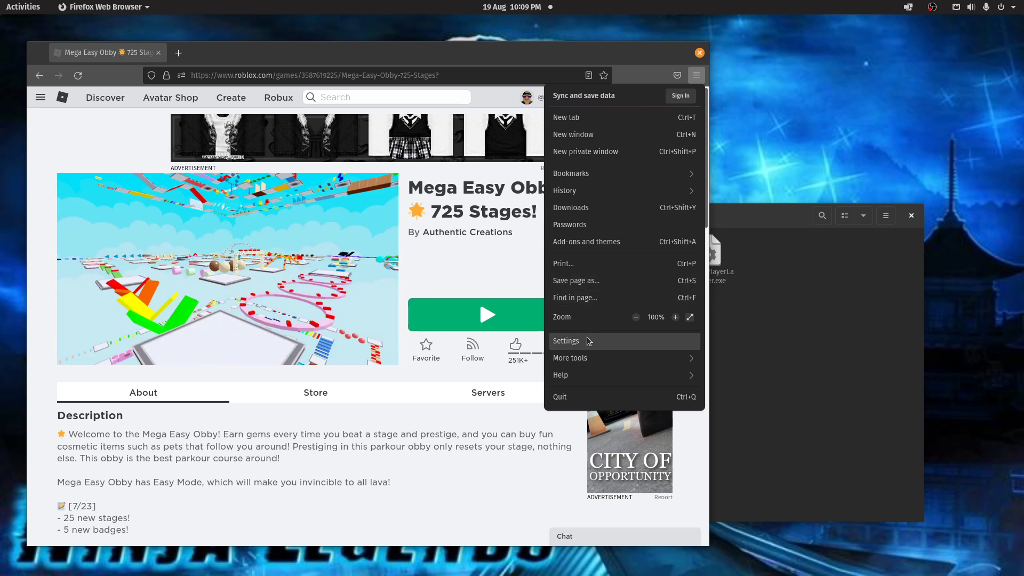
Scroll Firefox Settings to Files and Applications, where roblox-player uses roblox-malik
click(565, 340)
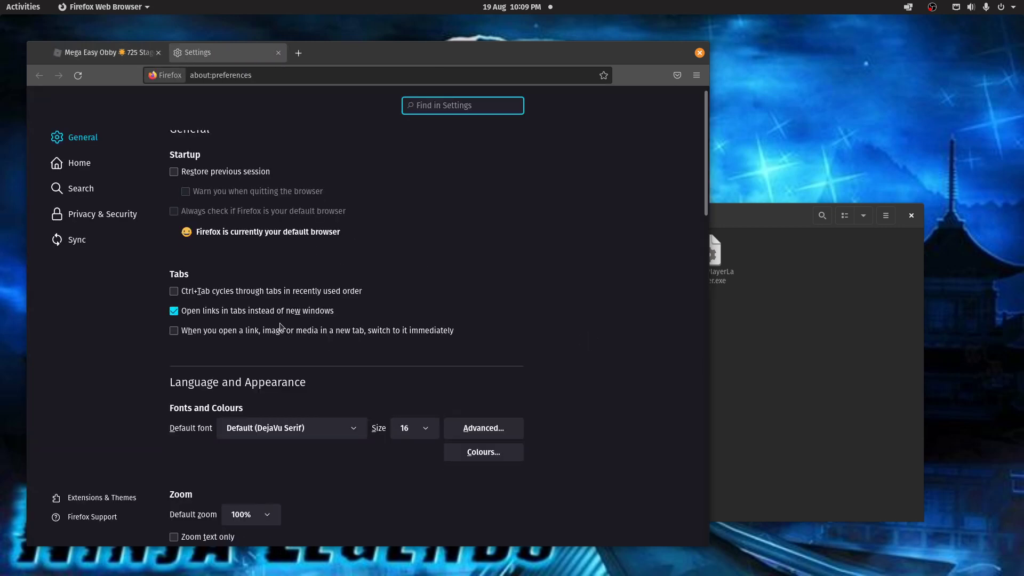
scroll(down, 3)
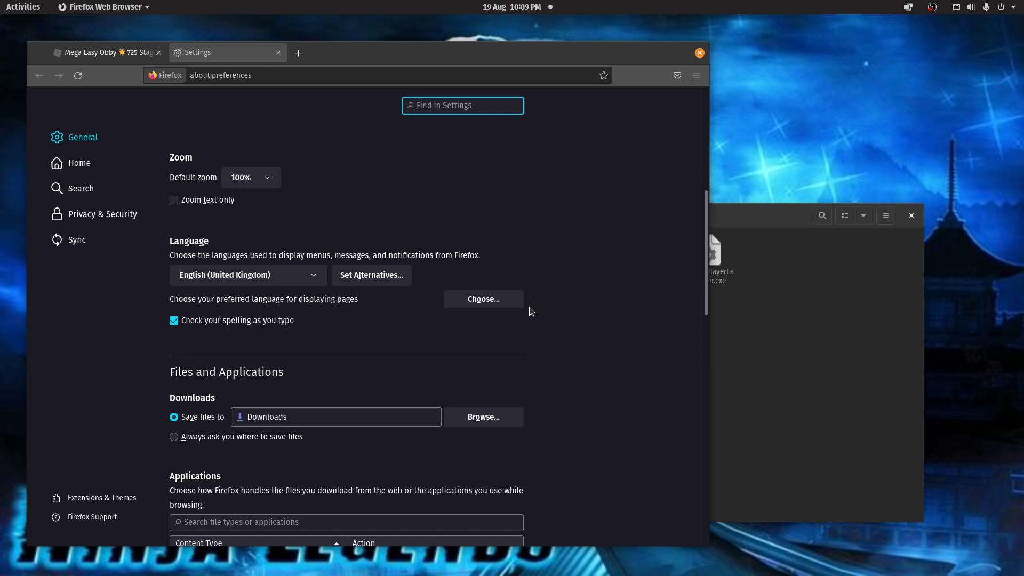
scroll(down, 3)
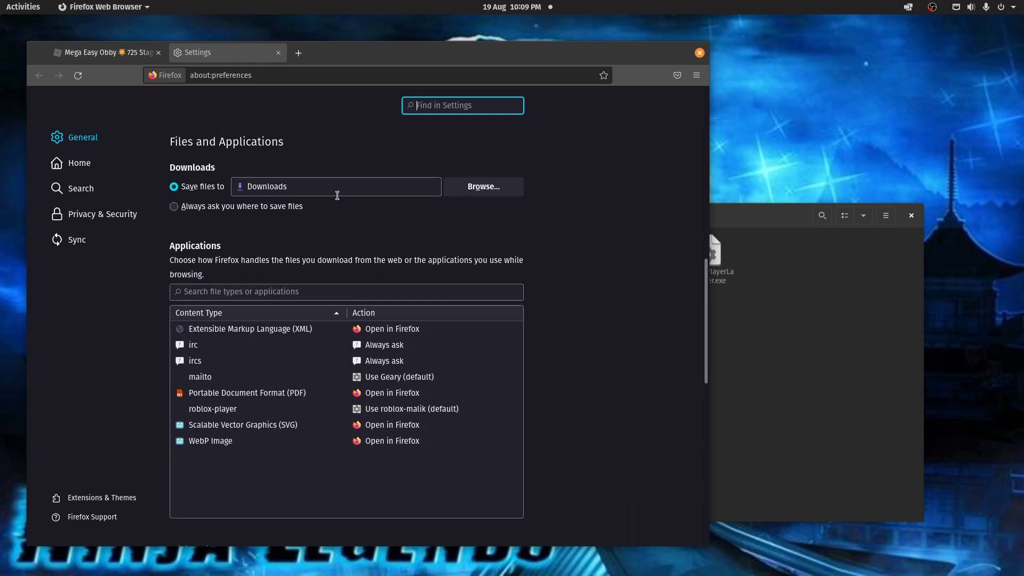
mouse_move(225, 384)
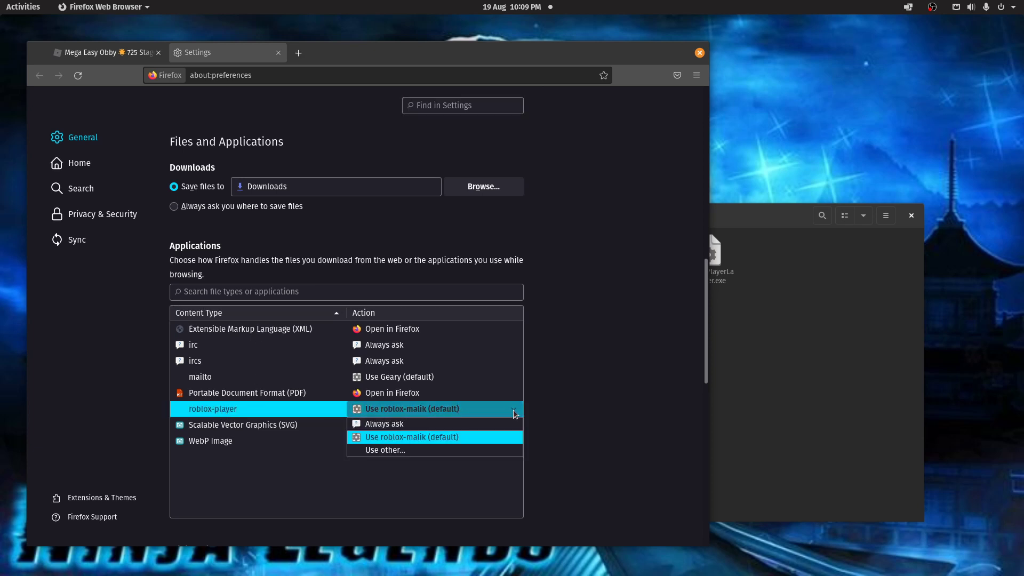
mouse_move(413, 441)
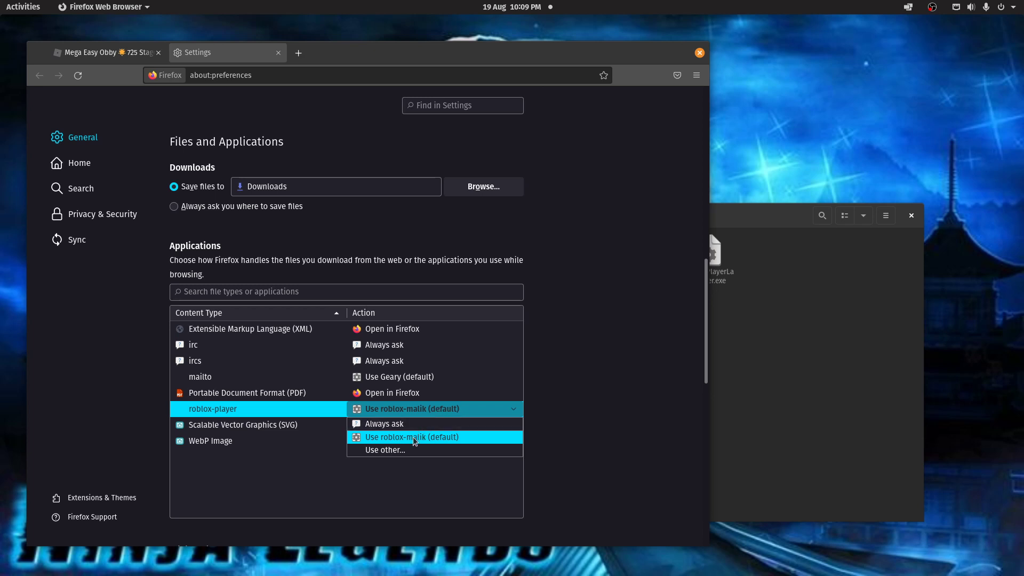
mouse_move(392, 450)
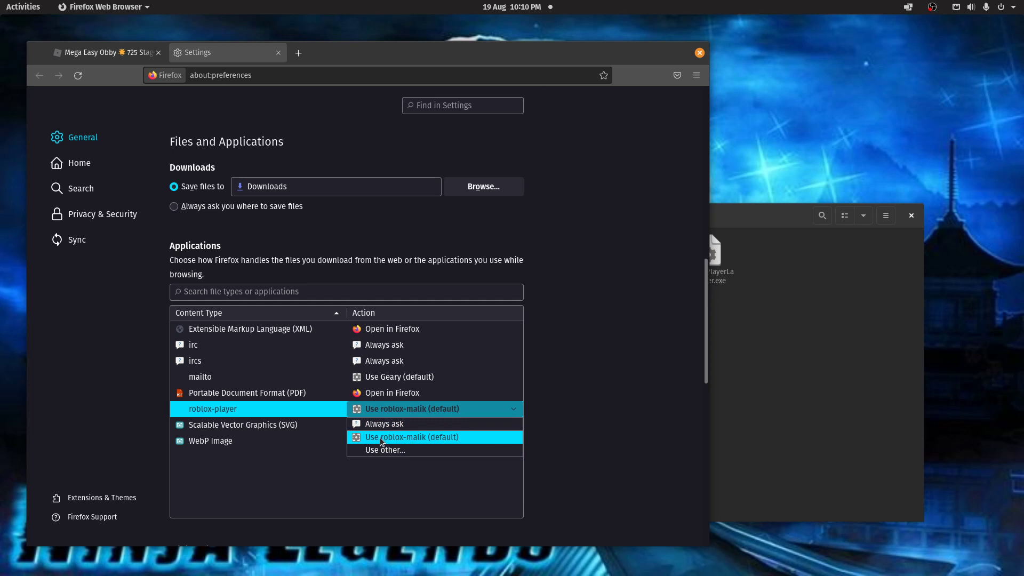
mouse_move(394, 449)
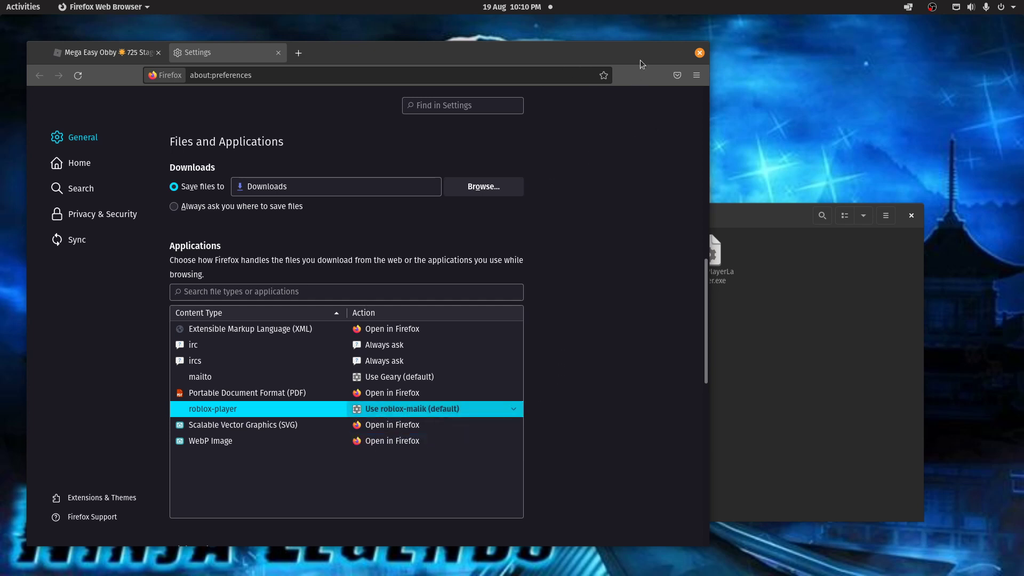
mouse_move(280, 55)
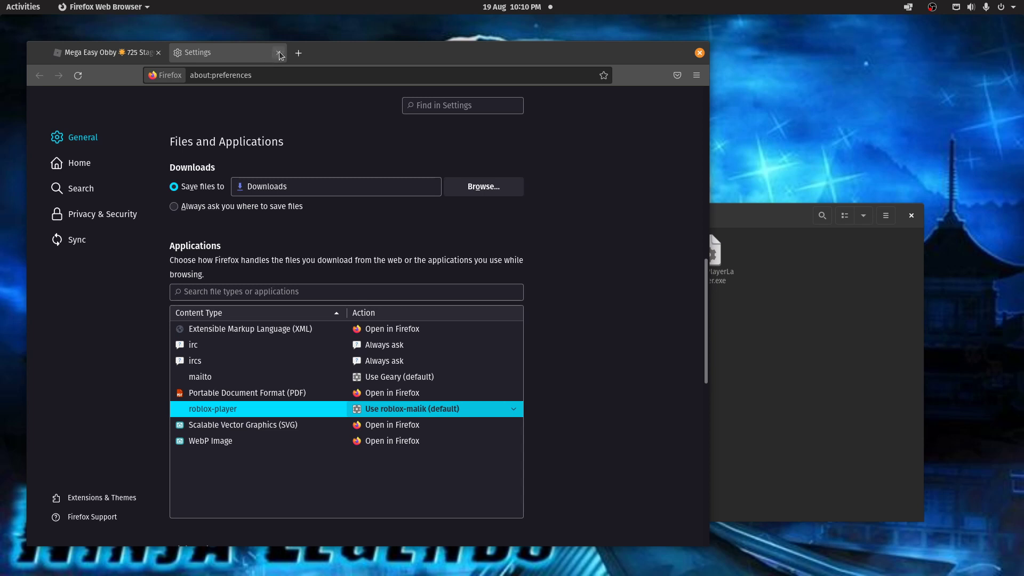
mouse_move(279, 53)
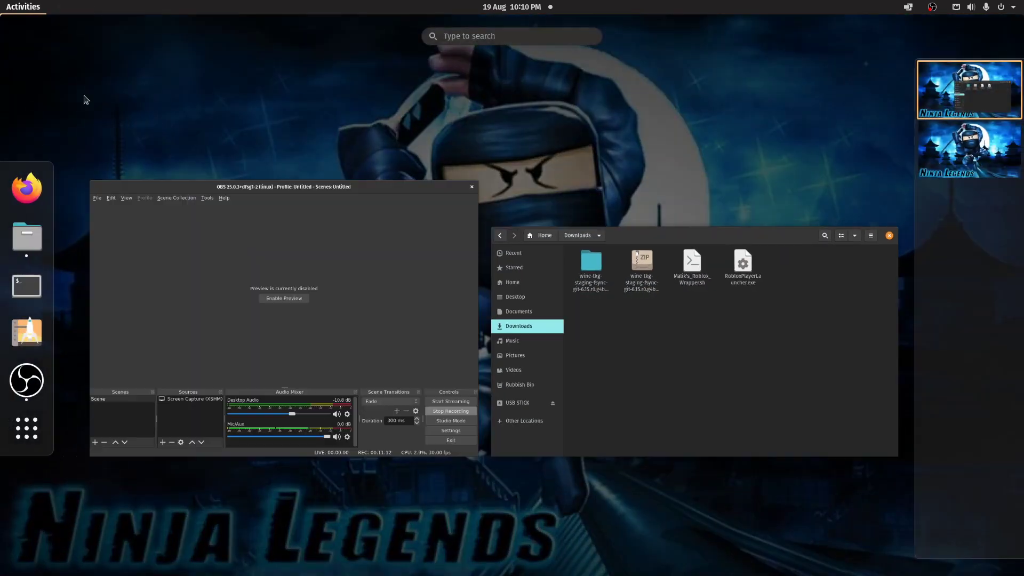
mouse_move(26, 332)
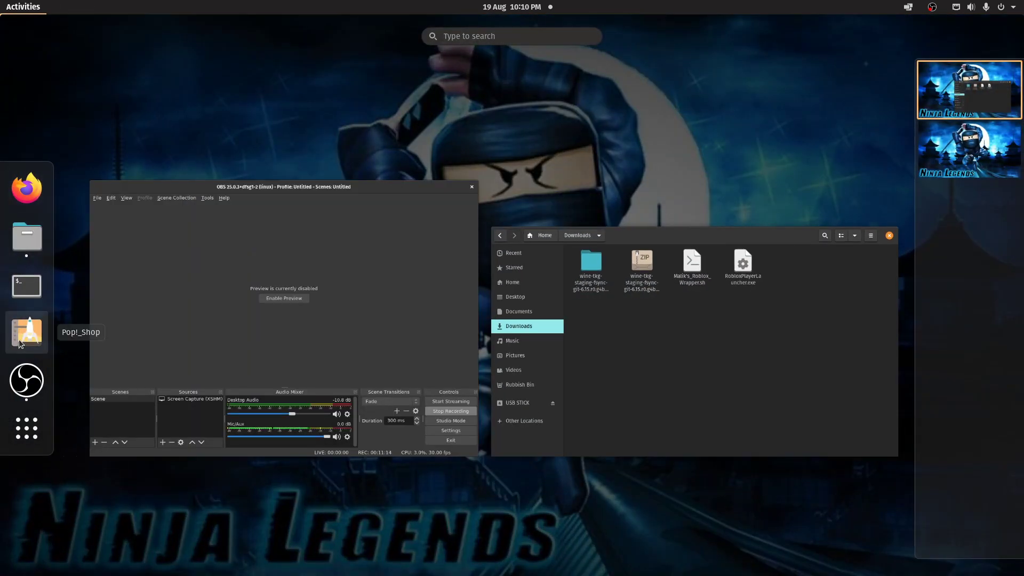
Search 'chro' in Activities to launch Google Chrome
text(chro)
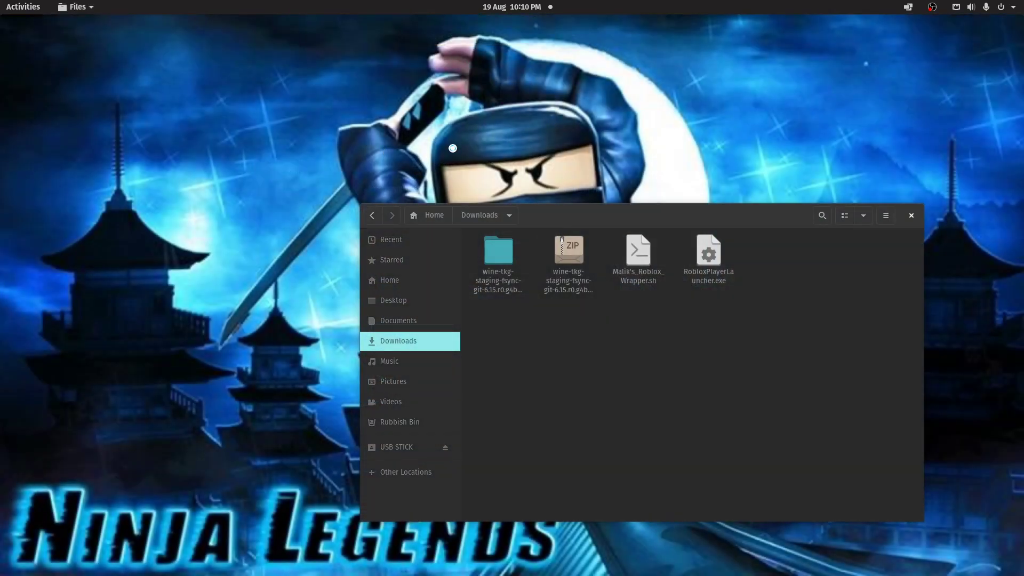
mouse_move(451, 146)
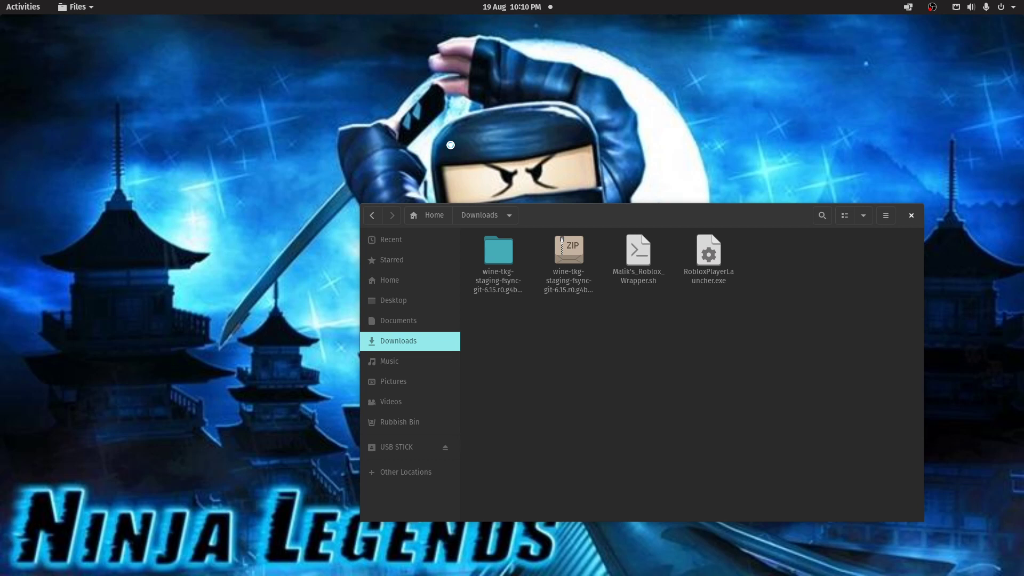
mouse_move(556, 142)
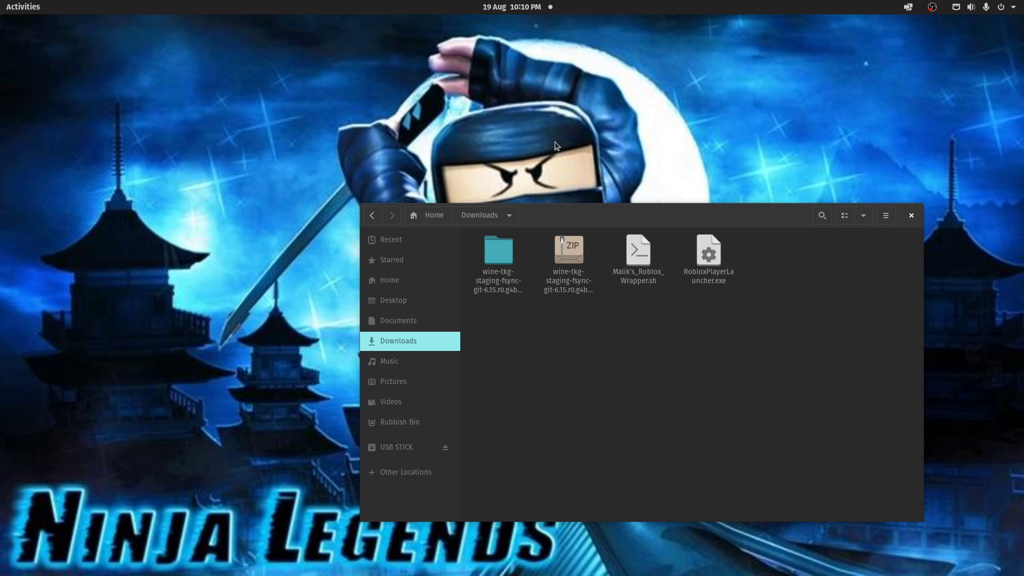
mouse_move(537, 149)
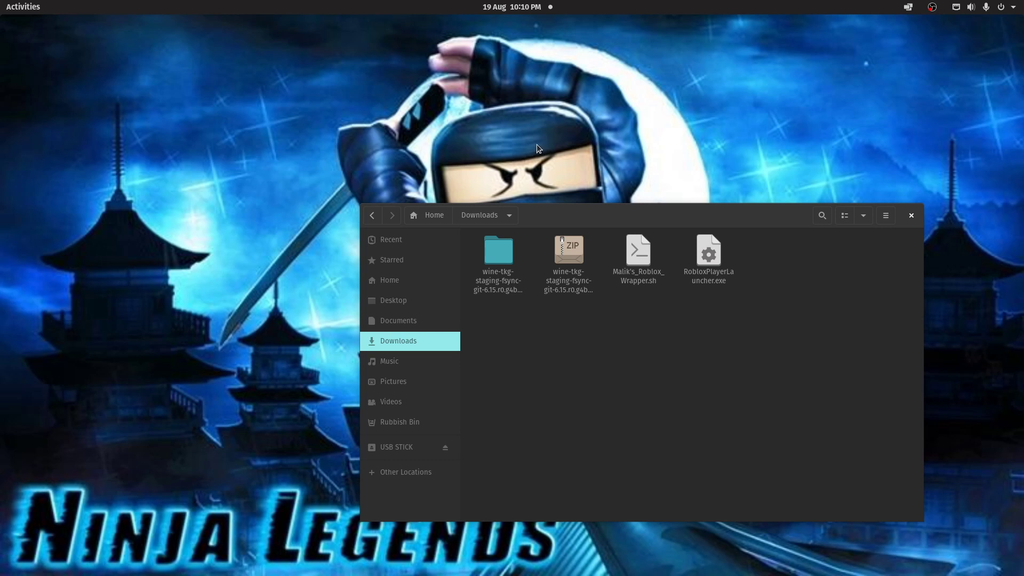
mouse_move(545, 141)
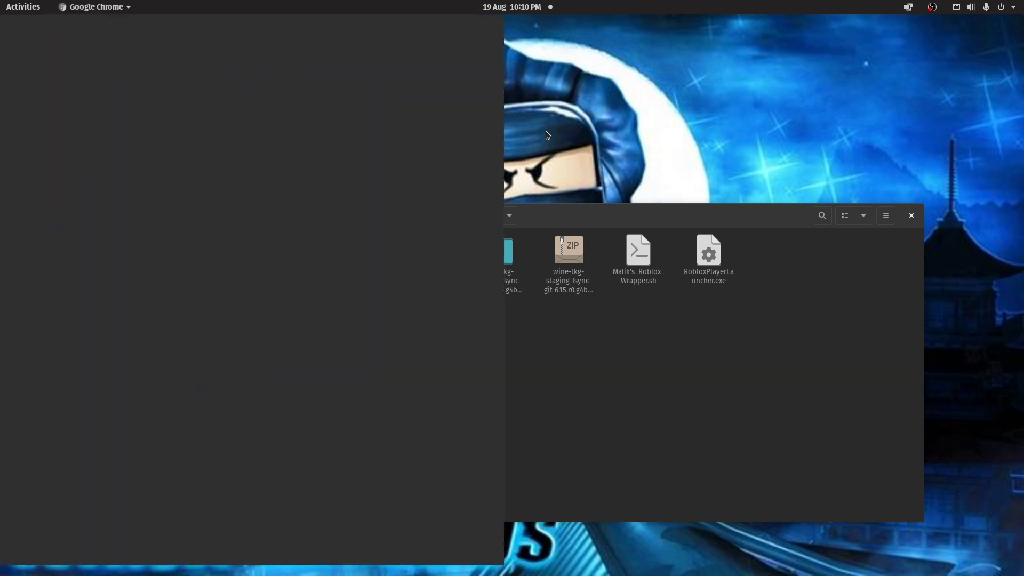
Open Google Chrome's Settings from the ⋮ menu
click(911, 216)
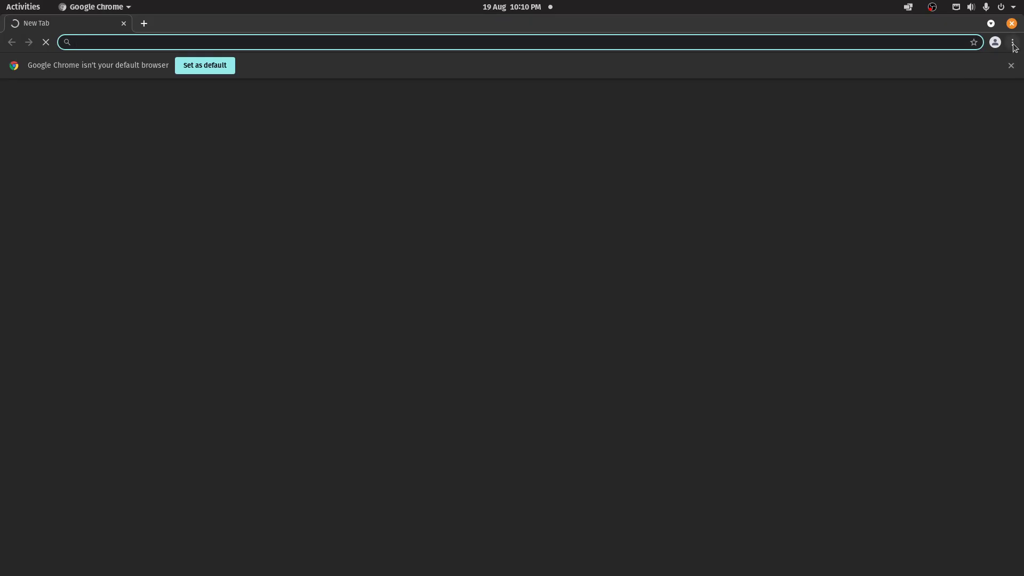
click(1012, 42)
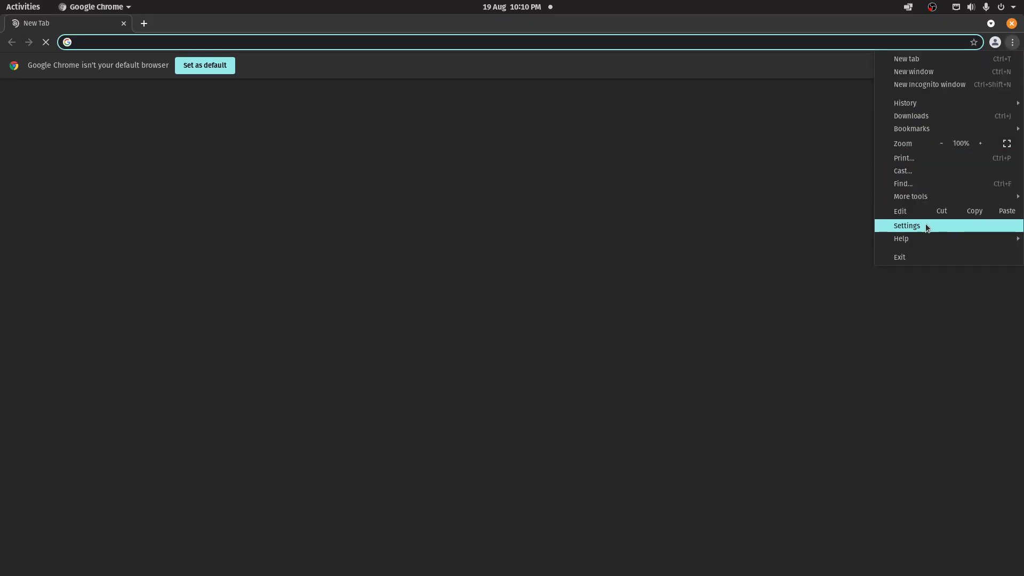
click(906, 225)
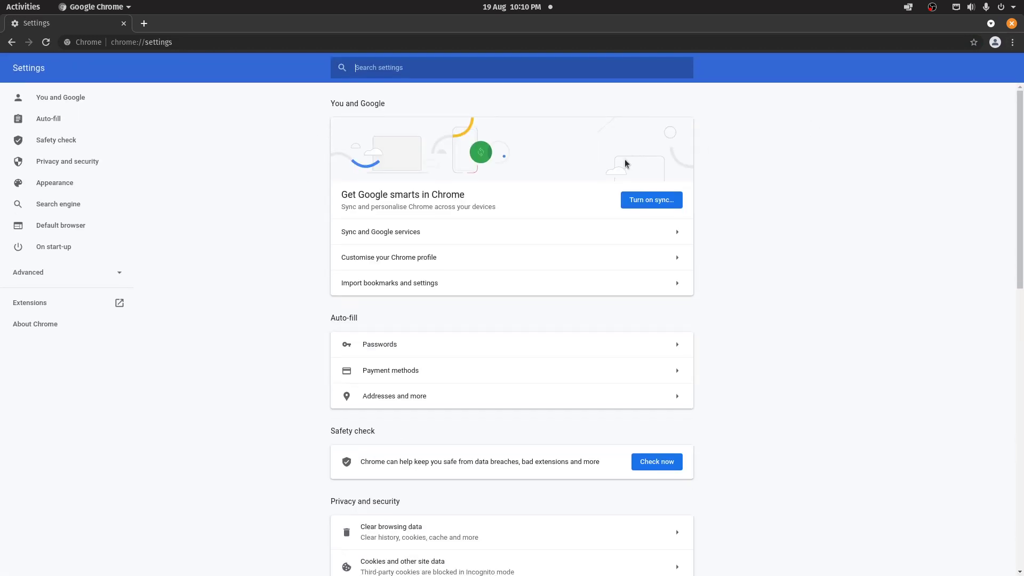
Expand Advanced settings down to Reset settings, then select the address bar
scroll(down, 3)
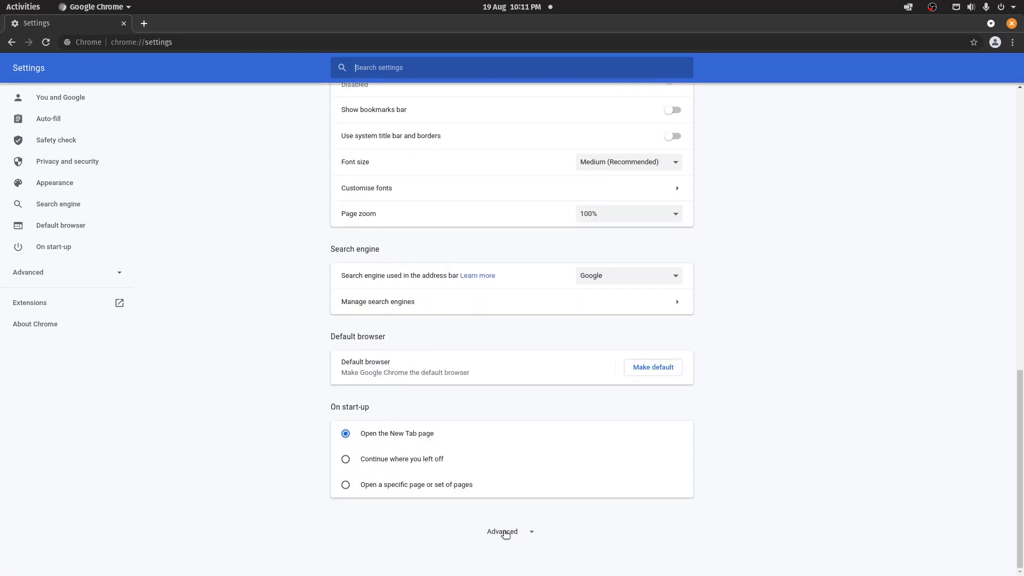
click(503, 531)
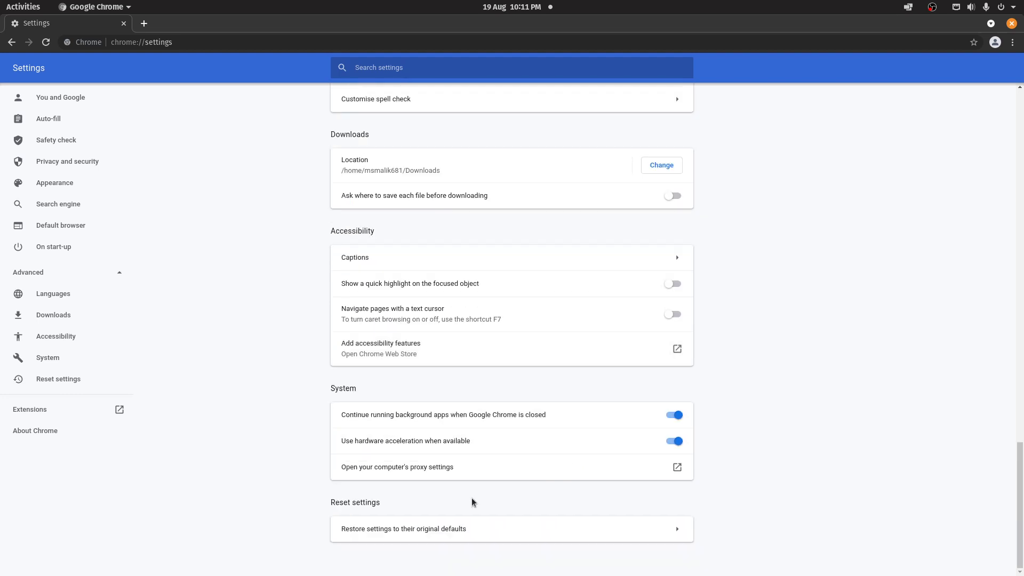
mouse_move(487, 534)
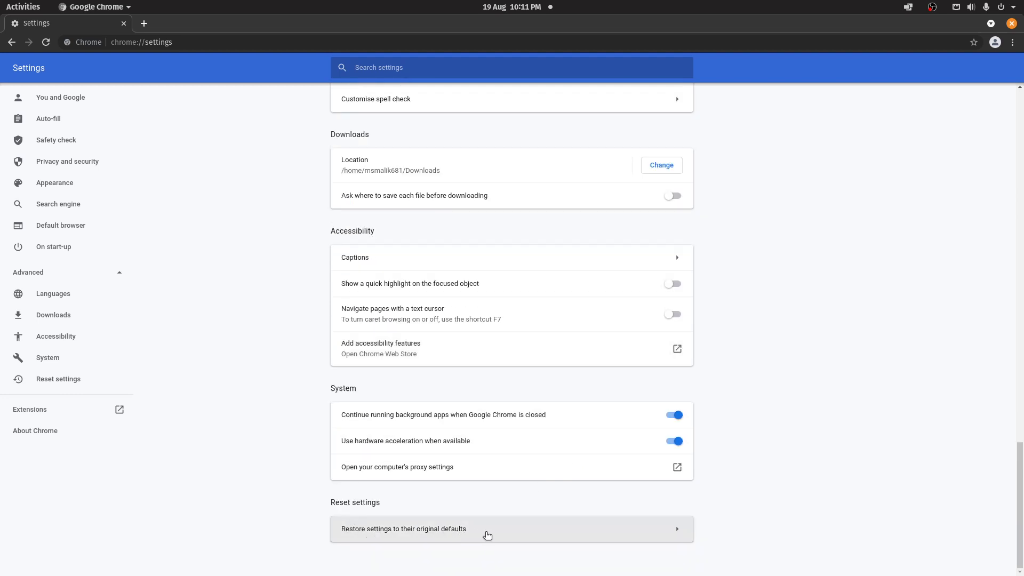
mouse_move(634, 531)
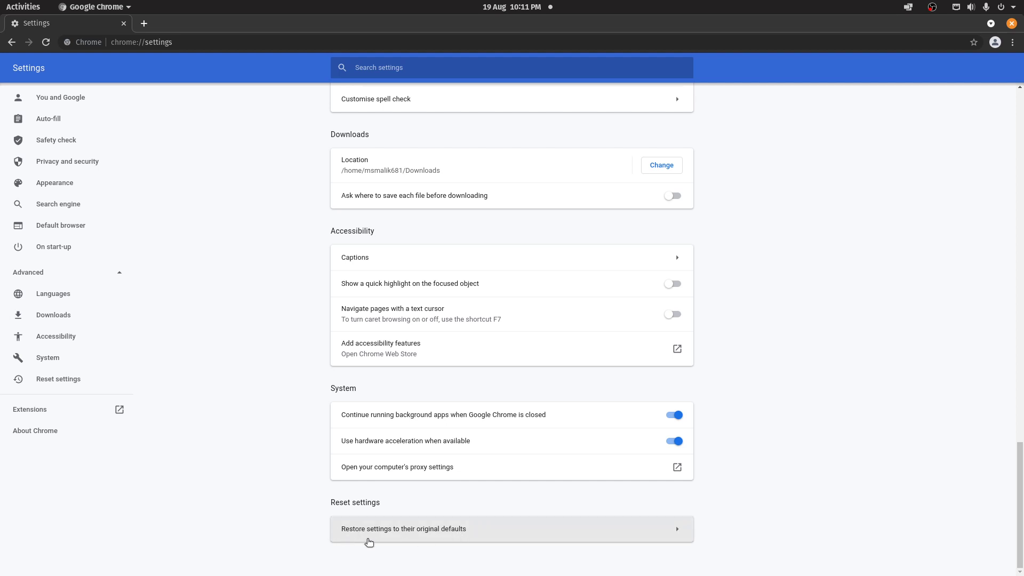
mouse_move(372, 538)
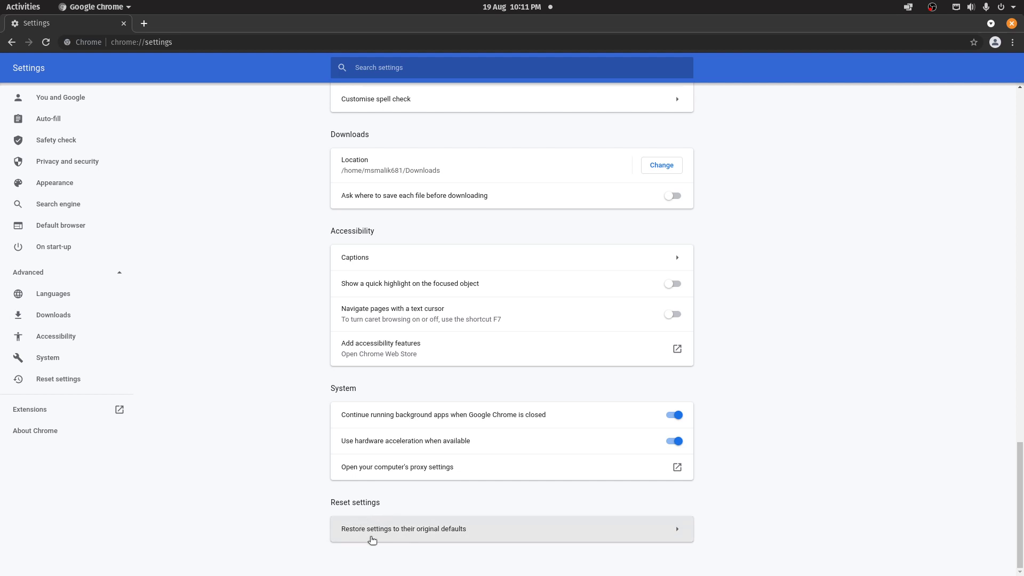
mouse_move(364, 533)
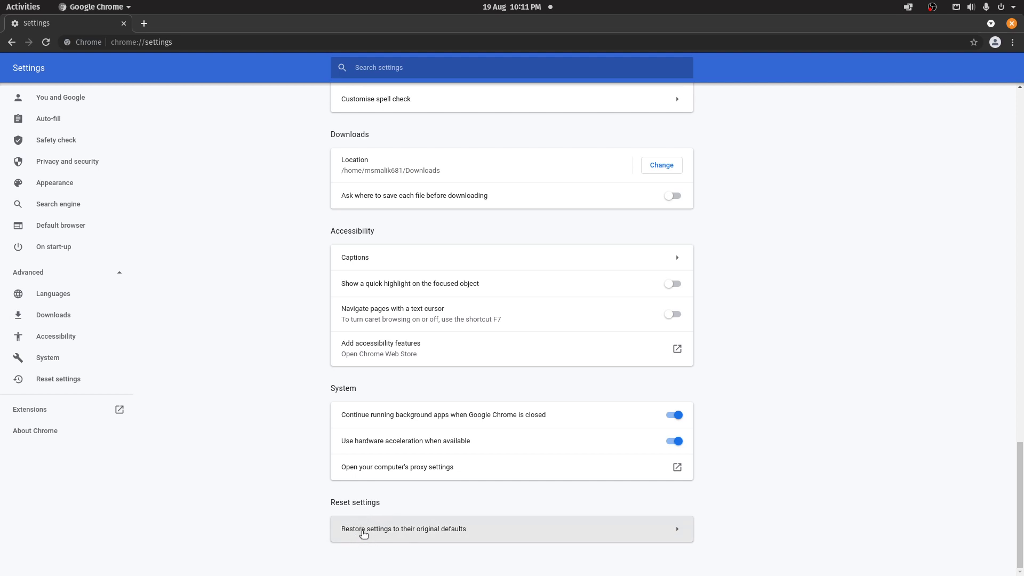
click(141, 42)
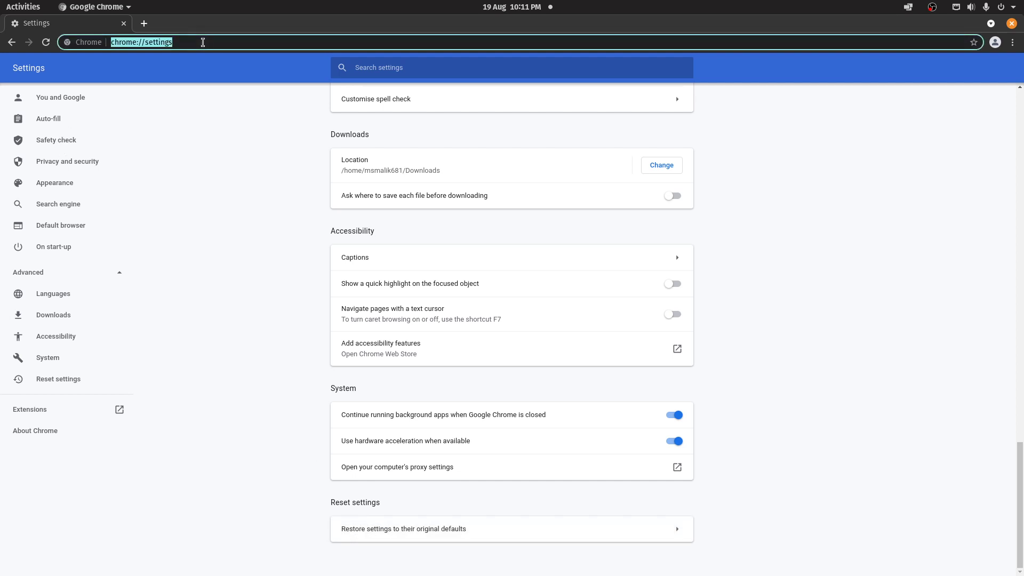
Search 'roblox', accept cookies, and open the Mega Easy Obby game page
text(roblox&oq=roblox&aqs=)
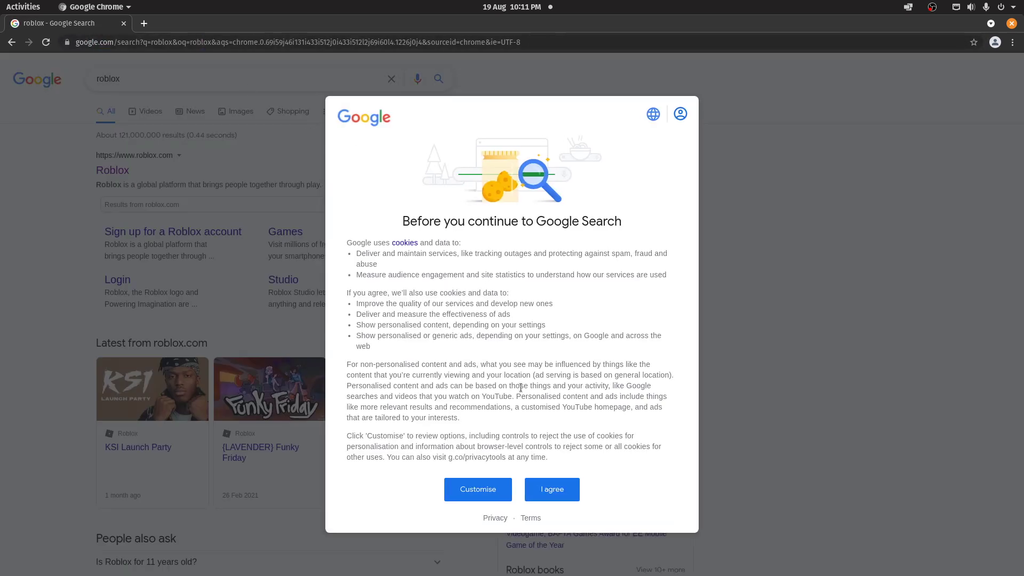
click(550, 489)
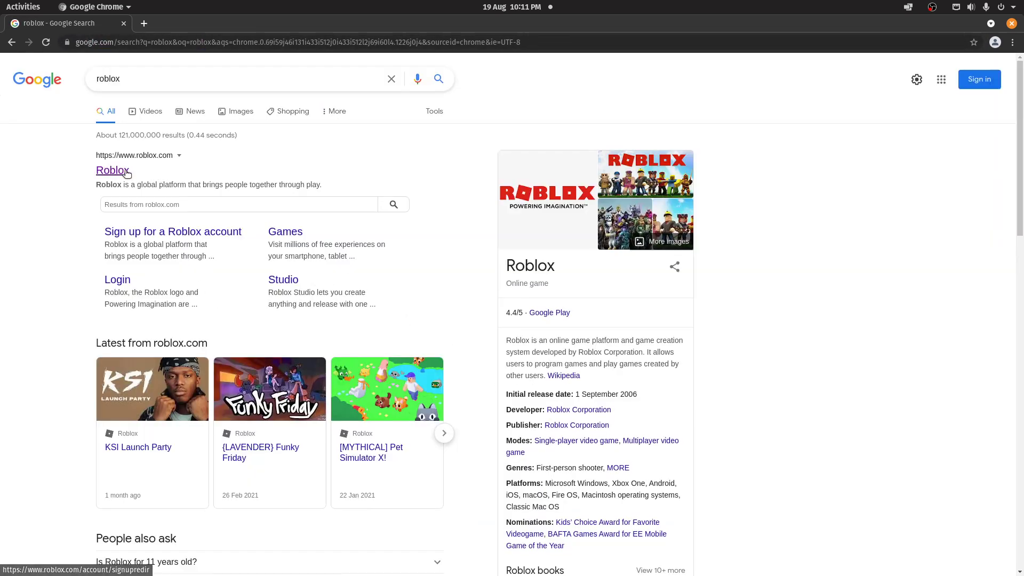
click(111, 170)
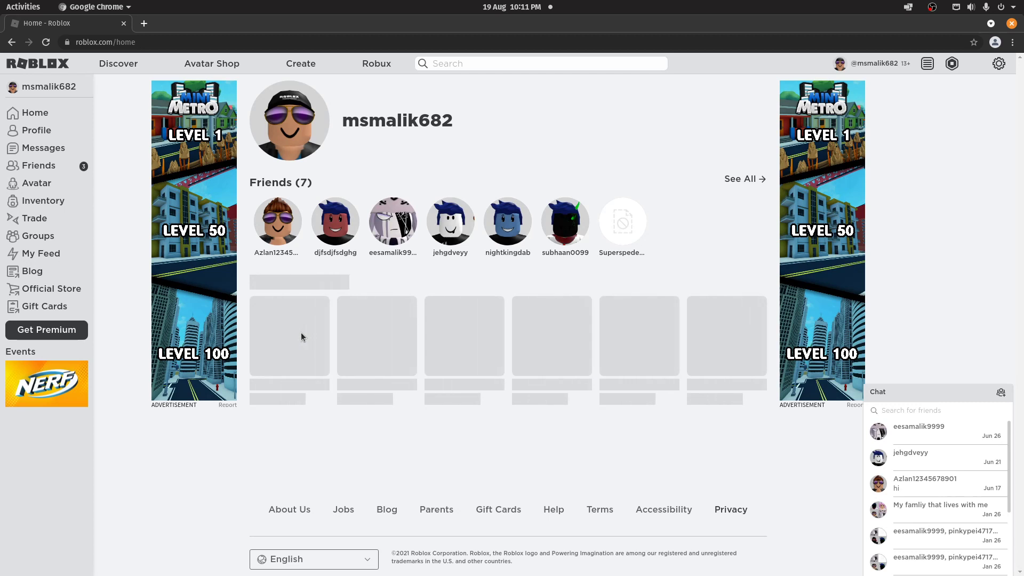
mouse_move(273, 352)
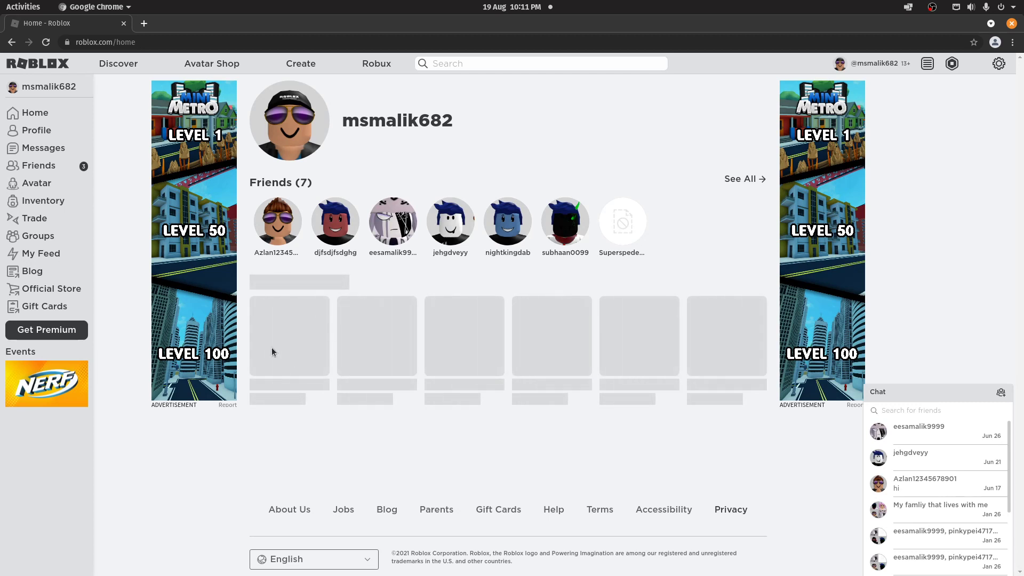
mouse_move(308, 341)
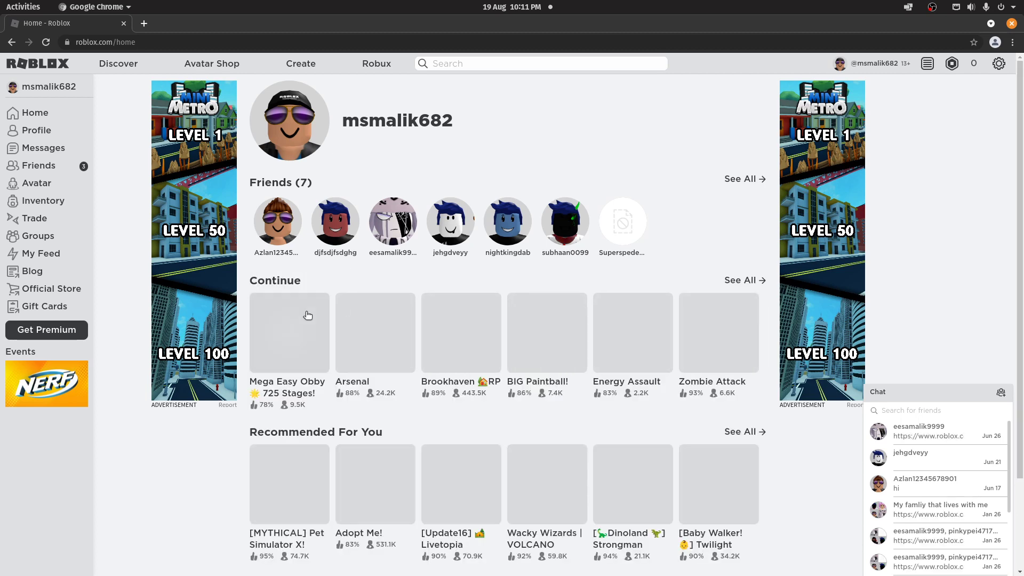
click(288, 333)
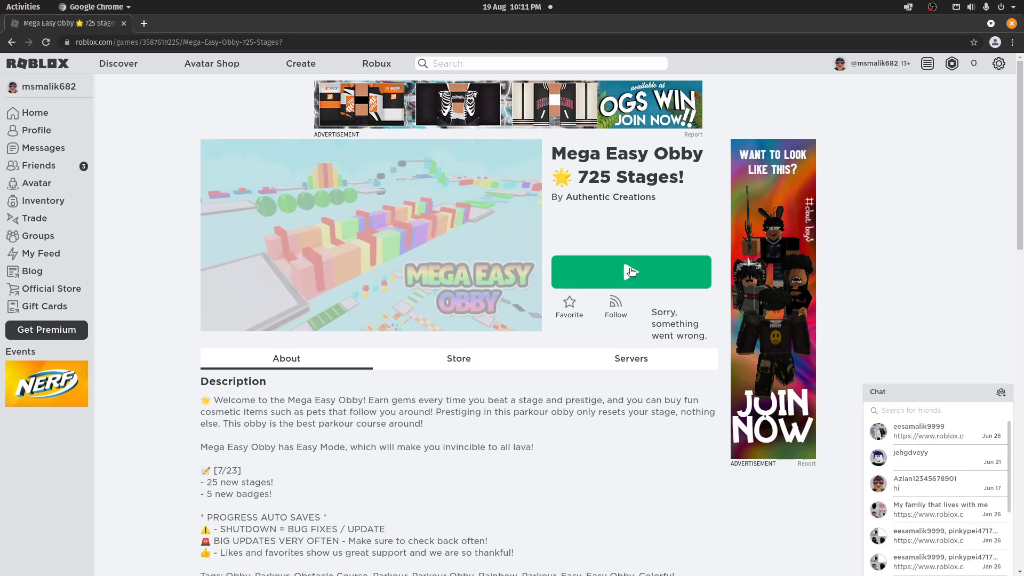
Play Mega Easy Obby, always allowing roblox.com to open xdg-open links
click(631, 271)
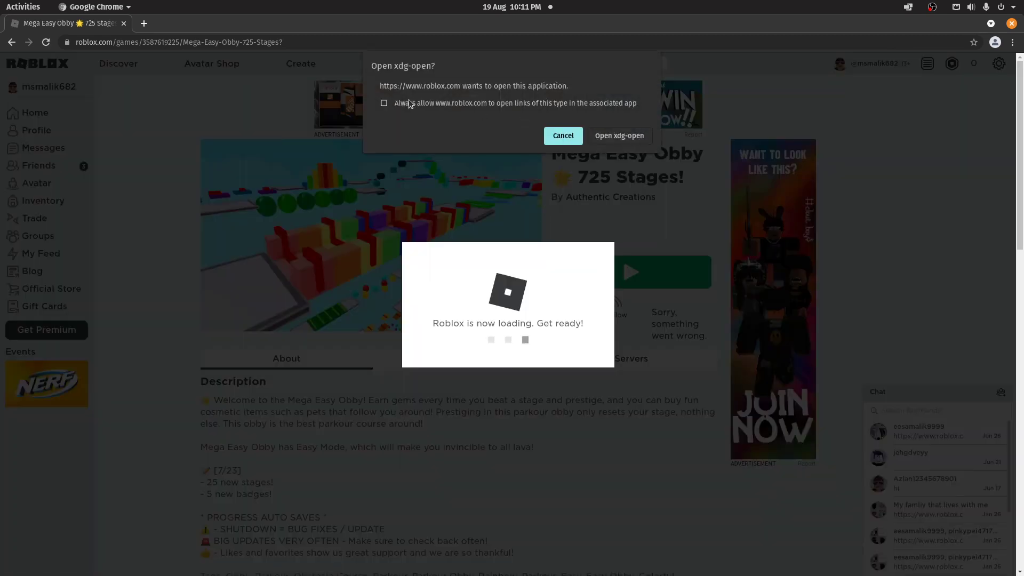
click(384, 102)
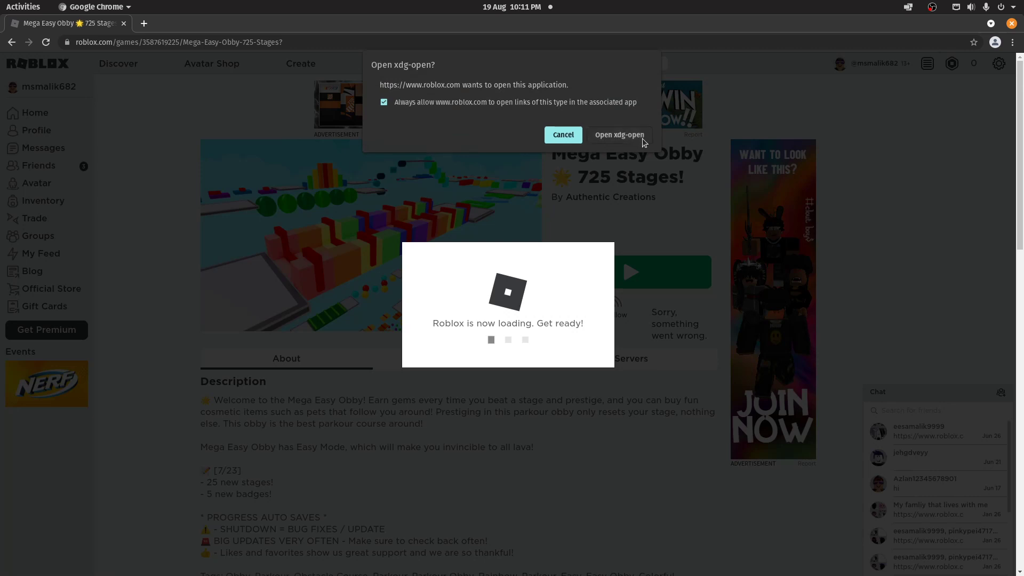
click(619, 134)
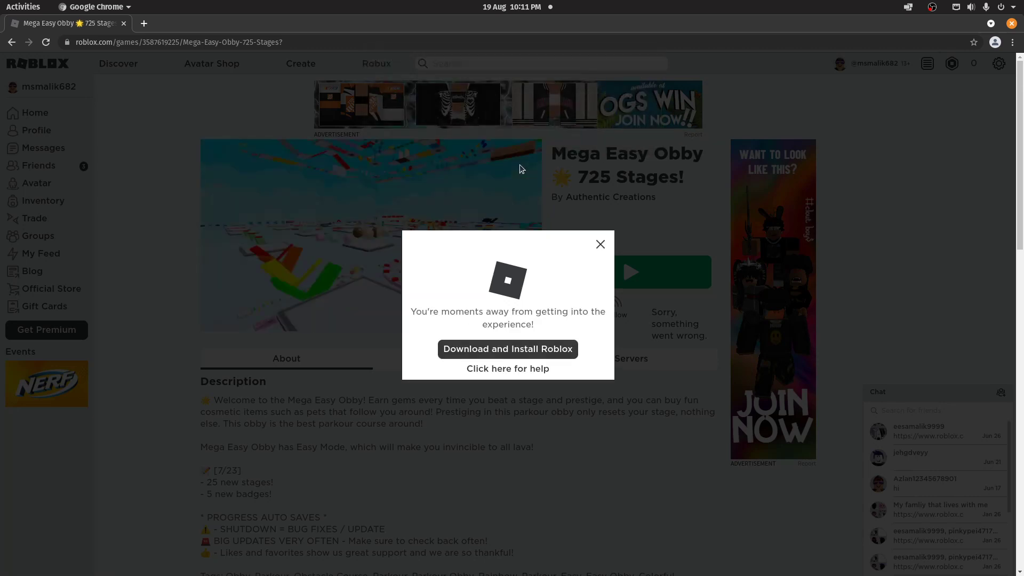
click(507, 348)
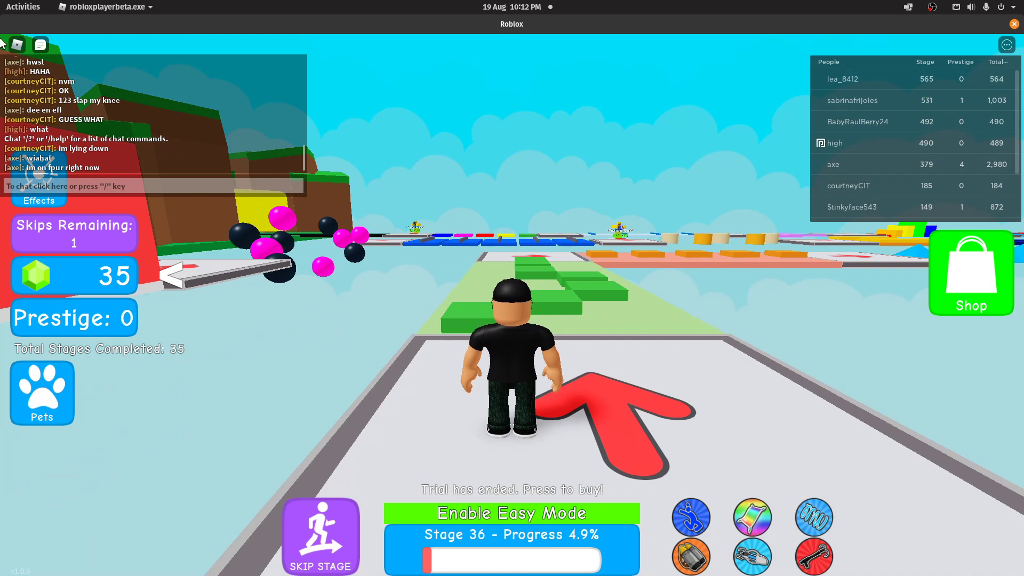
Exit Mega Easy Obby with Esc and confirm Leave
key(Escape)
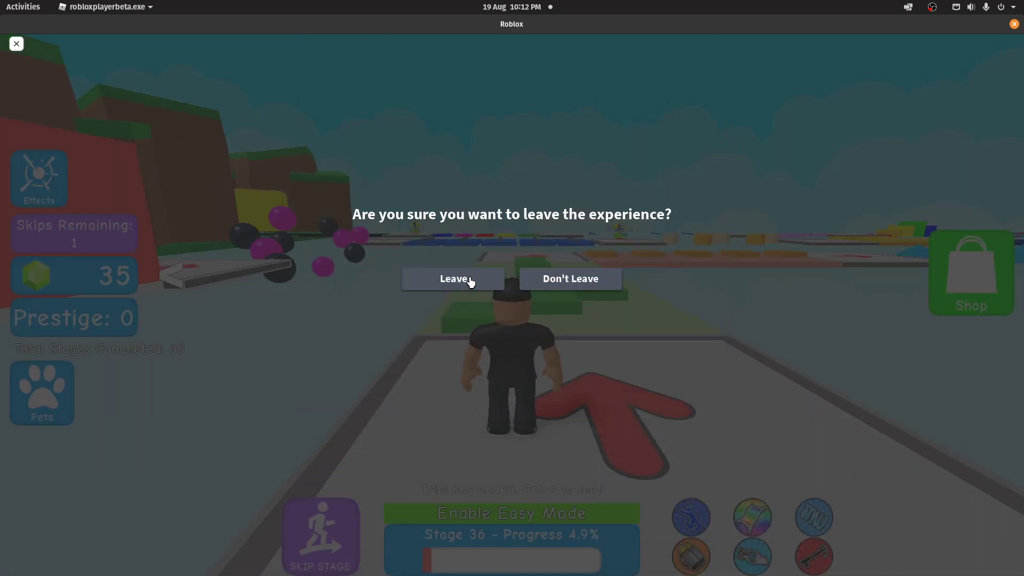
click(453, 278)
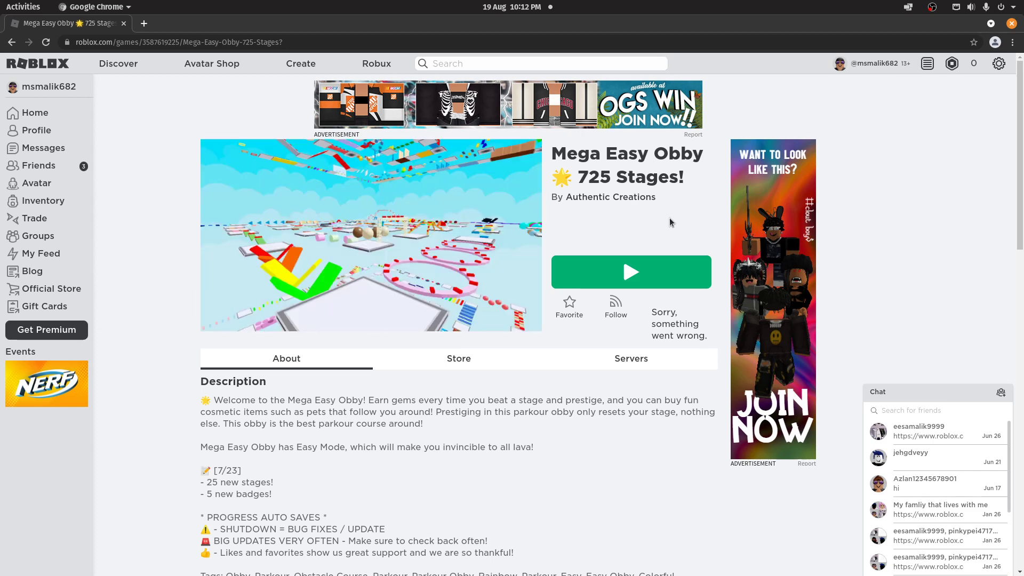
mouse_move(834, 156)
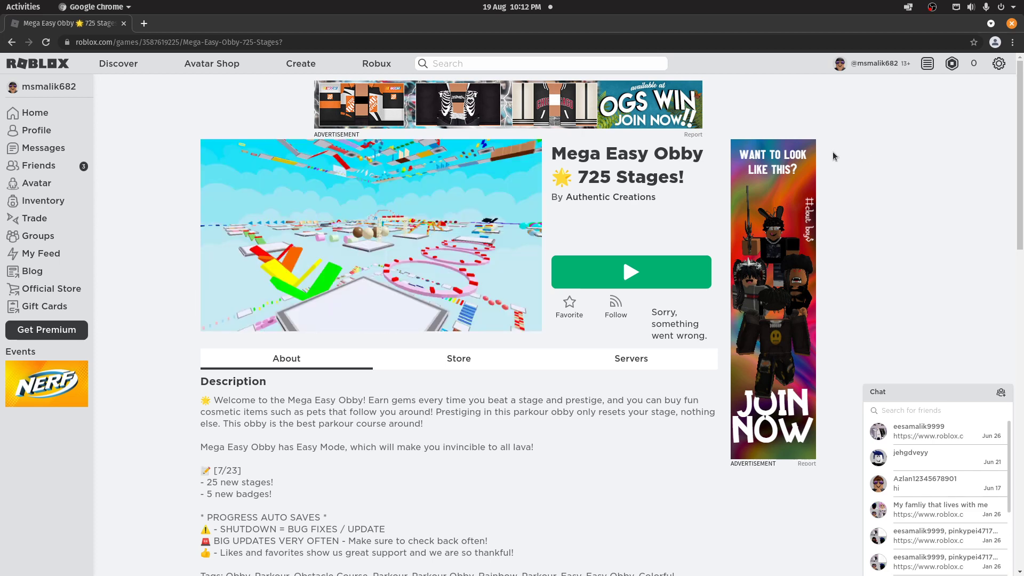